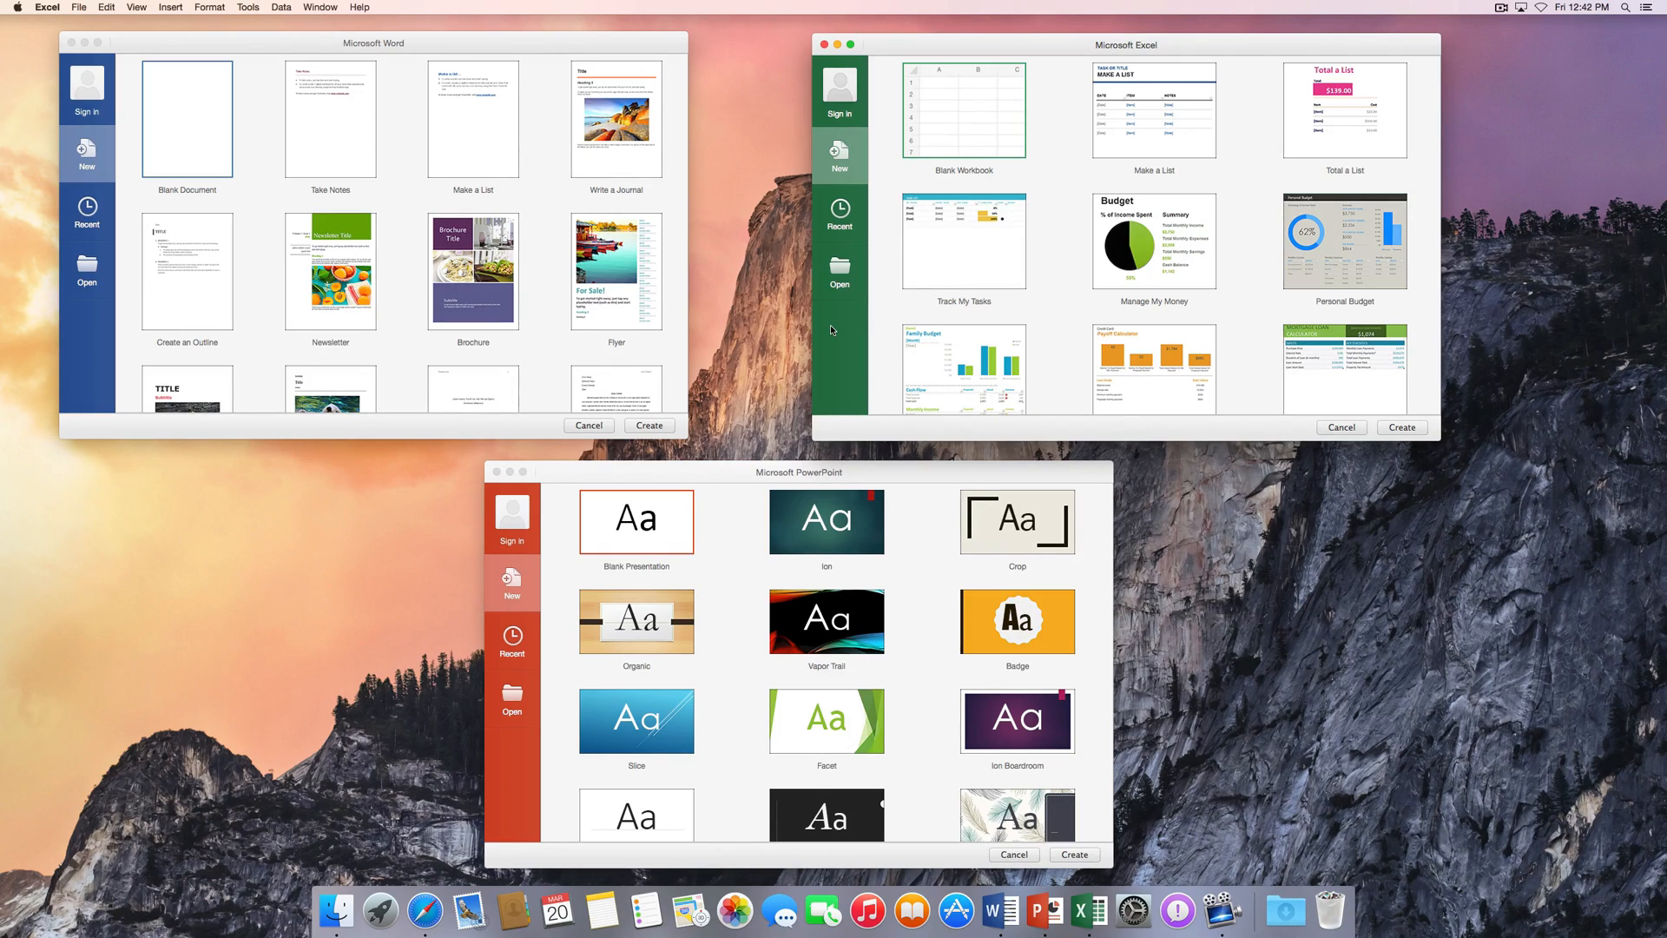
mouse_move(61, 94)
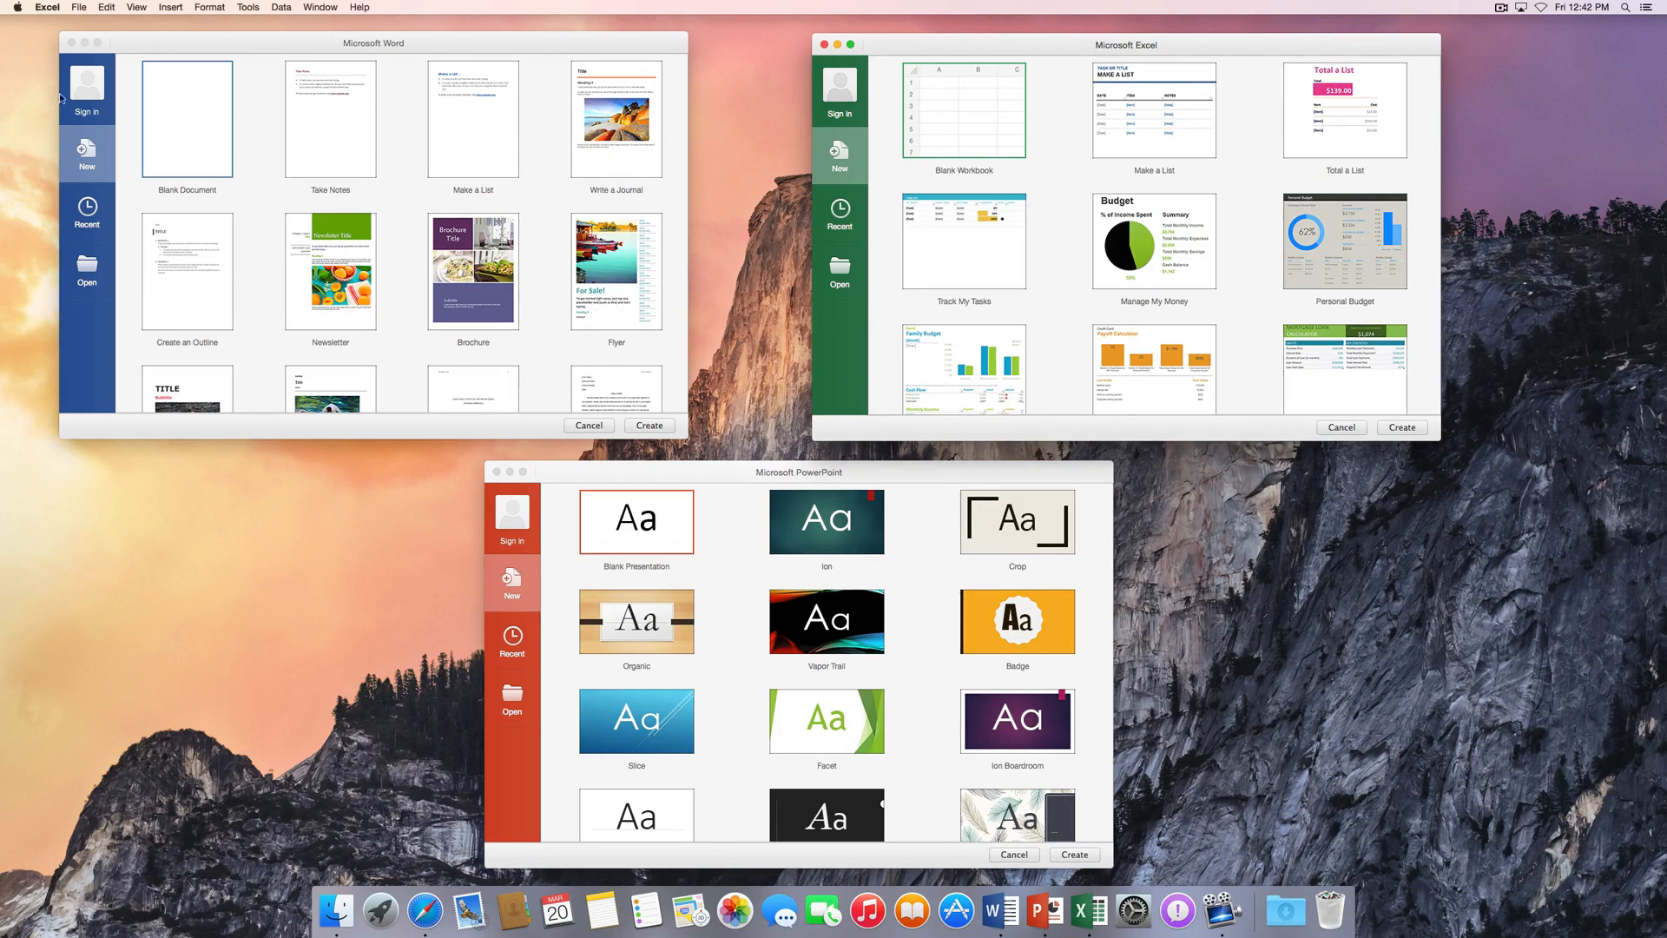
Create a blank Word document, a blank Excel workbook and a blank PowerPoint presentation.
left_click(372, 42)
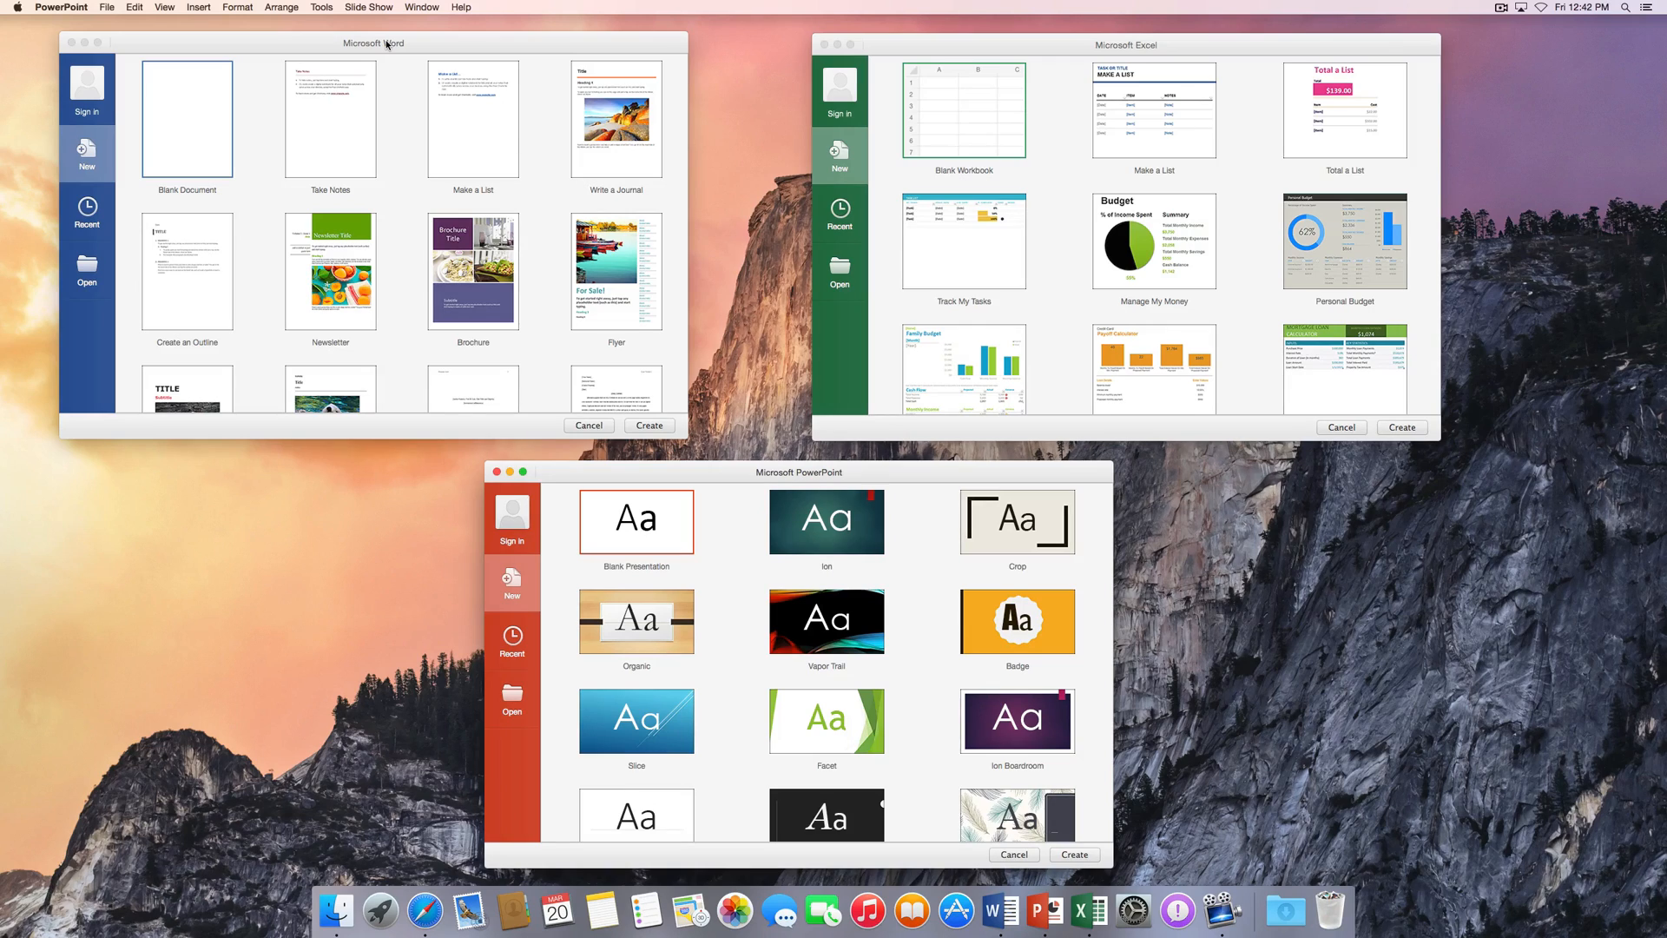
mouse_move(771, 270)
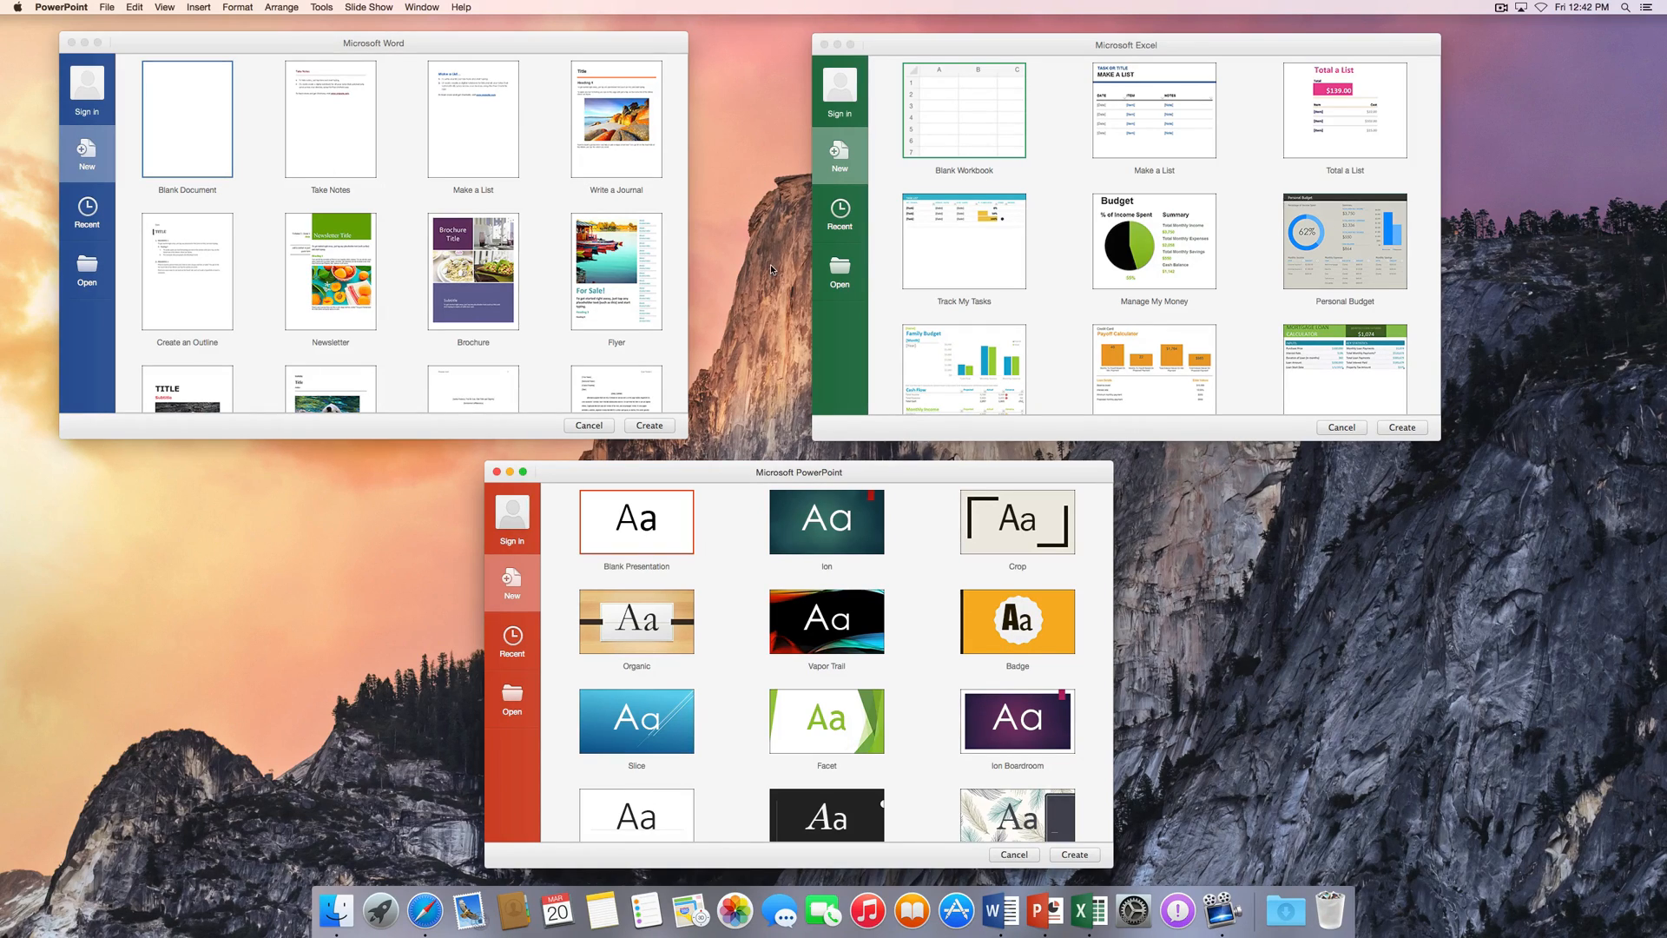
mouse_move(711, 465)
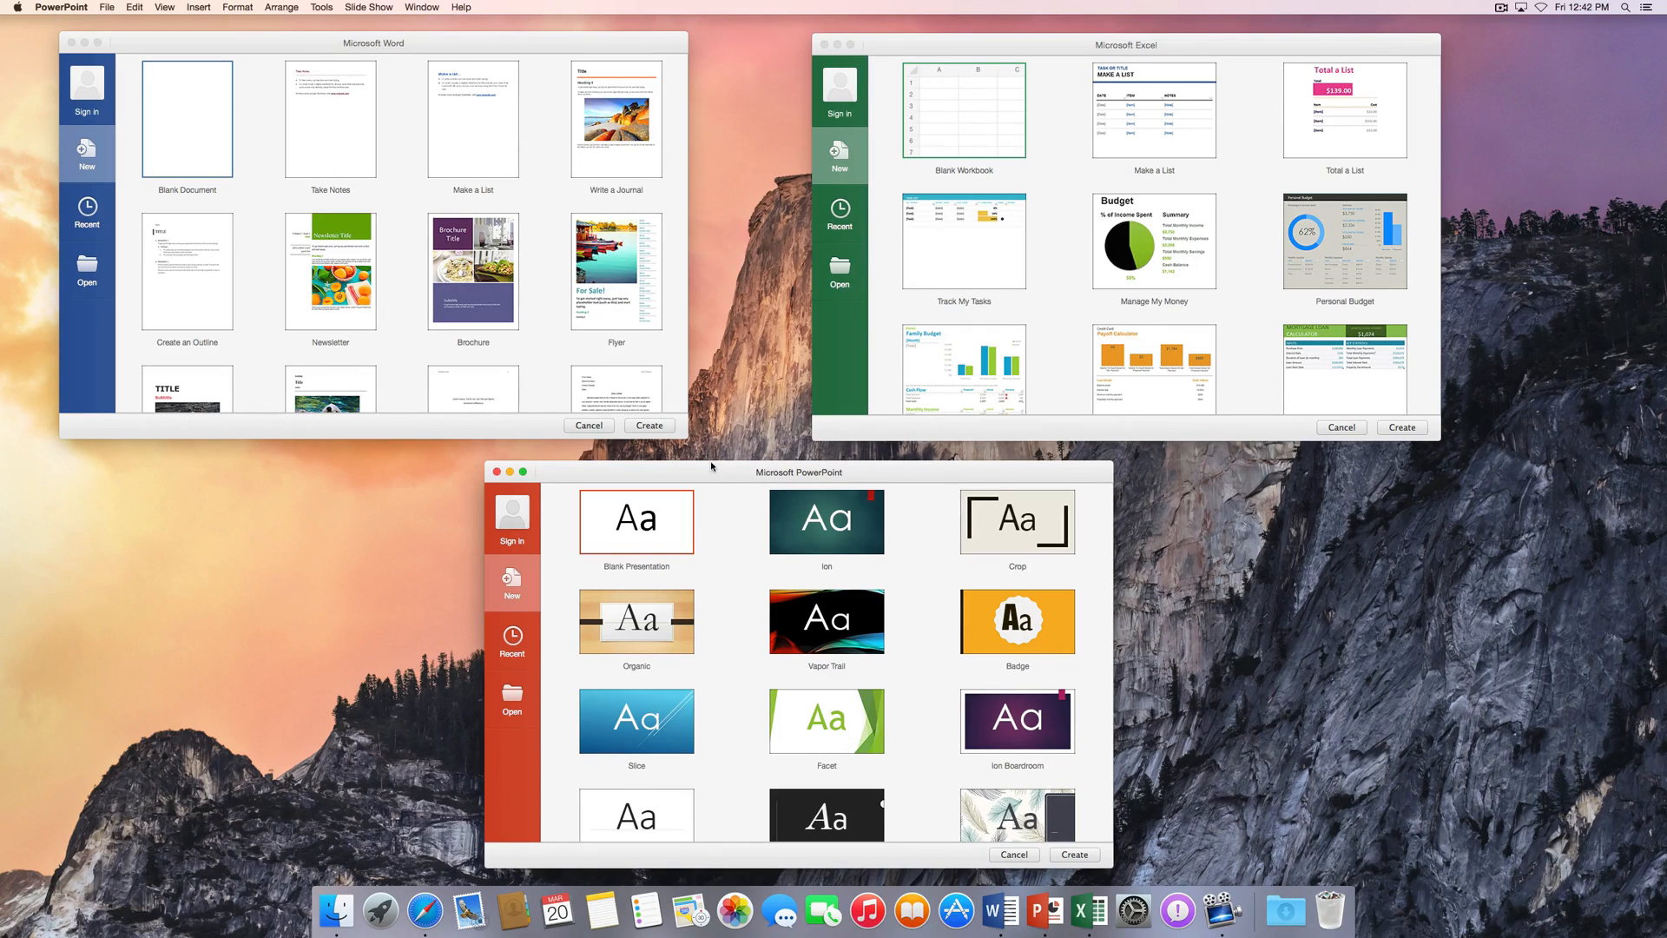
mouse_move(917, 170)
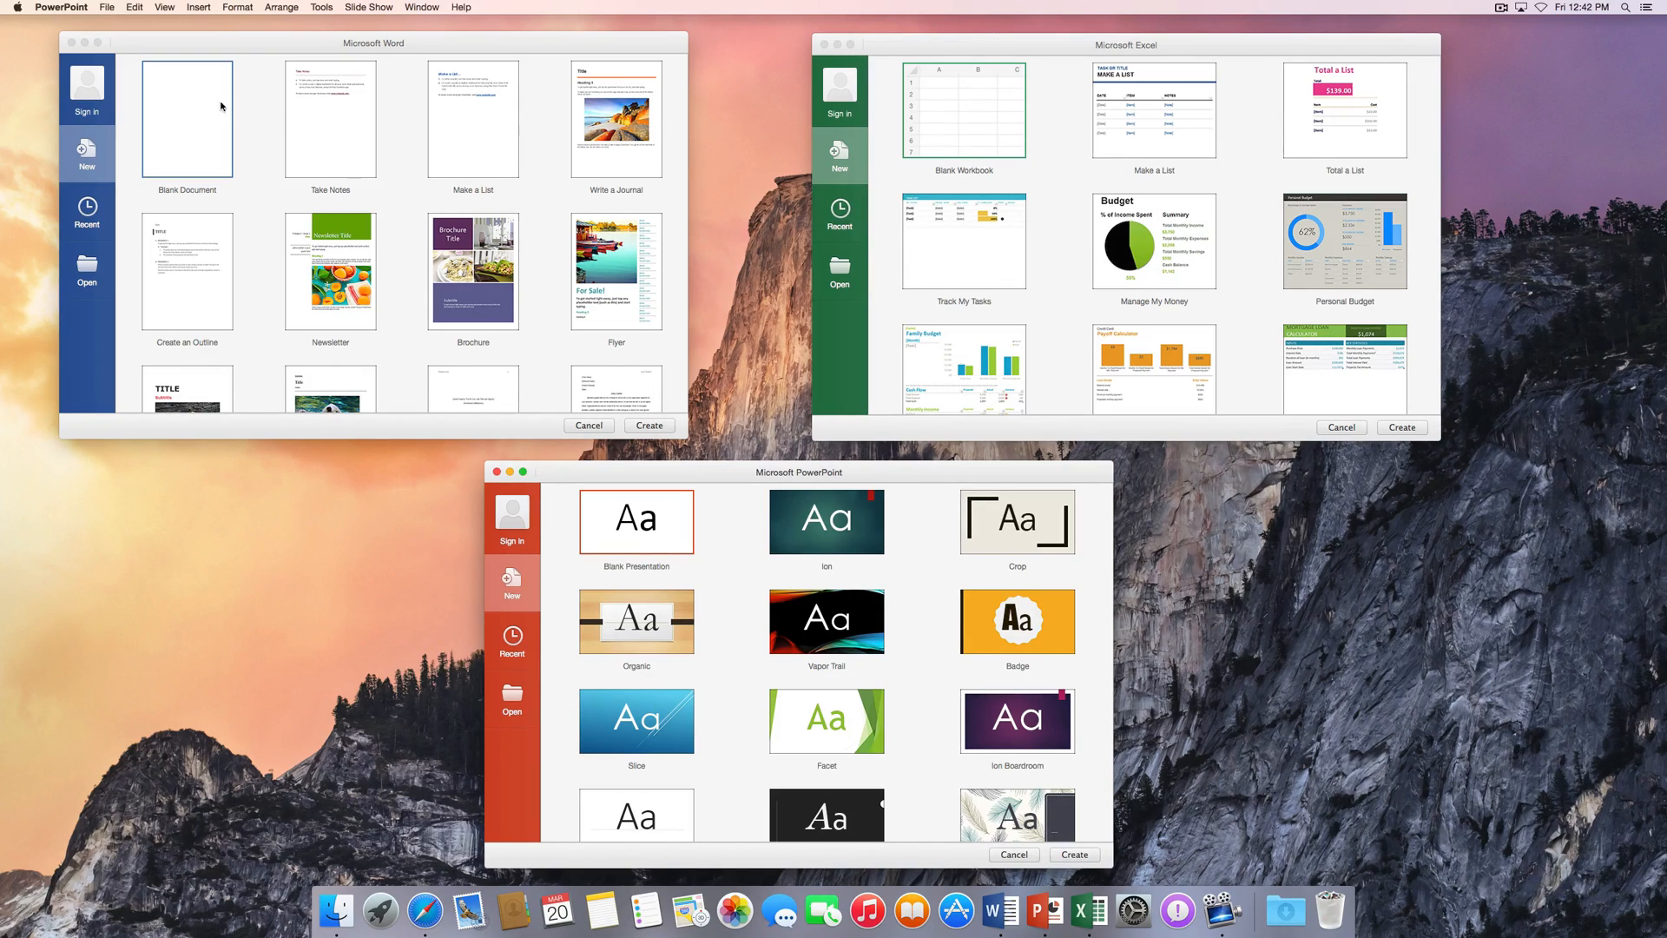
left_click(648, 425)
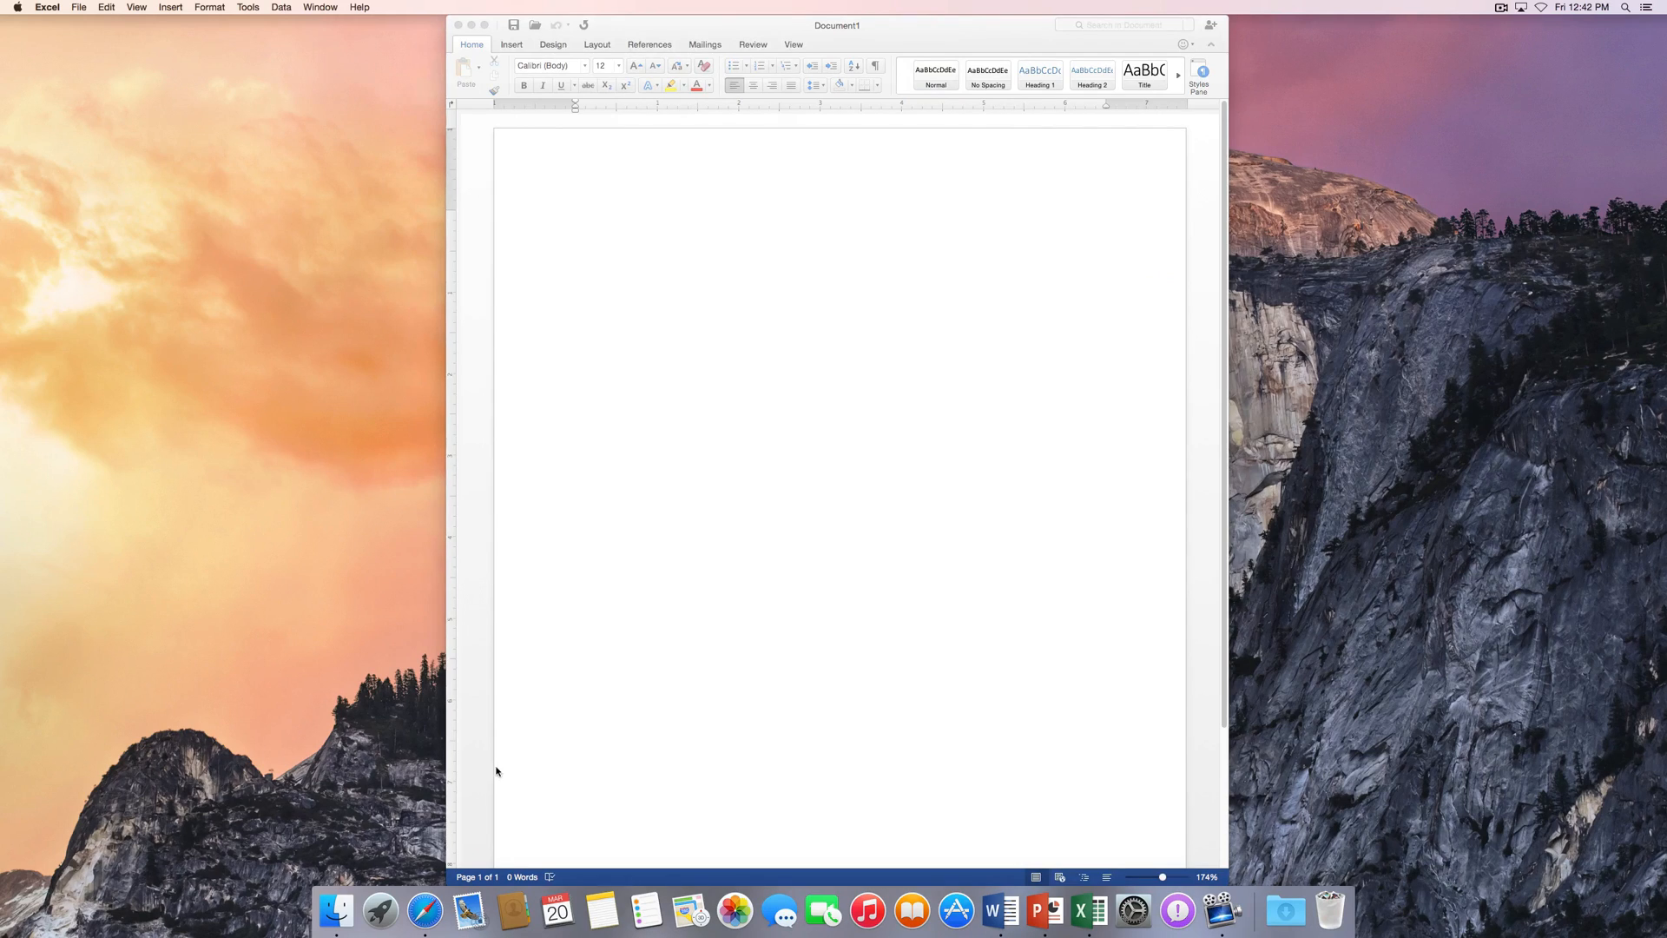
left_click(1050, 911)
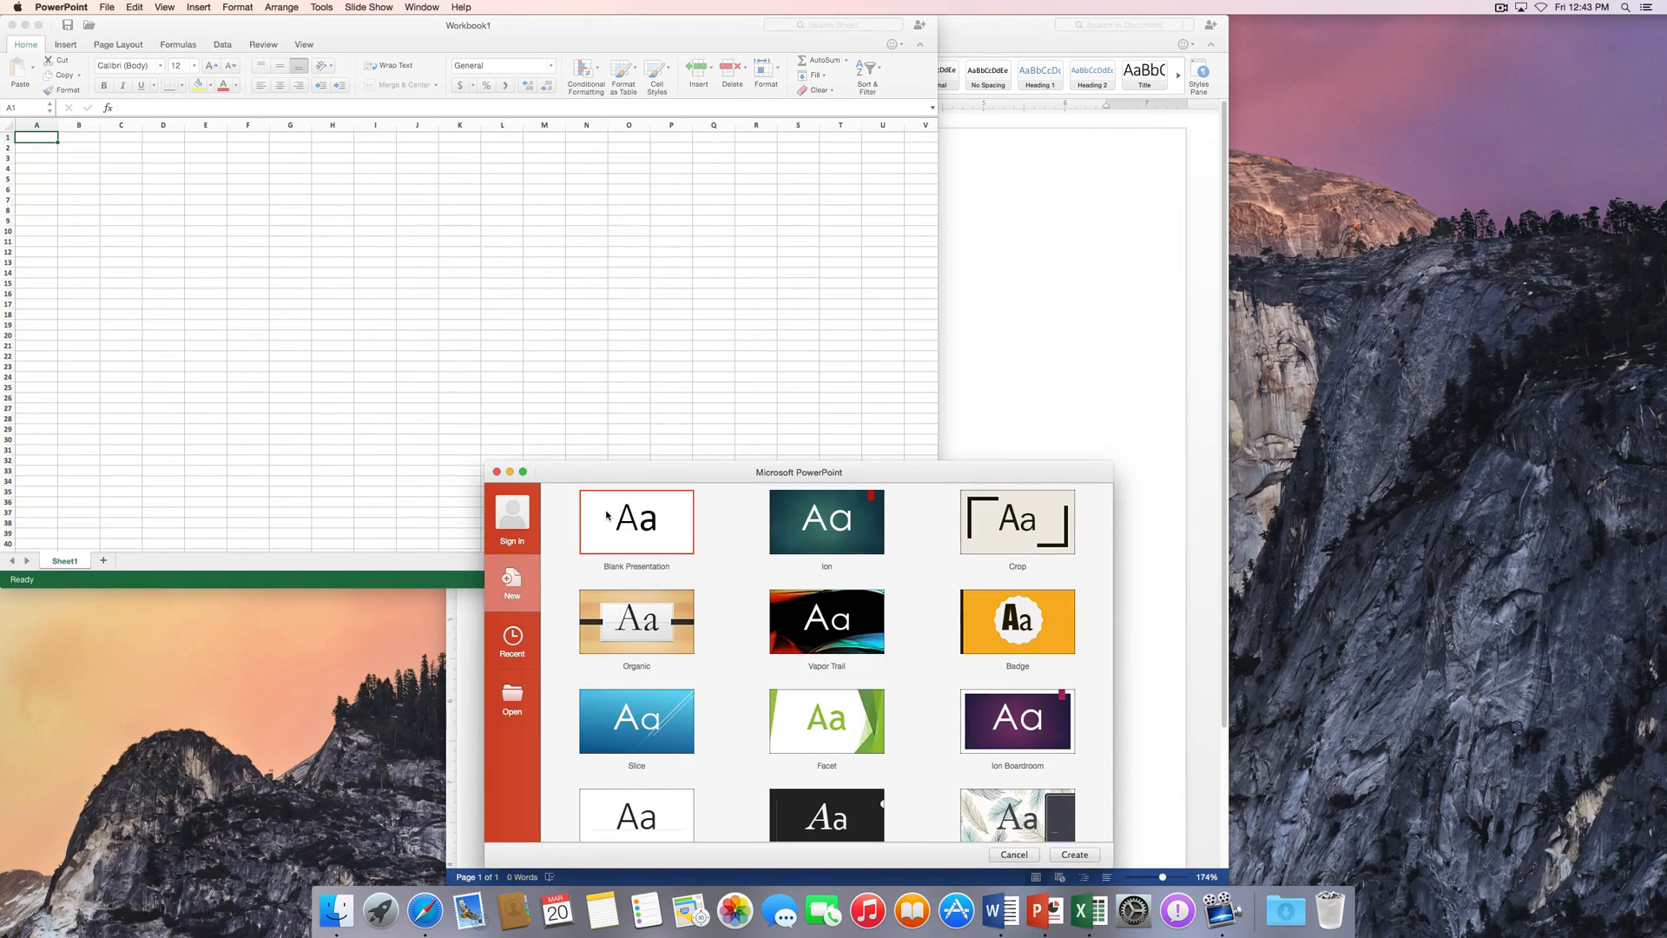
left_click(1073, 853)
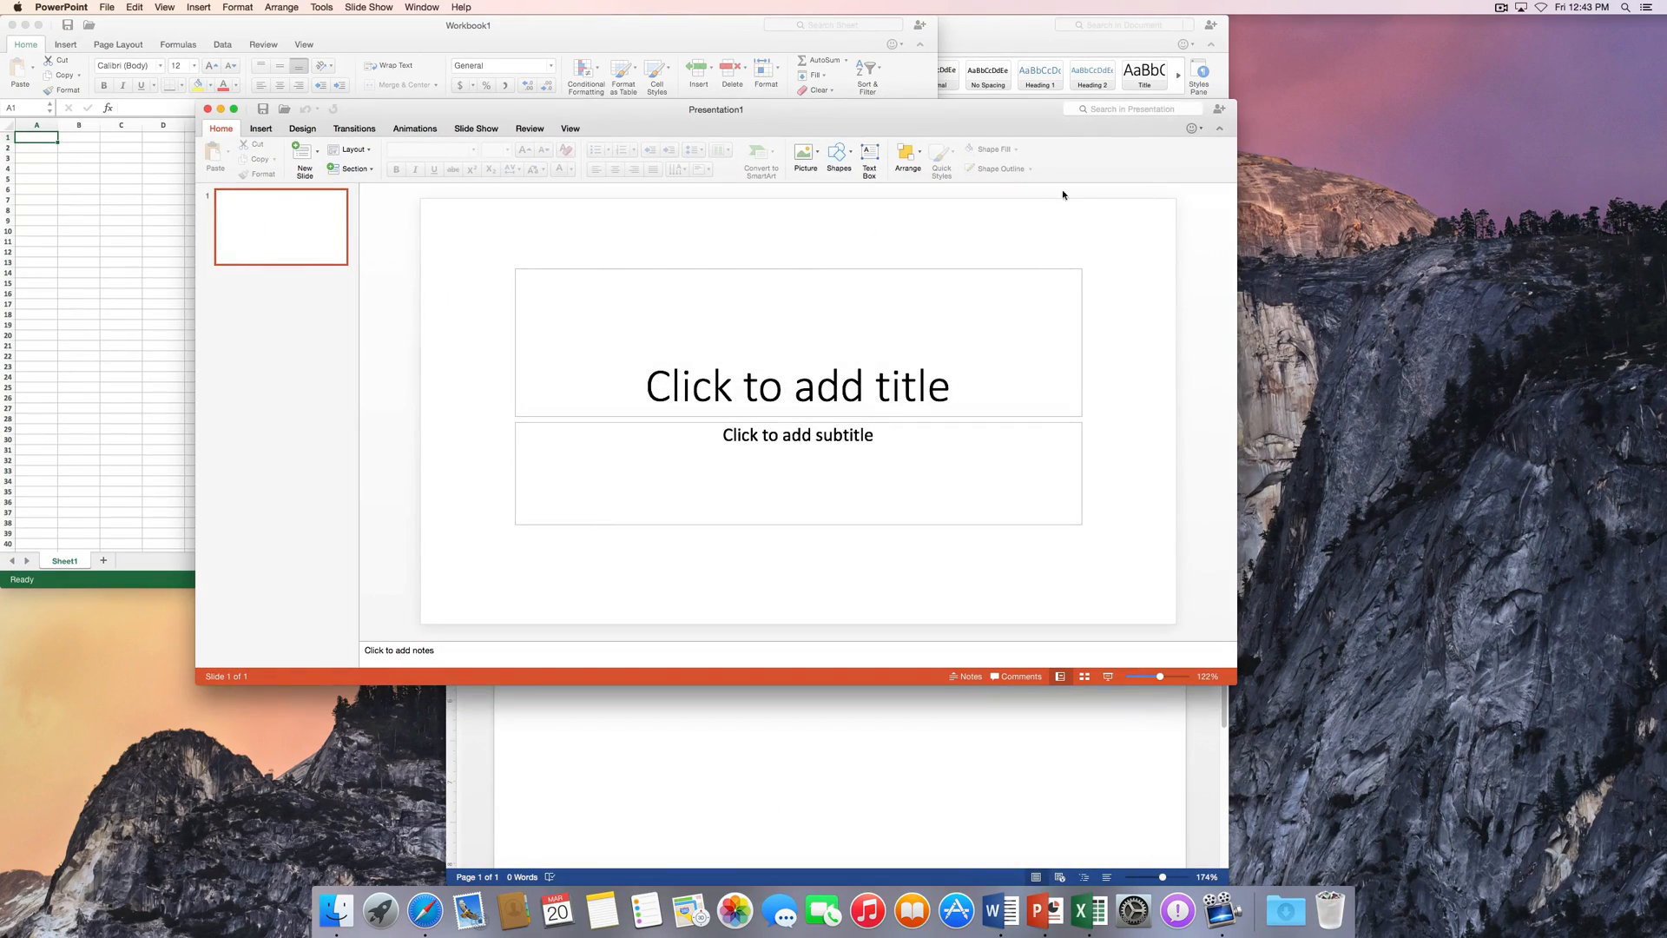
Bring the blank Word document to the front and open Word > Preferences.
left_click(995, 911)
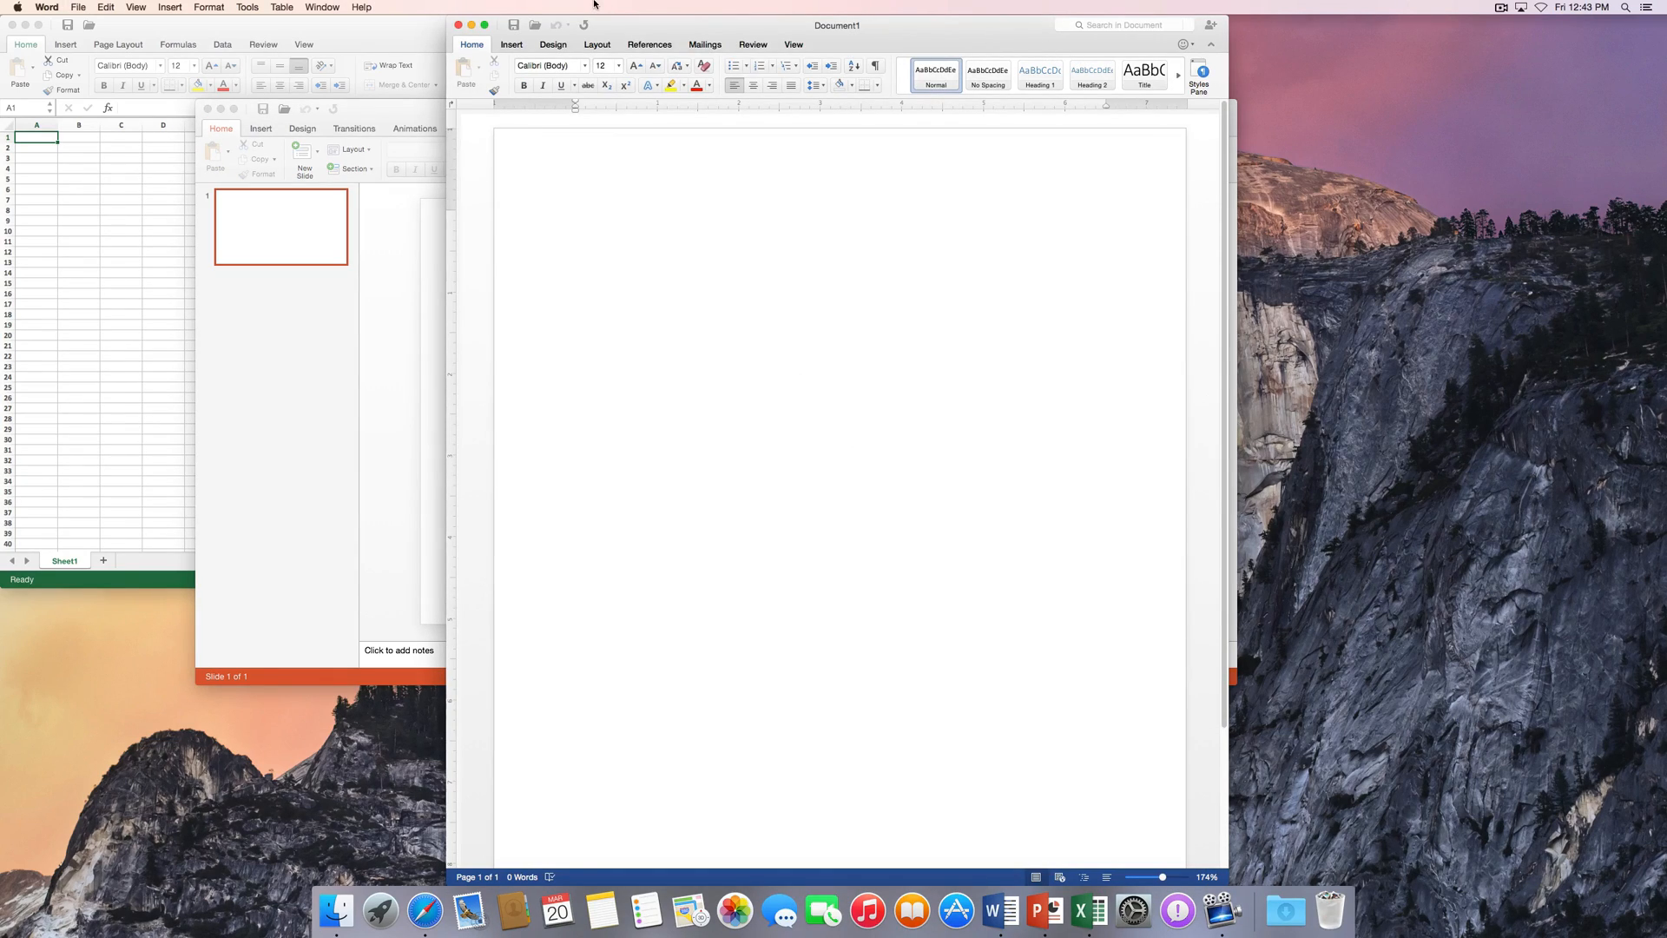
left_click(574, 218)
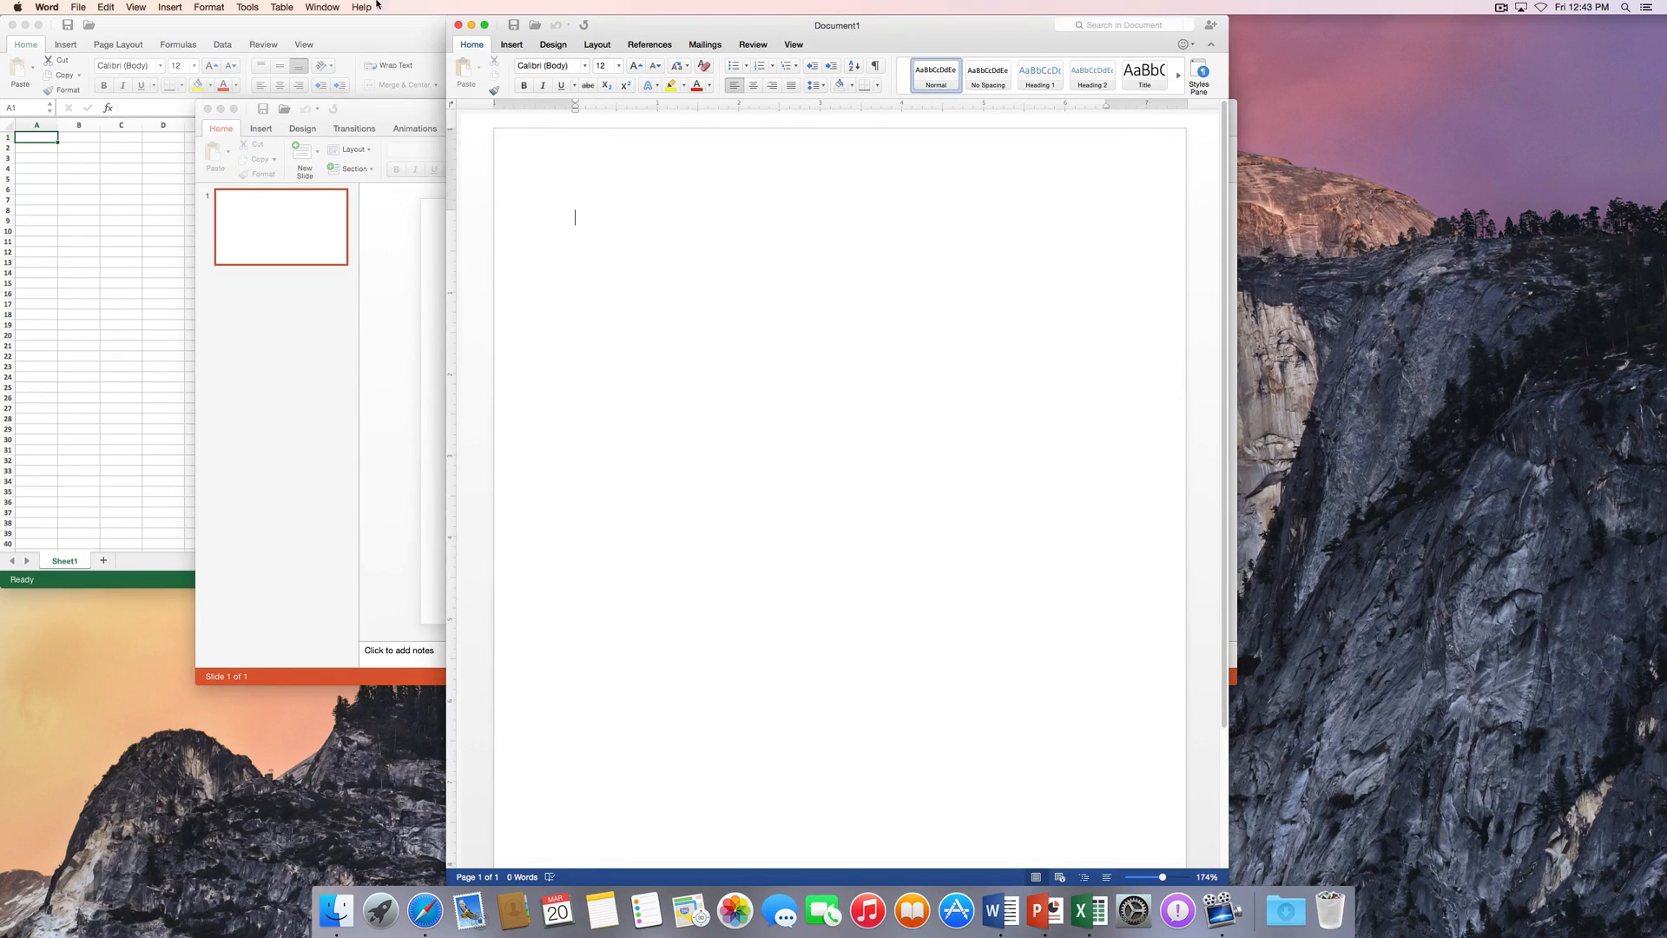
left_click(322, 6)
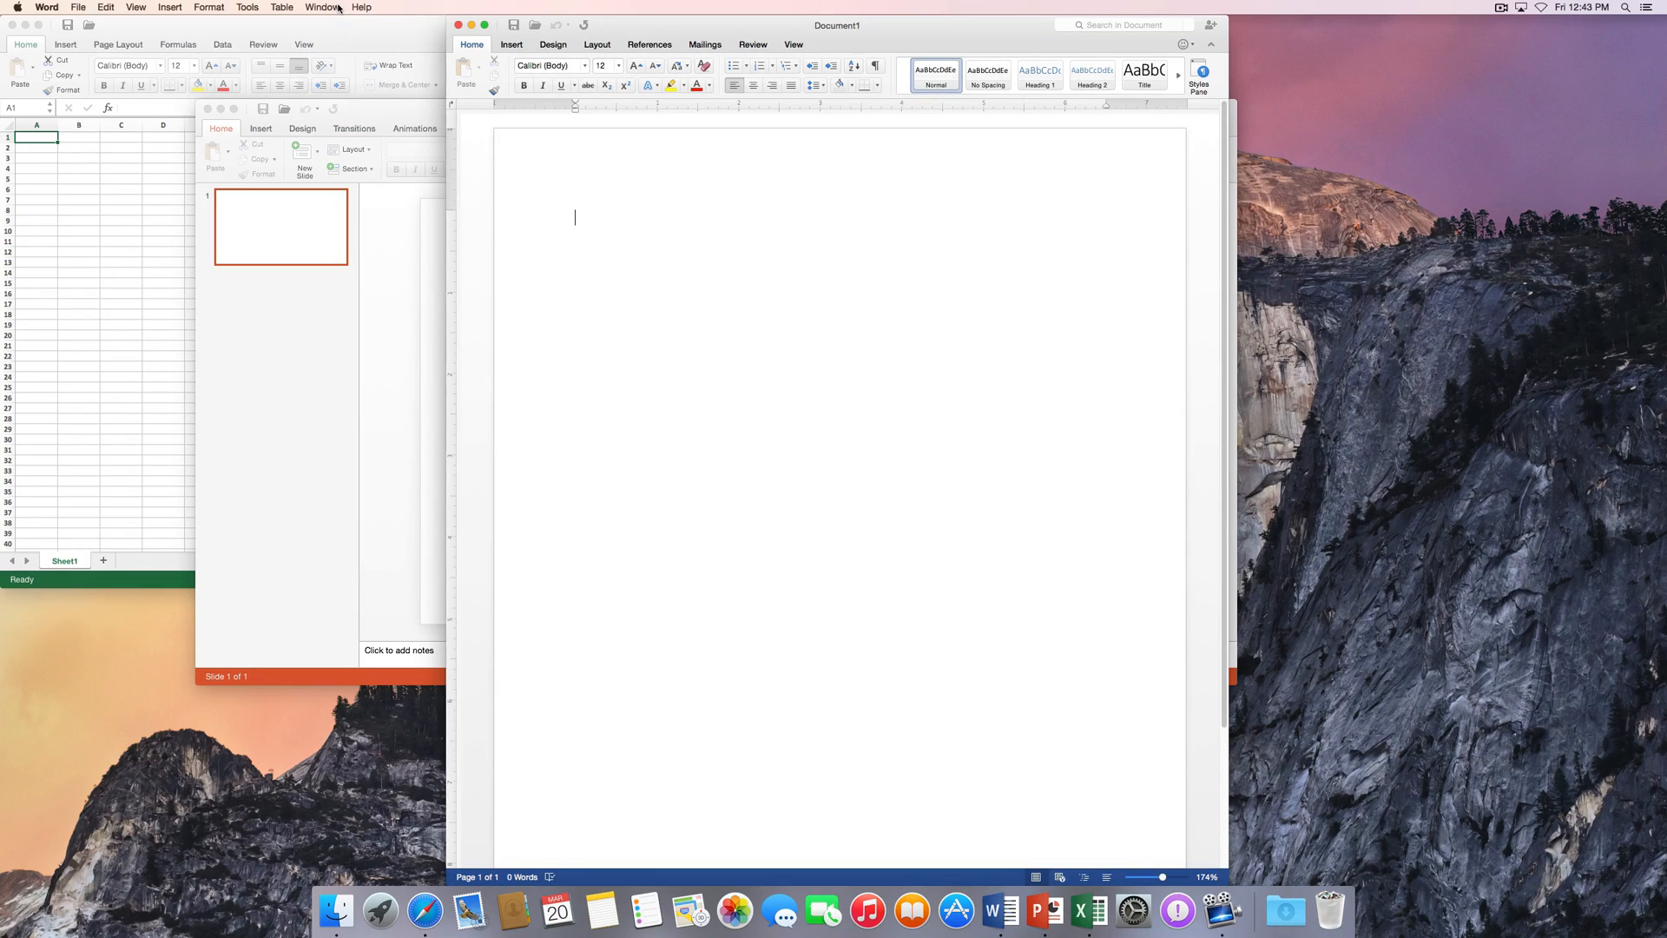
left_click(46, 7)
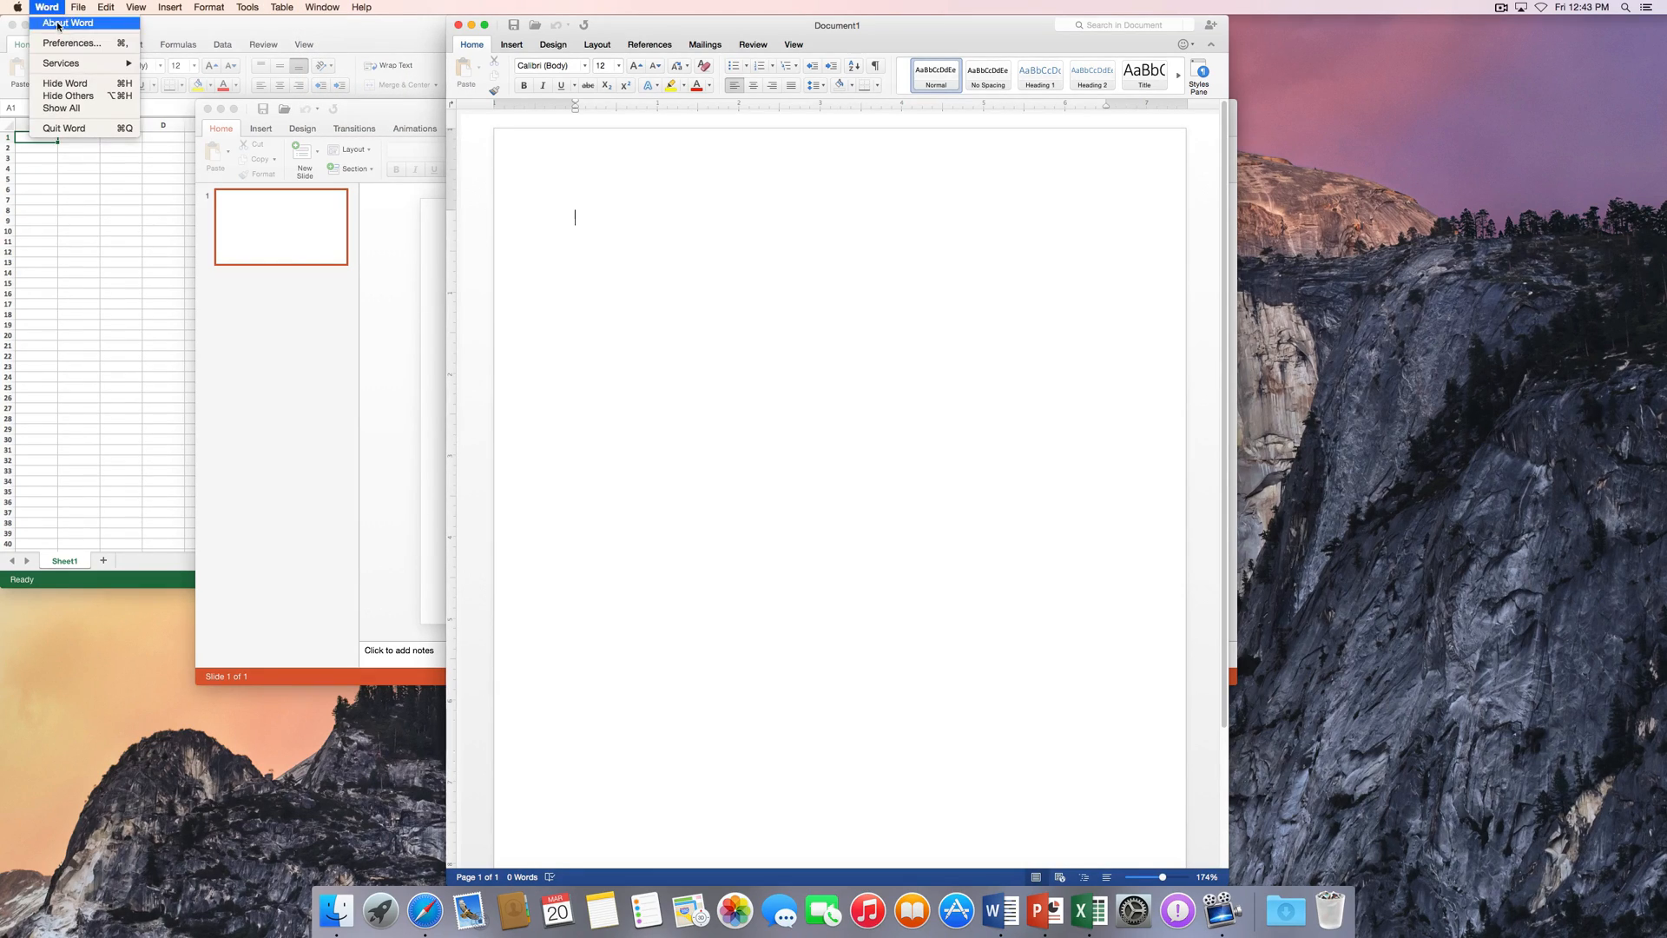
left_click(71, 43)
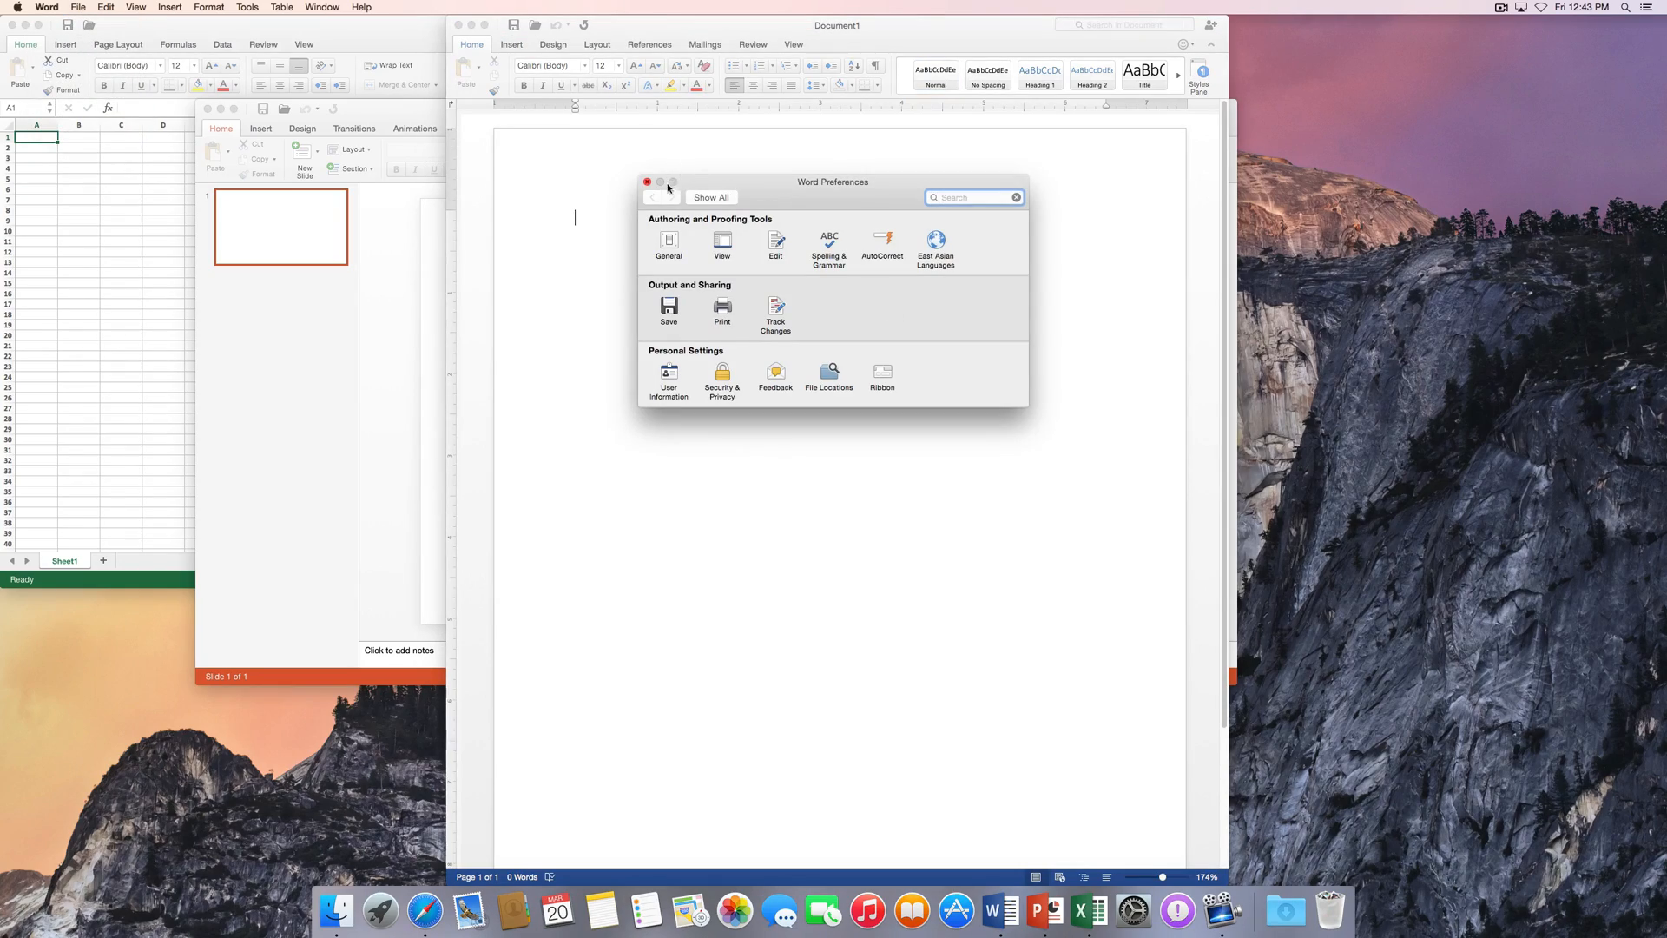
Set AutoUpdate to check manually and run a check, which lists AutoUpdate 3.0.4.
left_click(646, 182)
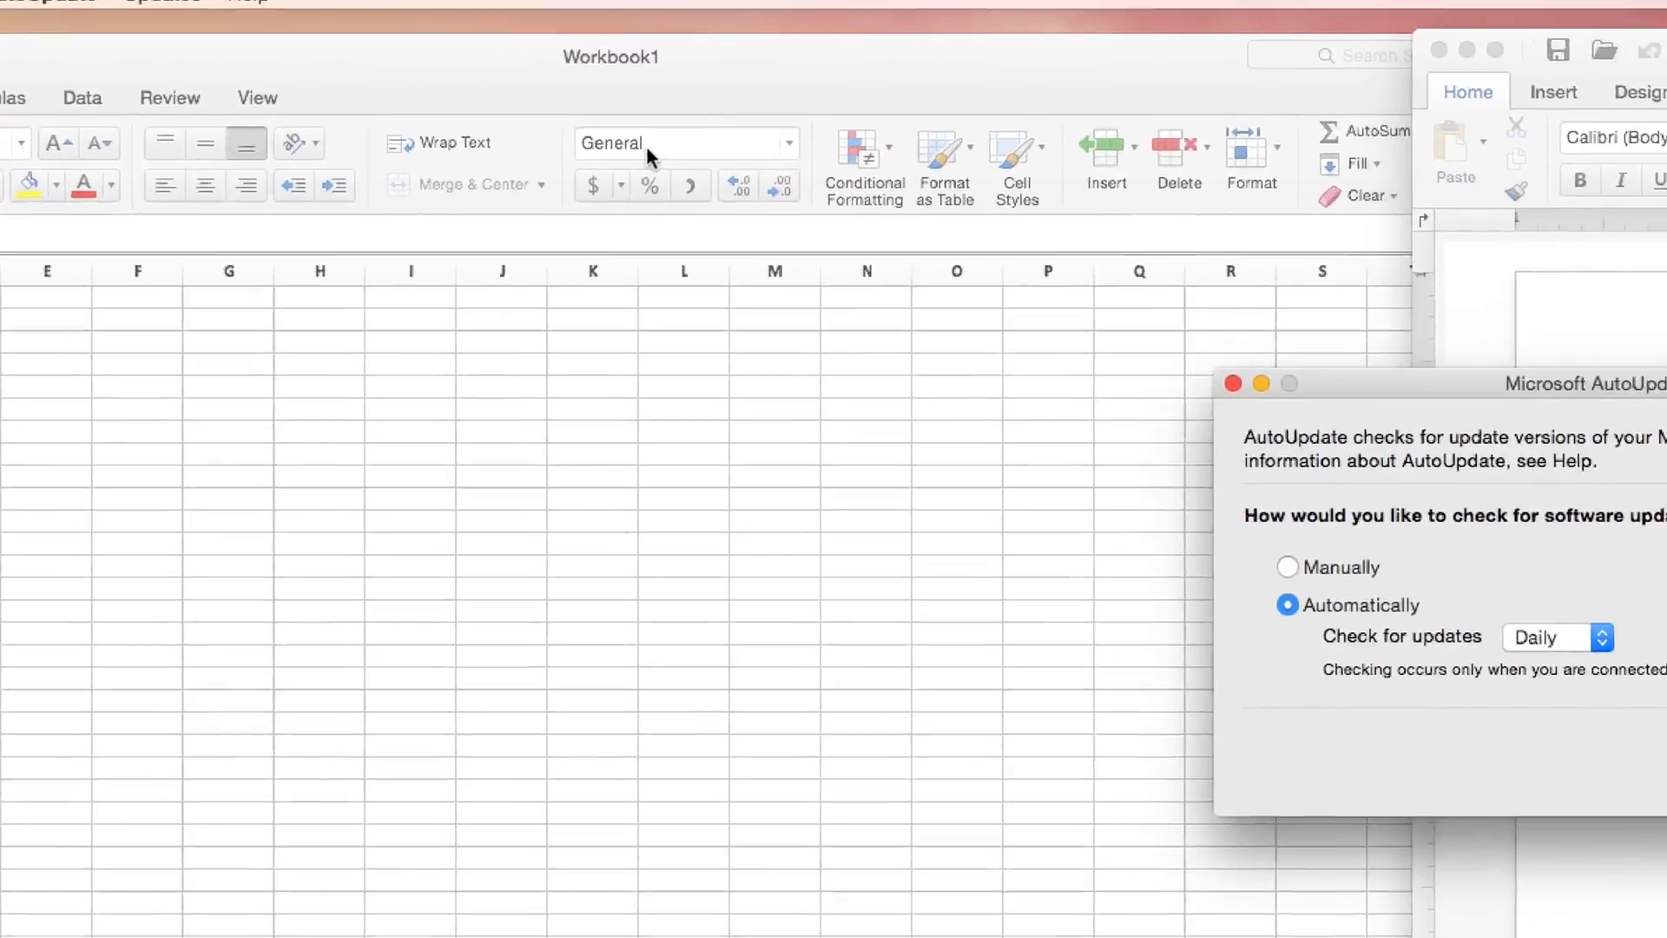
left_click(594, 397)
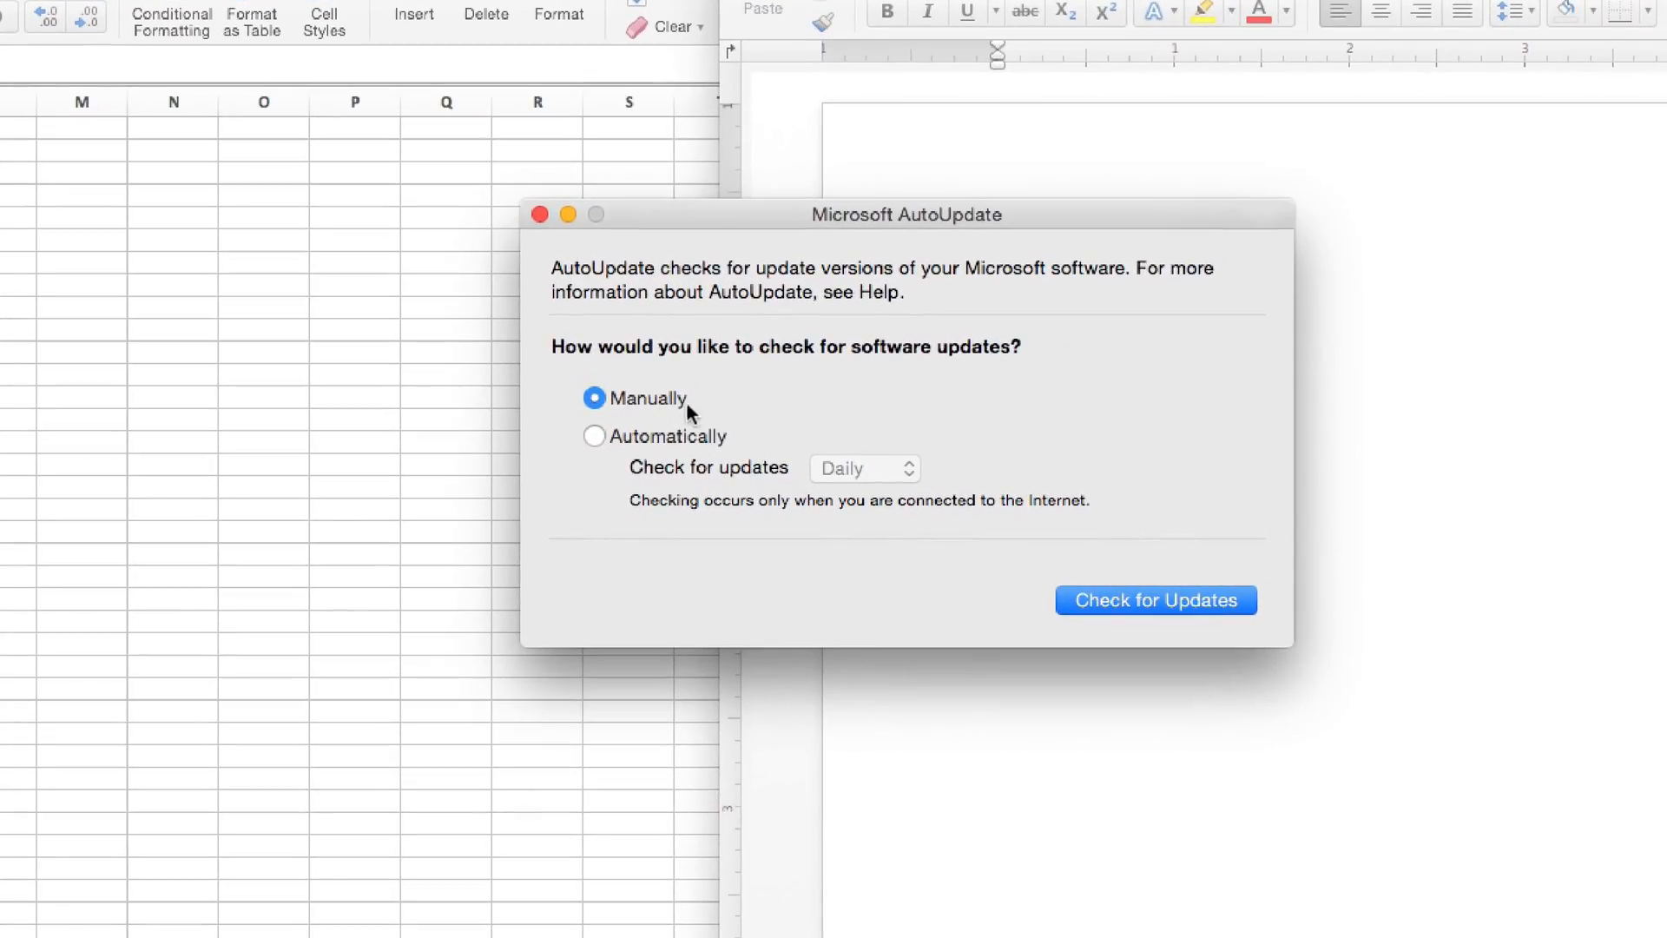
mouse_move(631, 453)
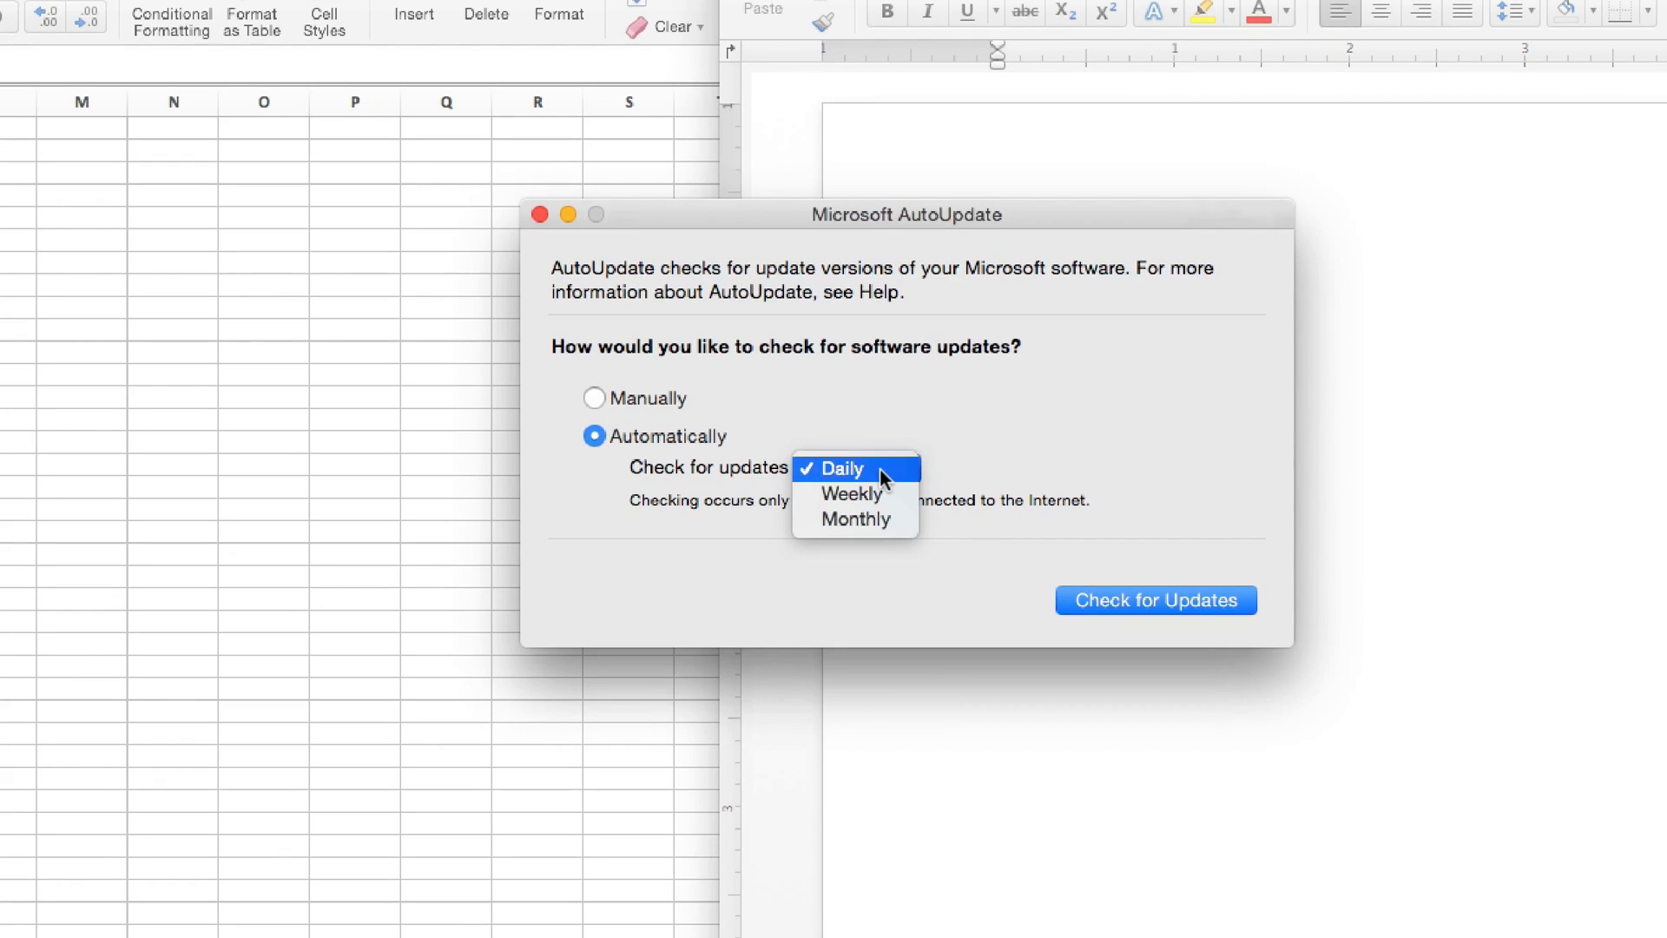
mouse_move(800, 469)
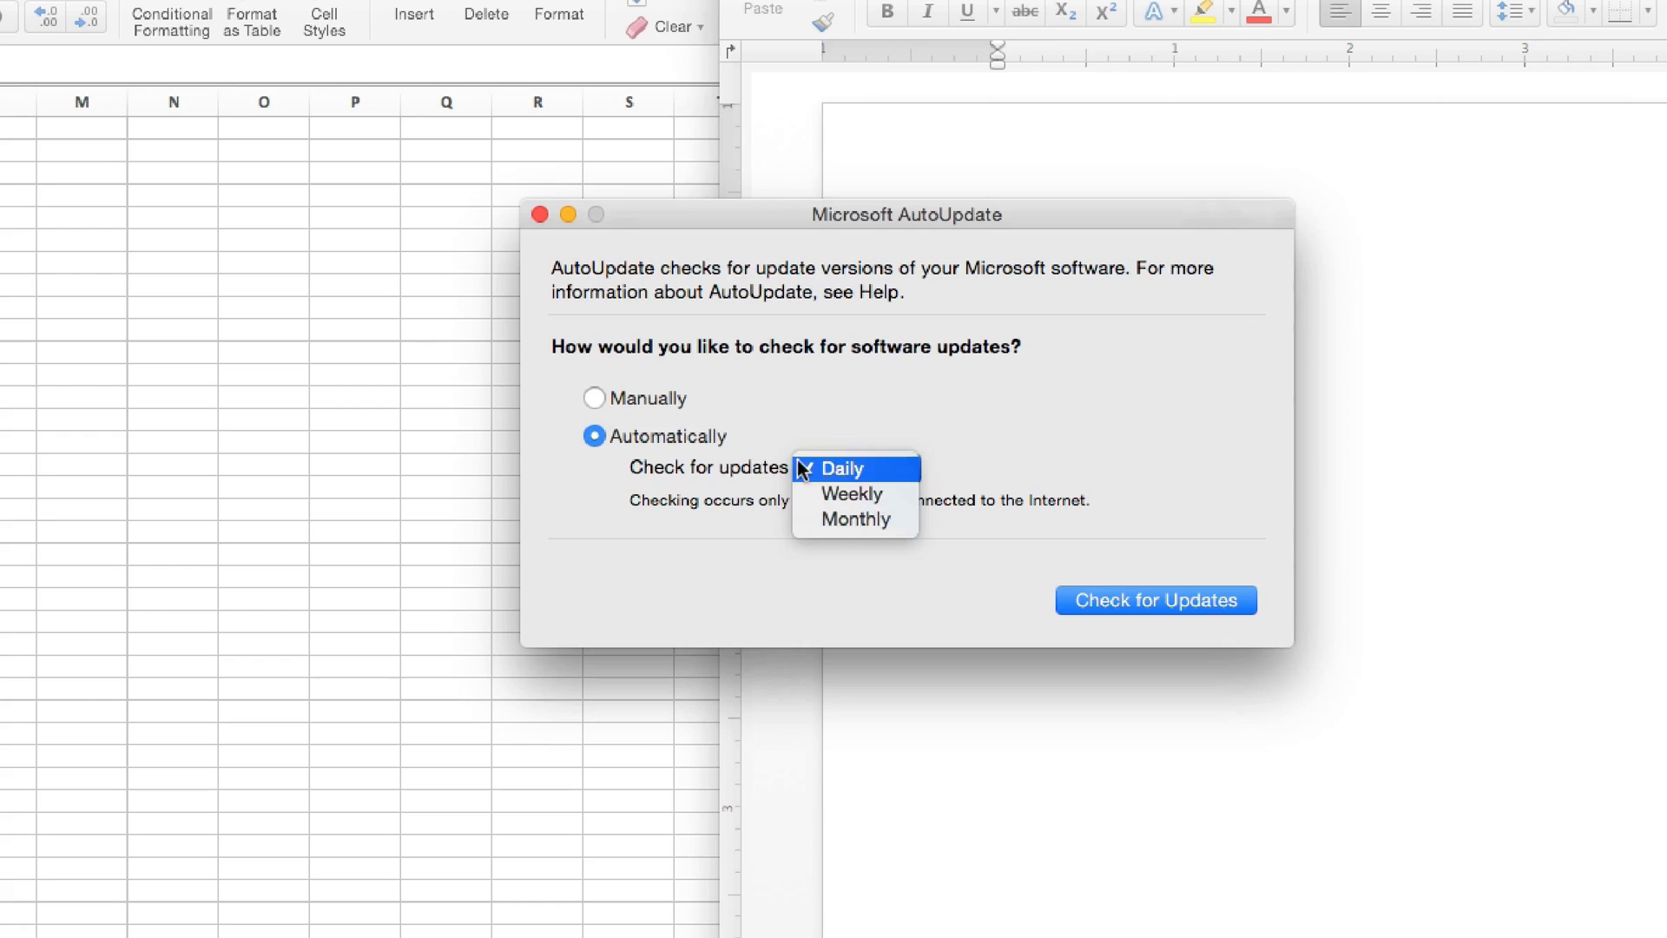
left_click(594, 397)
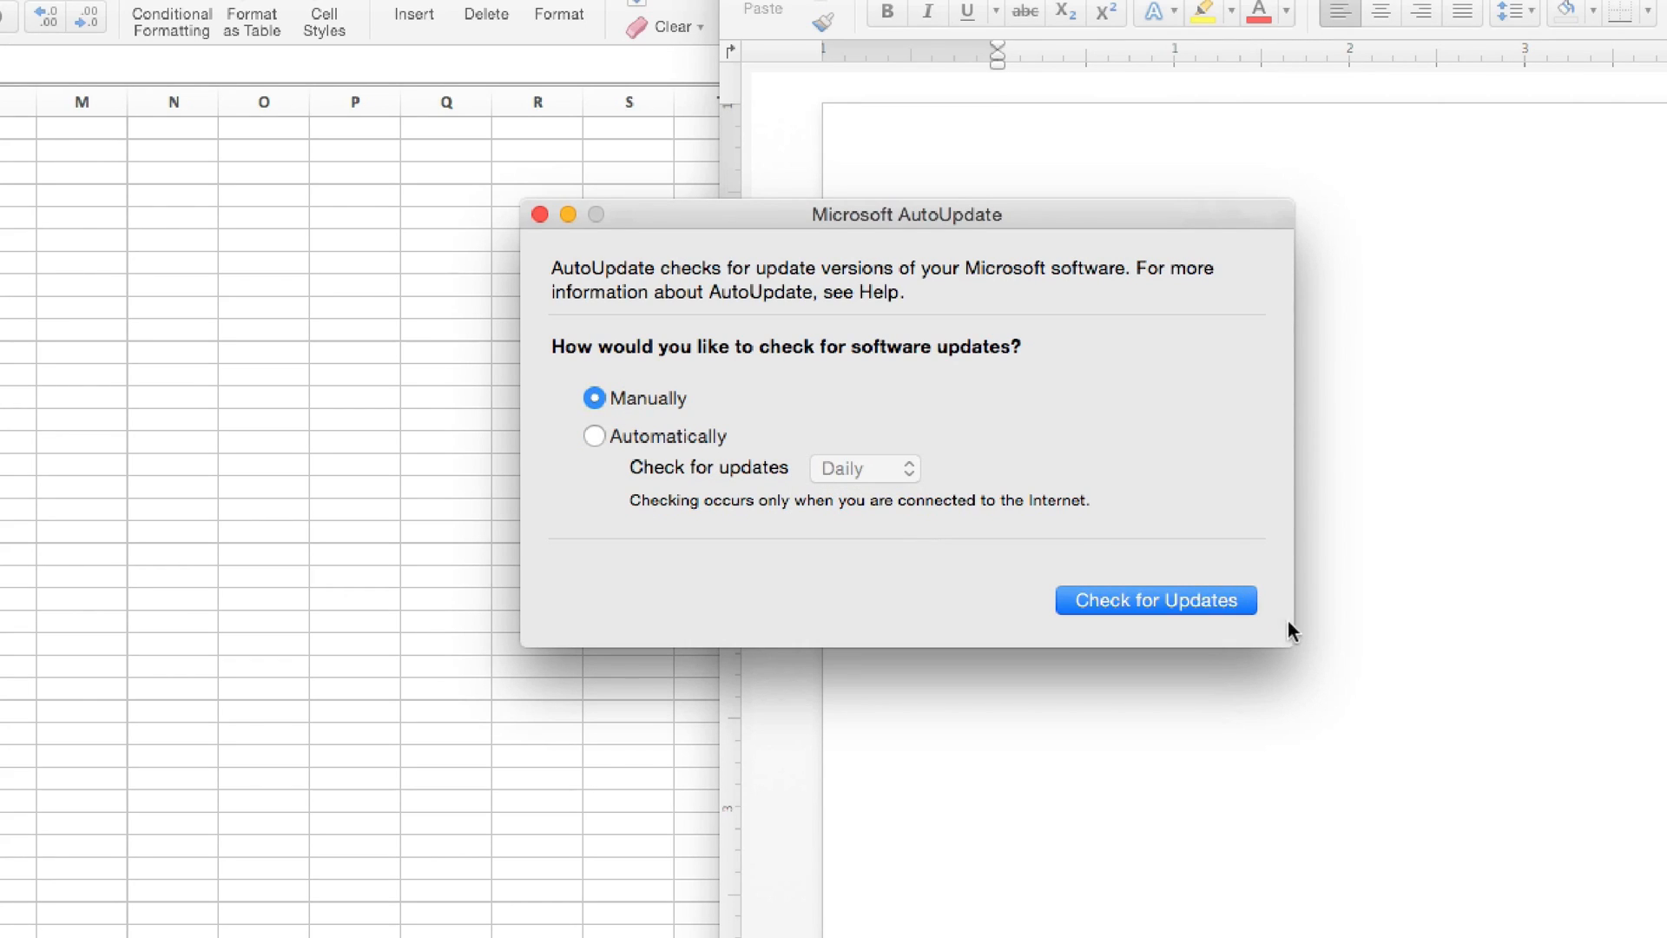
left_click(1155, 599)
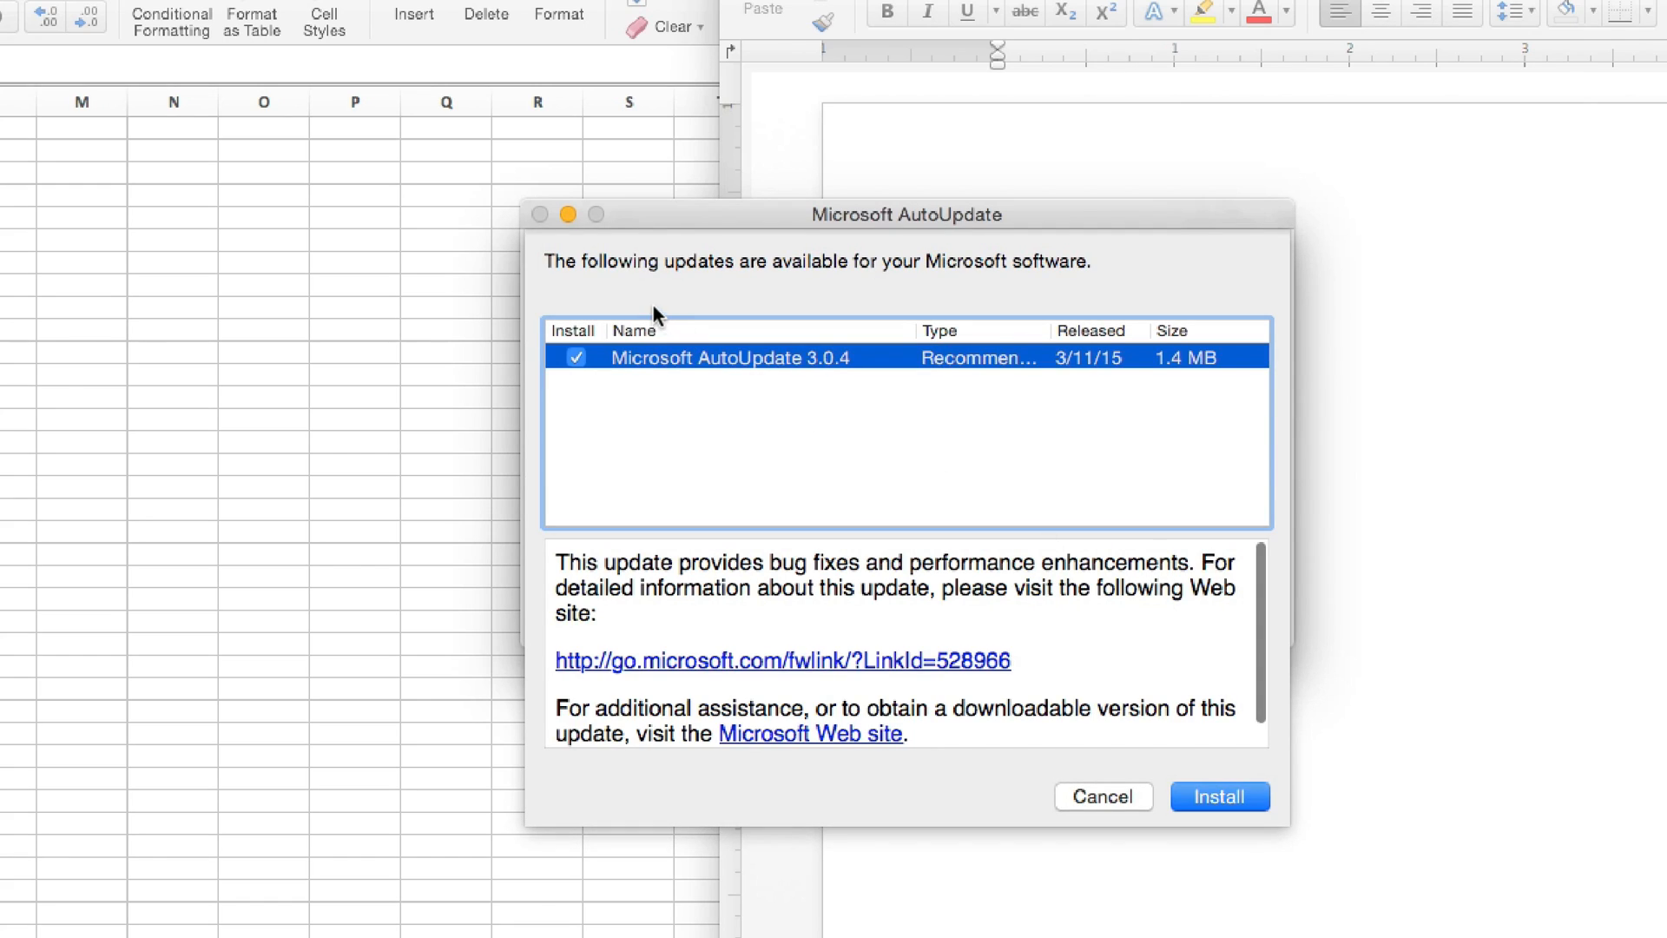
mouse_move(835, 381)
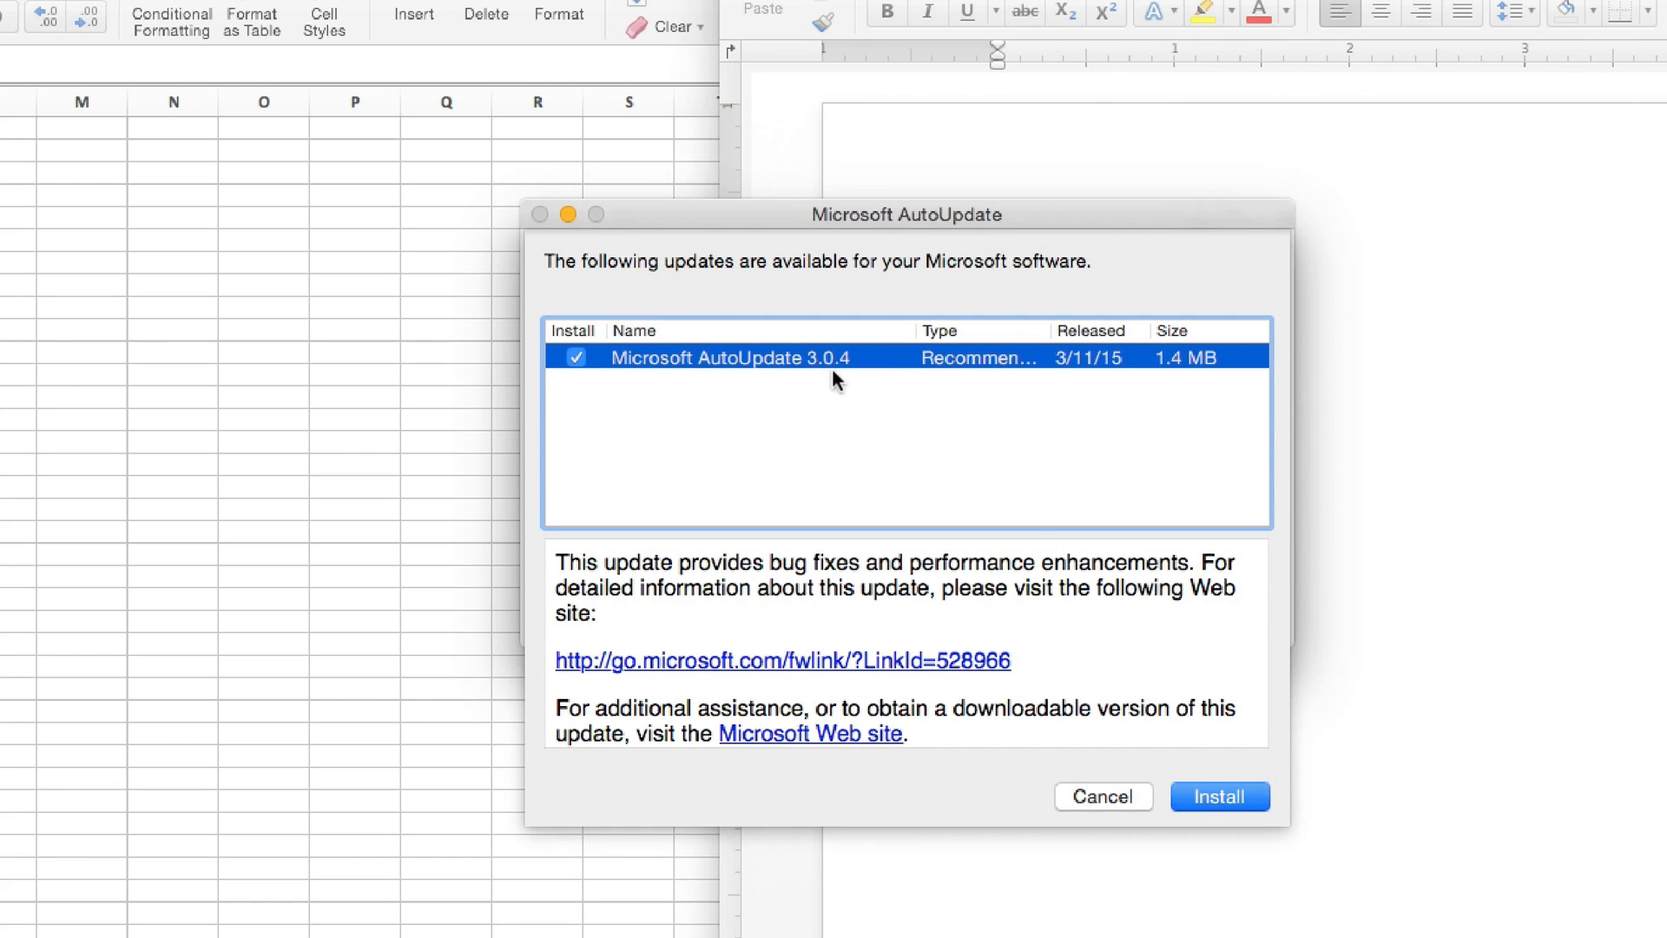
mouse_move(801, 636)
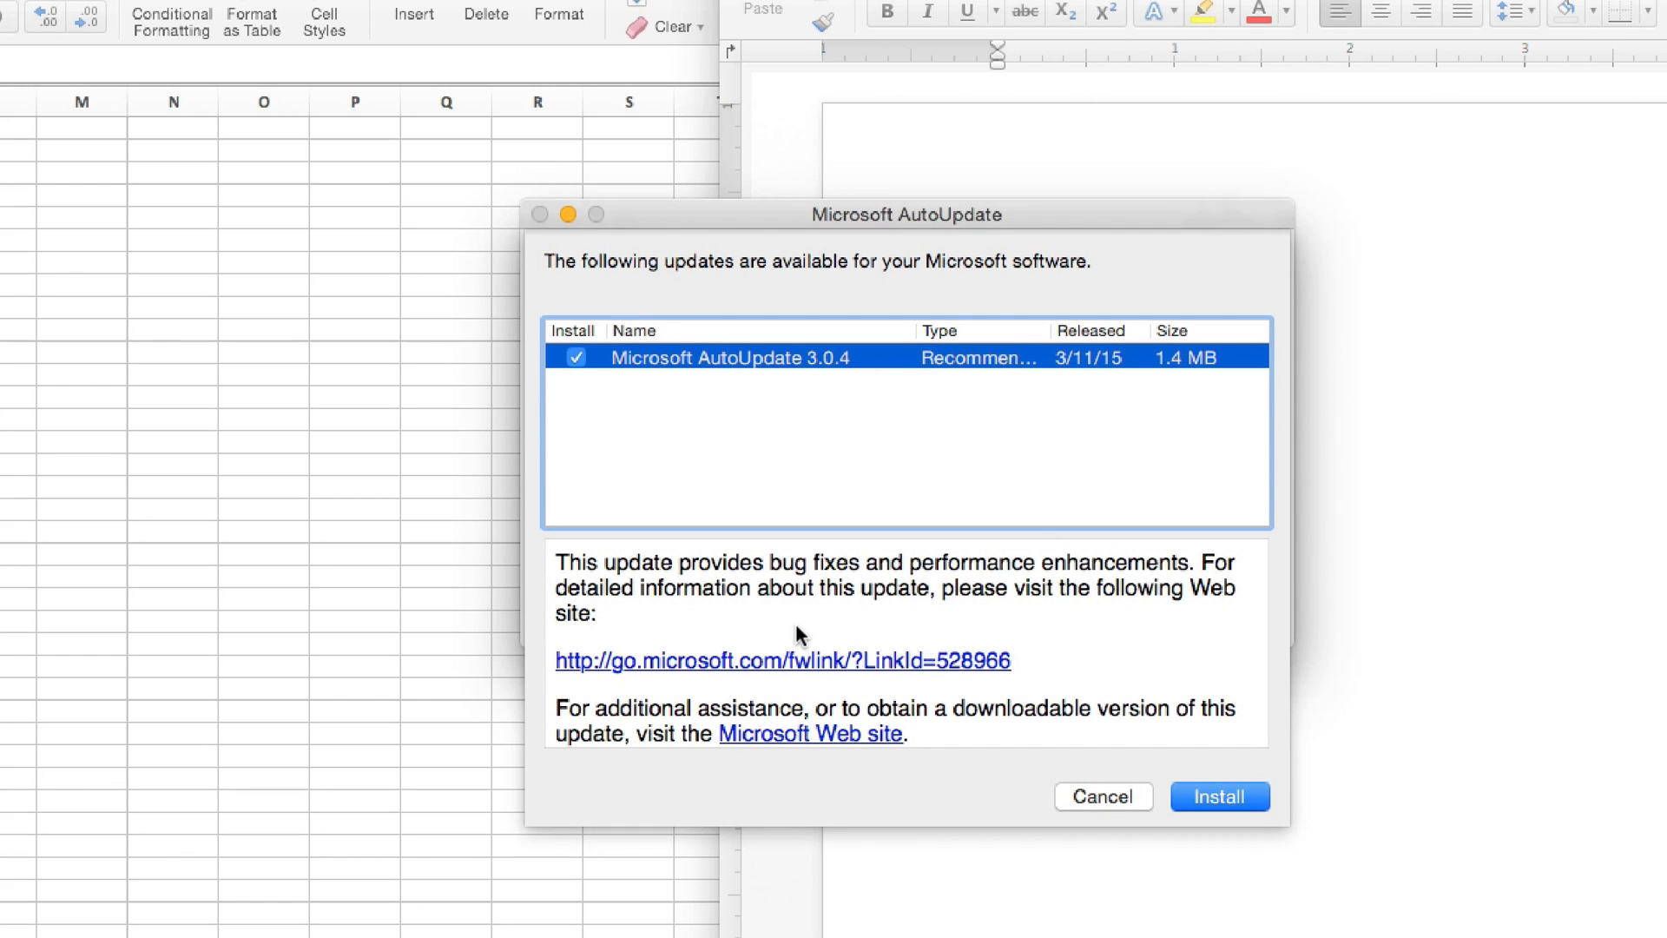
mouse_move(771, 668)
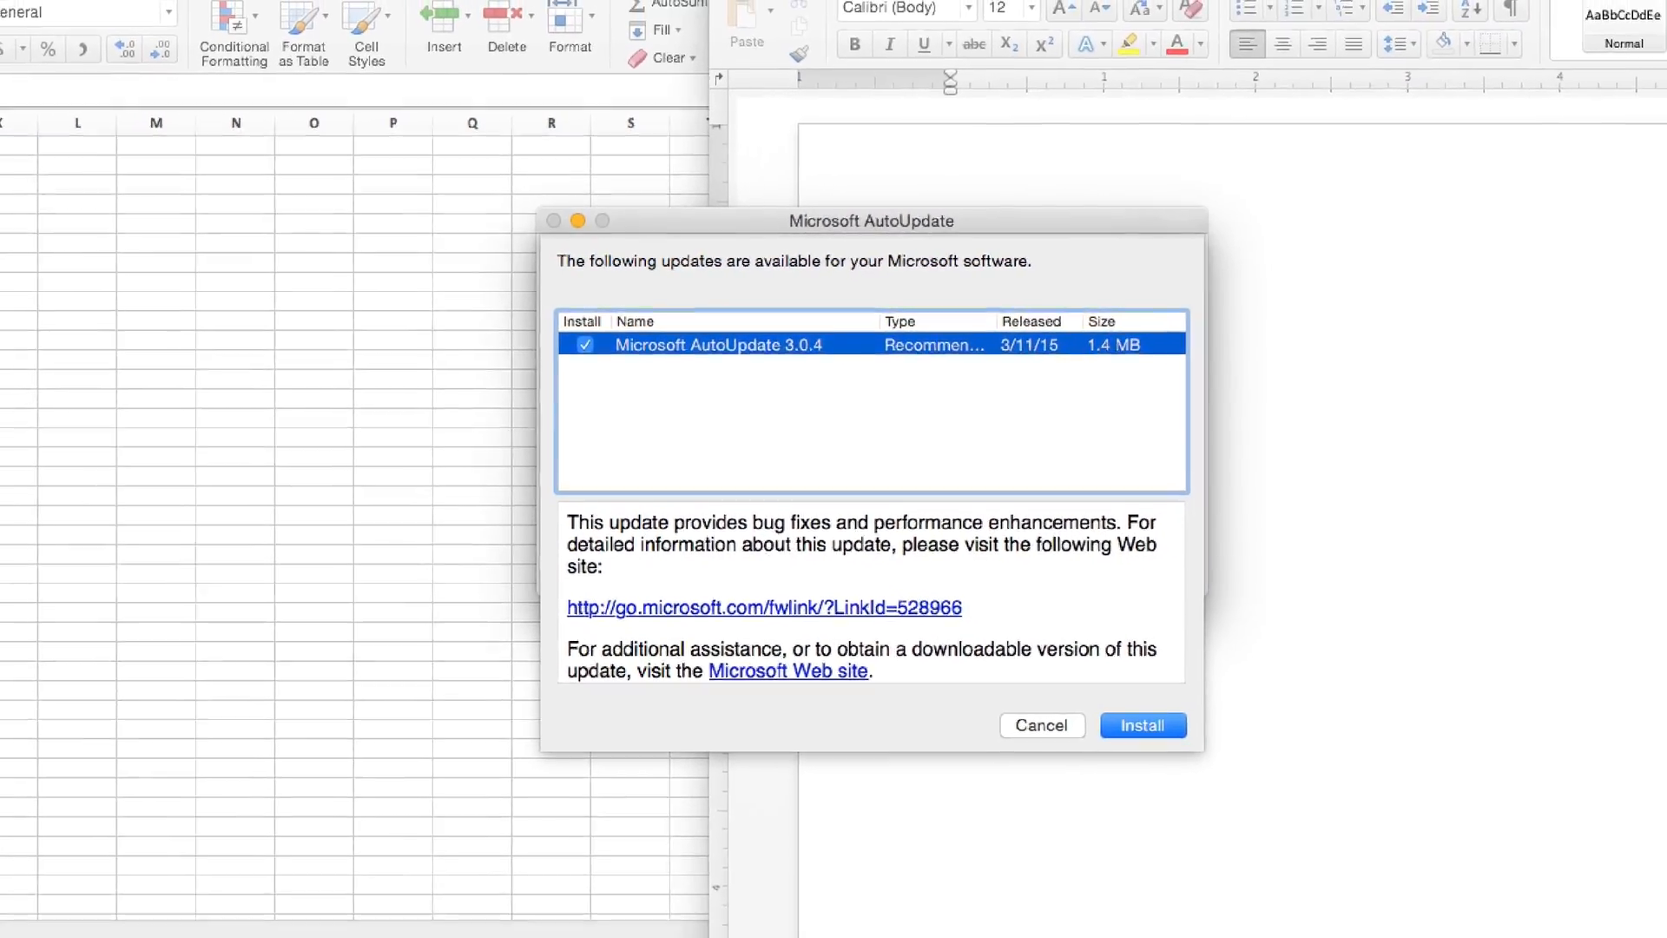
Open the Office 2016 for Mac Preview March 2015 update article in Safari.
left_click(763, 607)
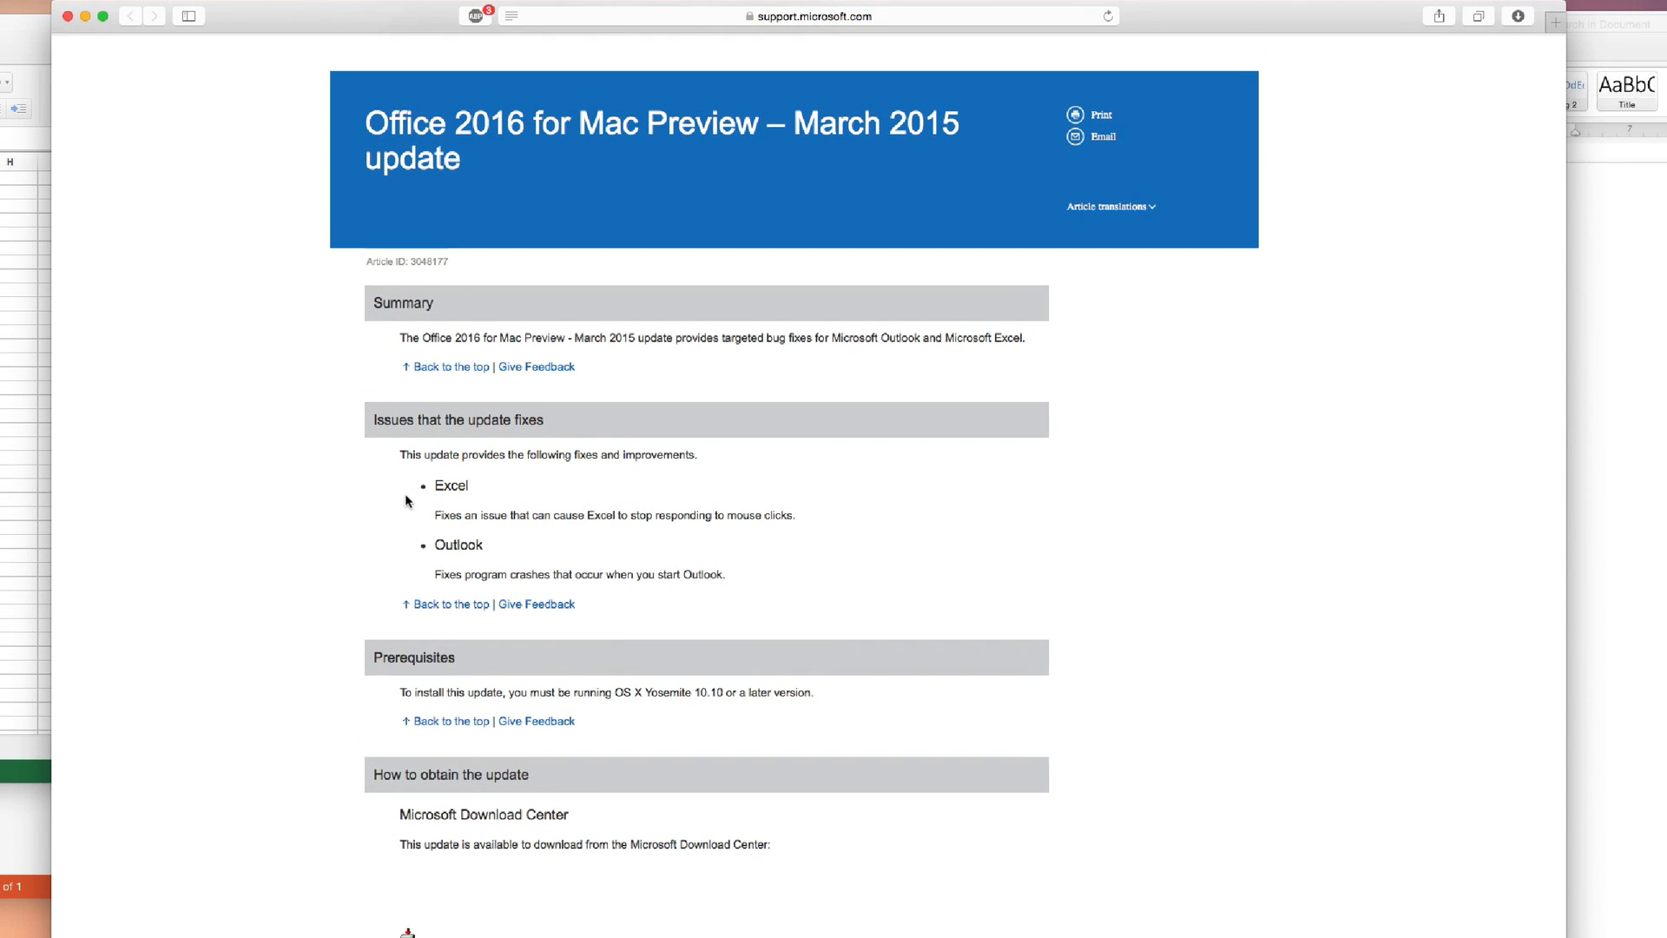
mouse_move(445, 485)
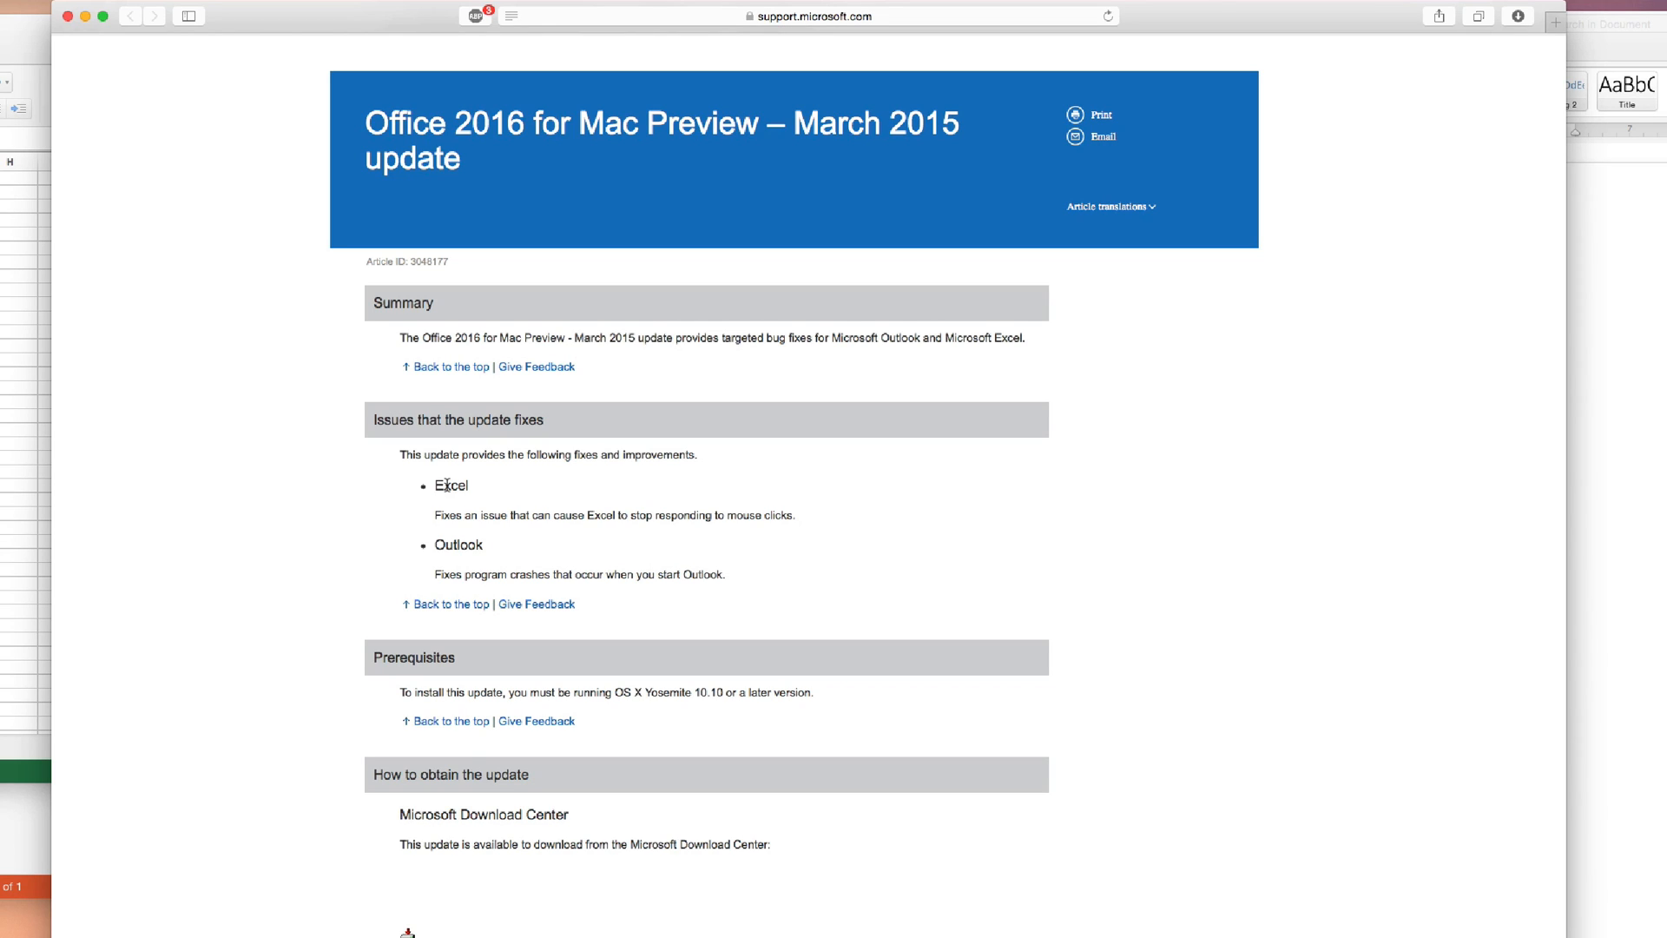
mouse_move(447, 568)
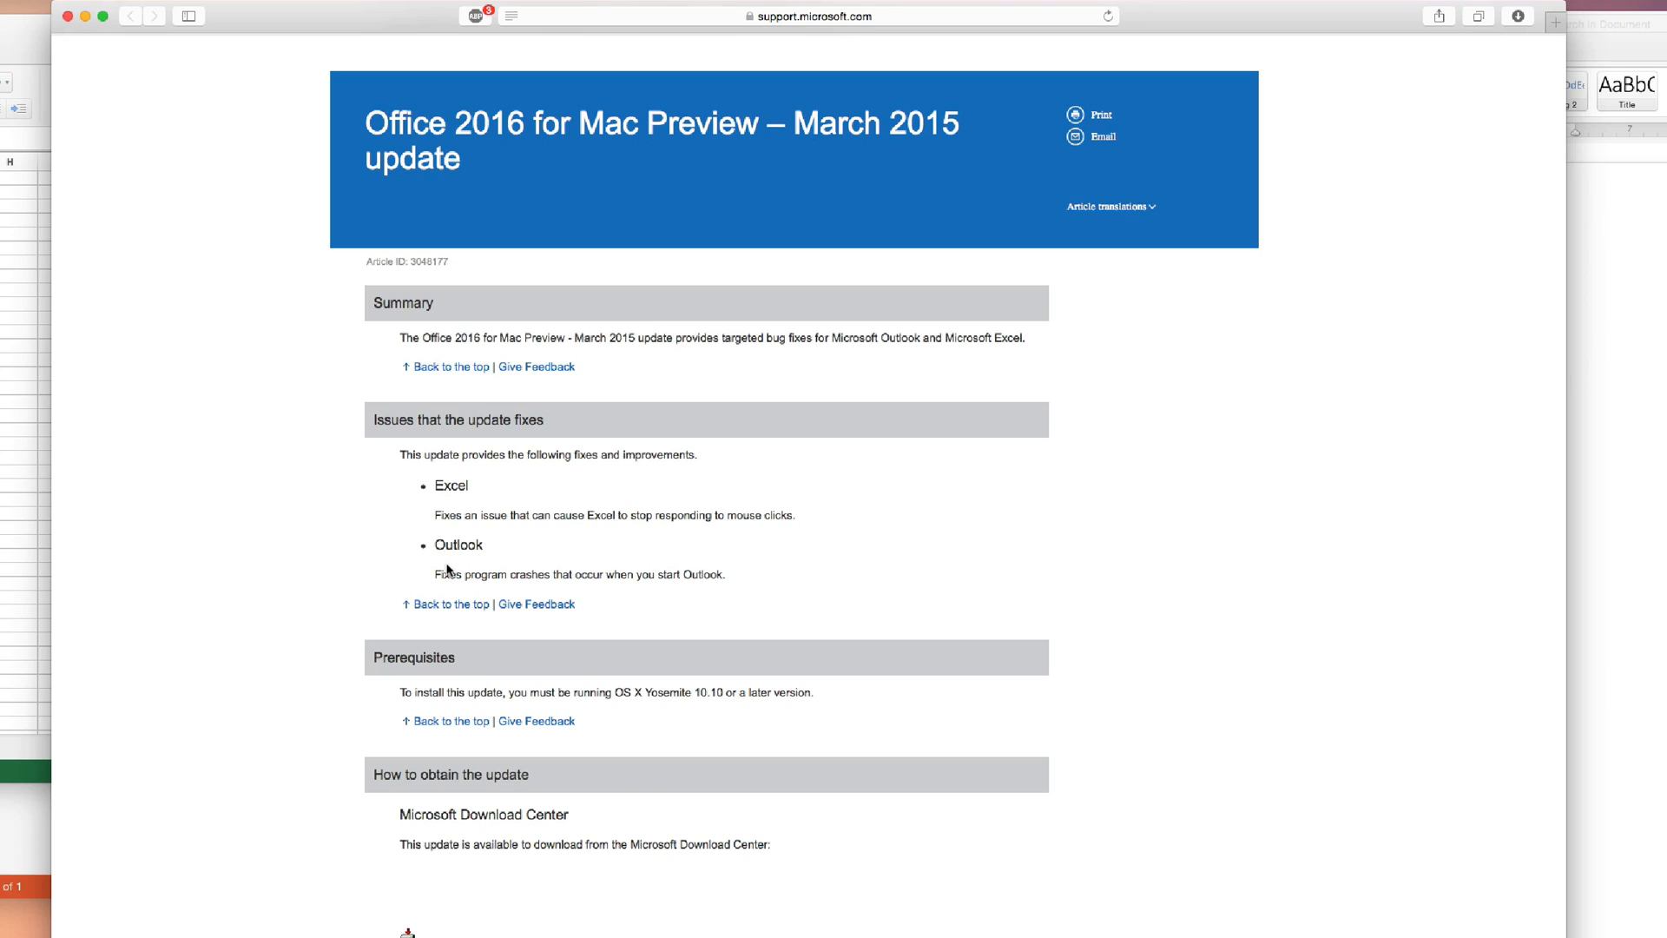
mouse_move(553, 591)
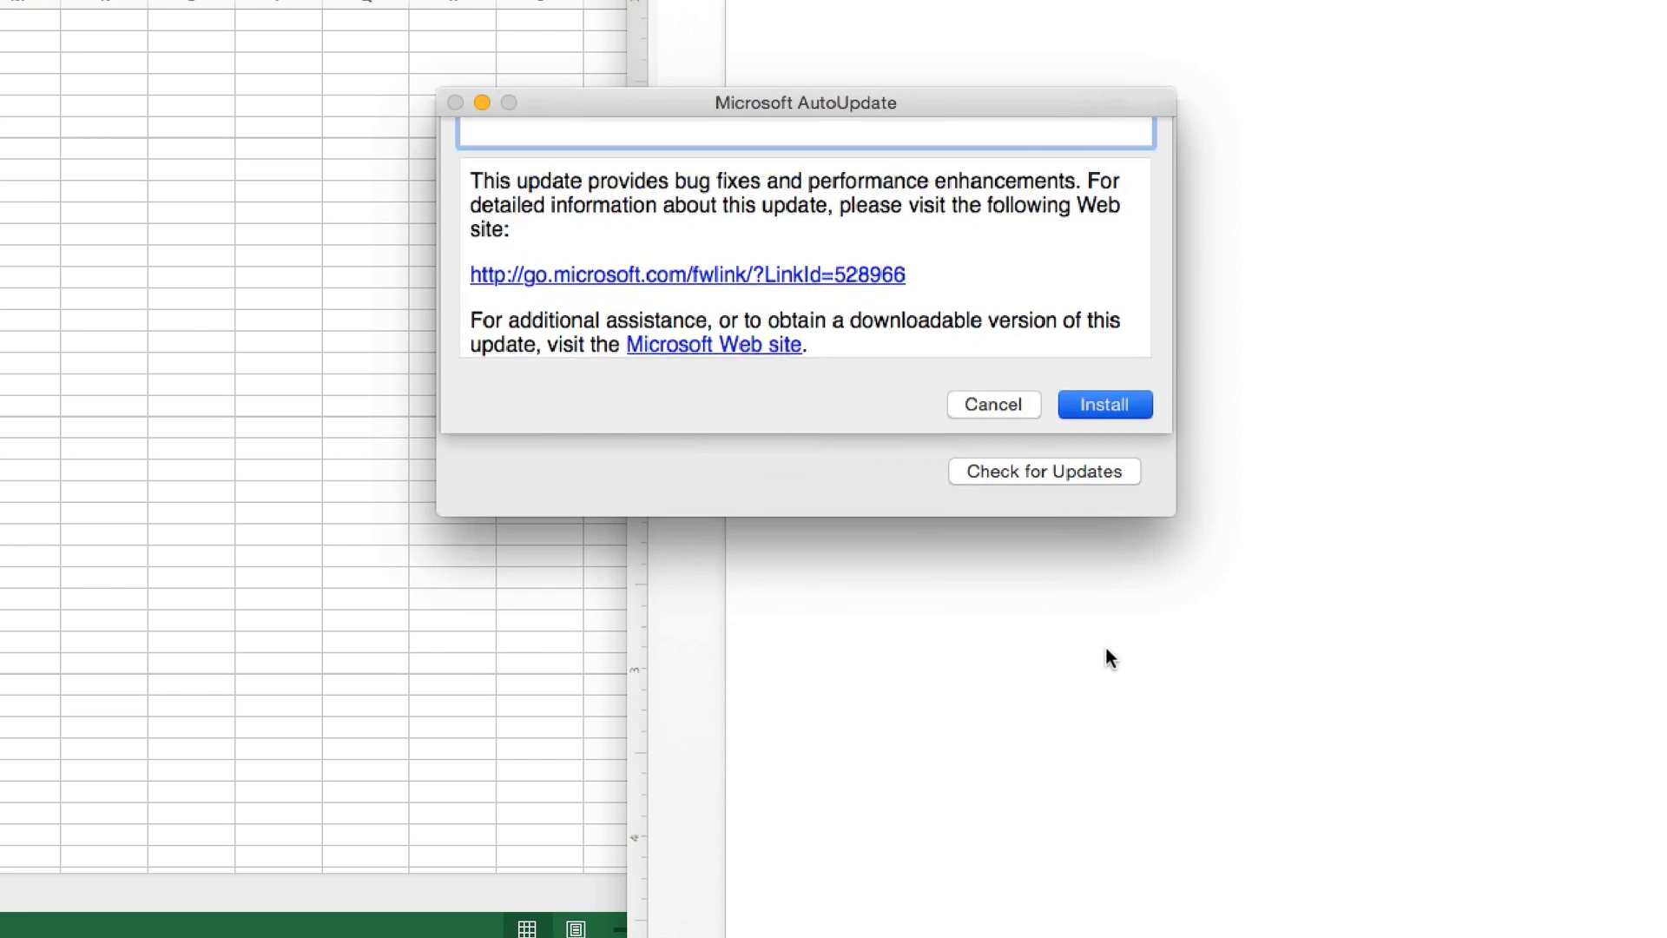
Install Microsoft AutoUpdate 3.0.4 on Macintosh HD with administrator authorisation.
left_click(1104, 403)
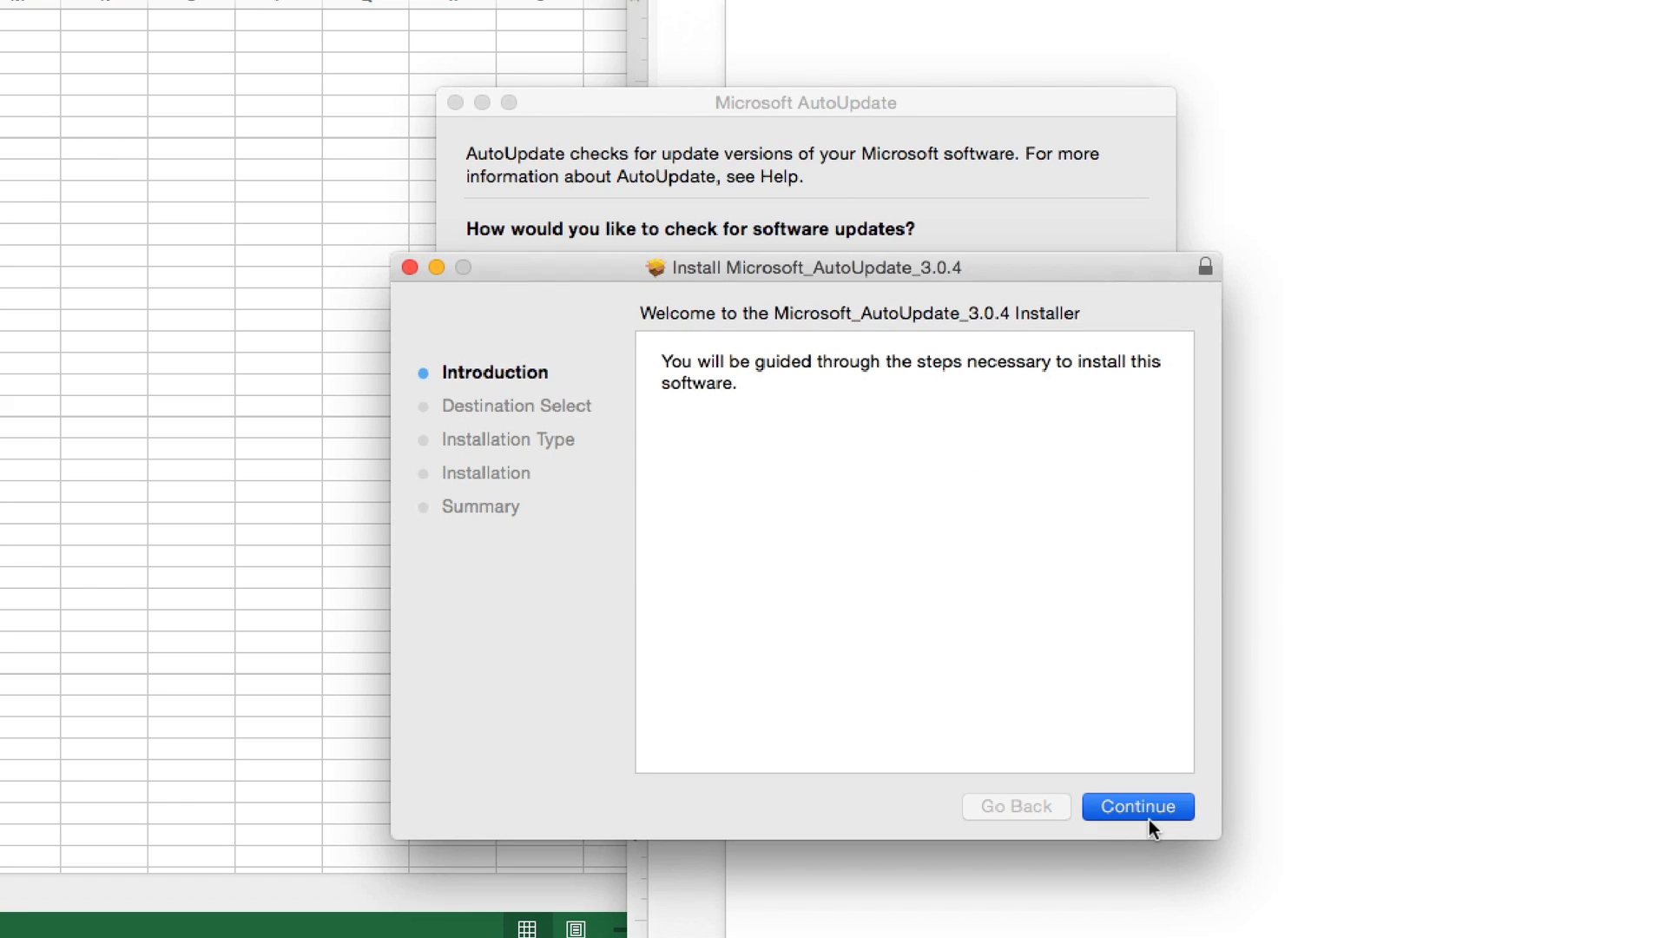
left_click(1137, 806)
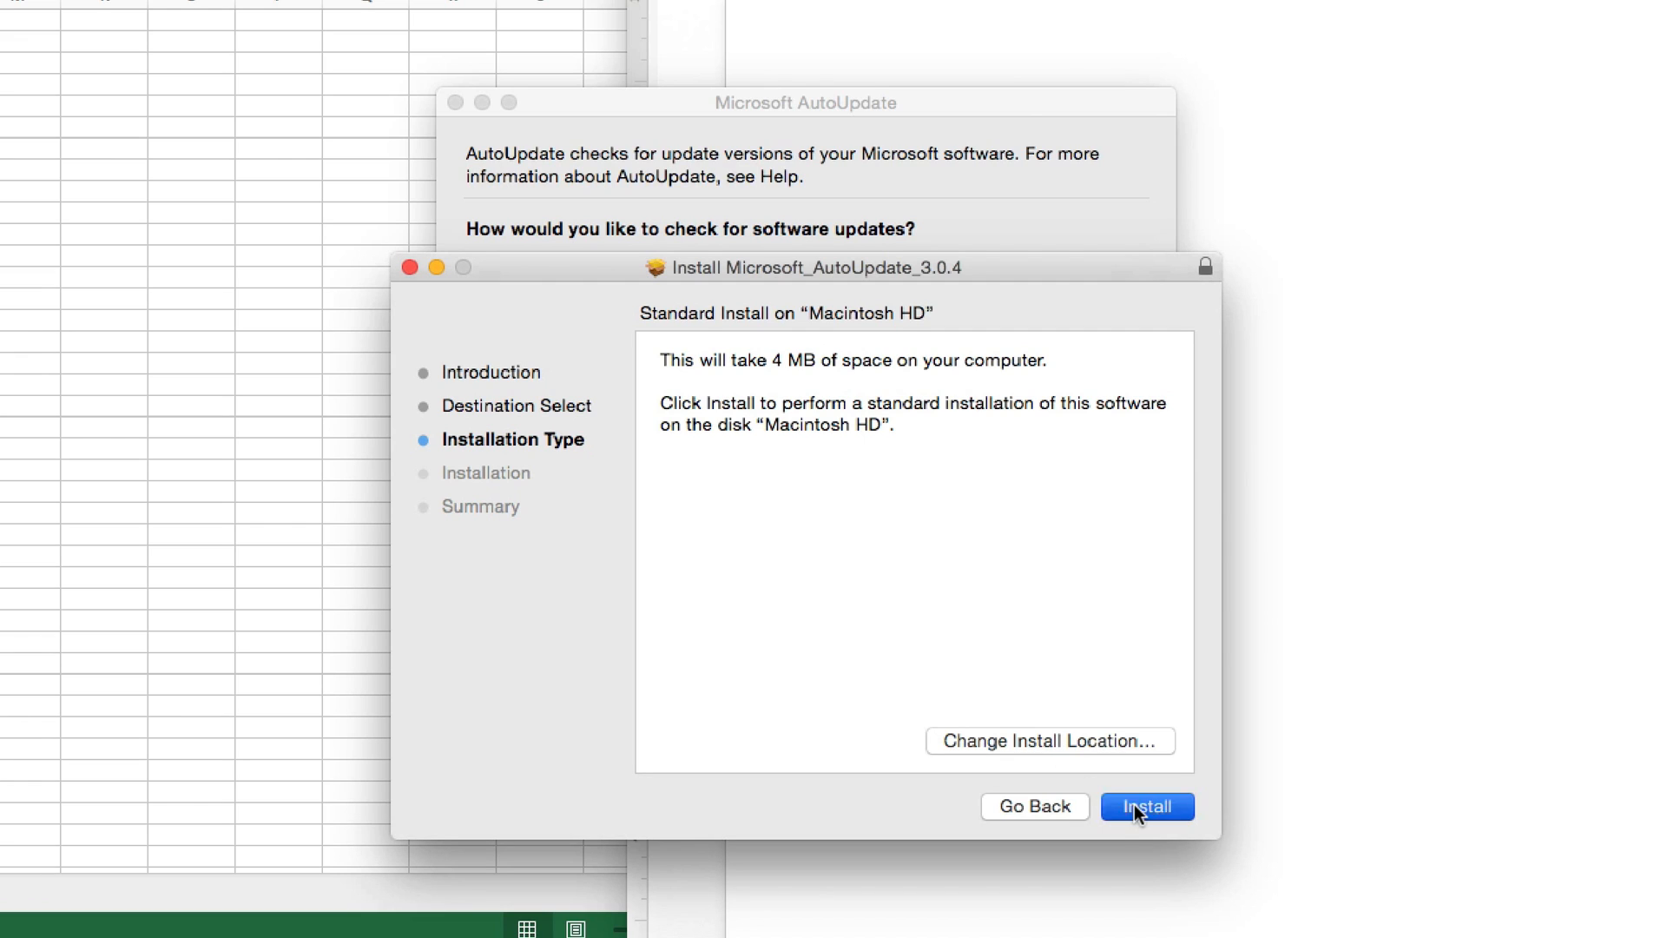
left_click(1146, 806)
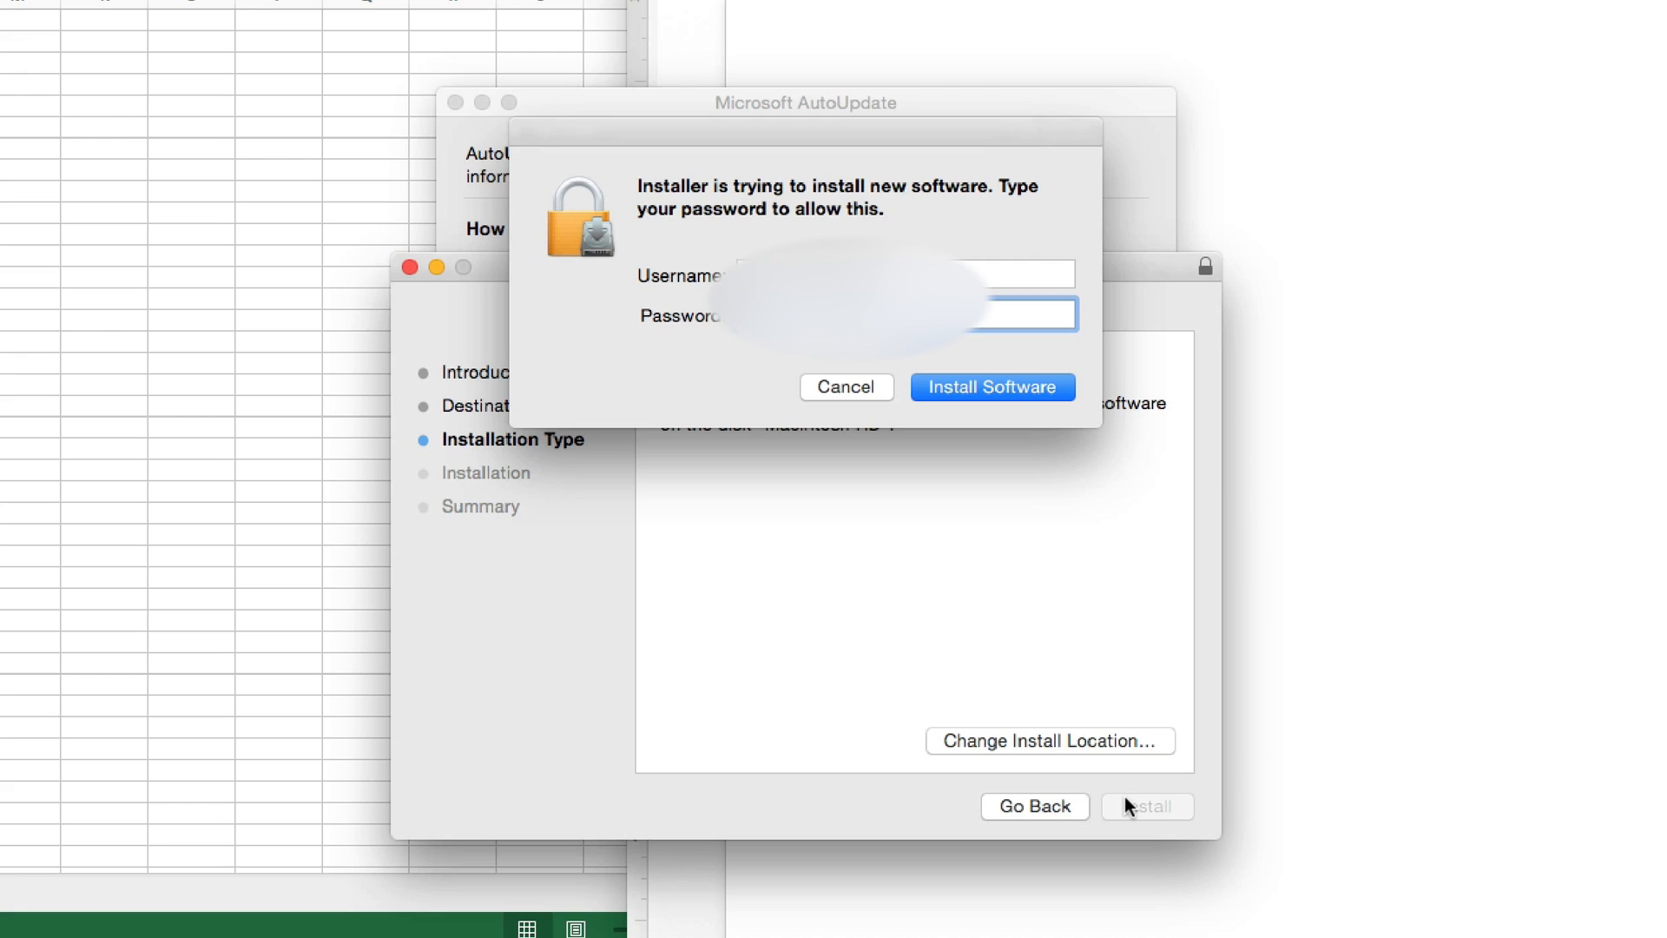
left_click(991, 386)
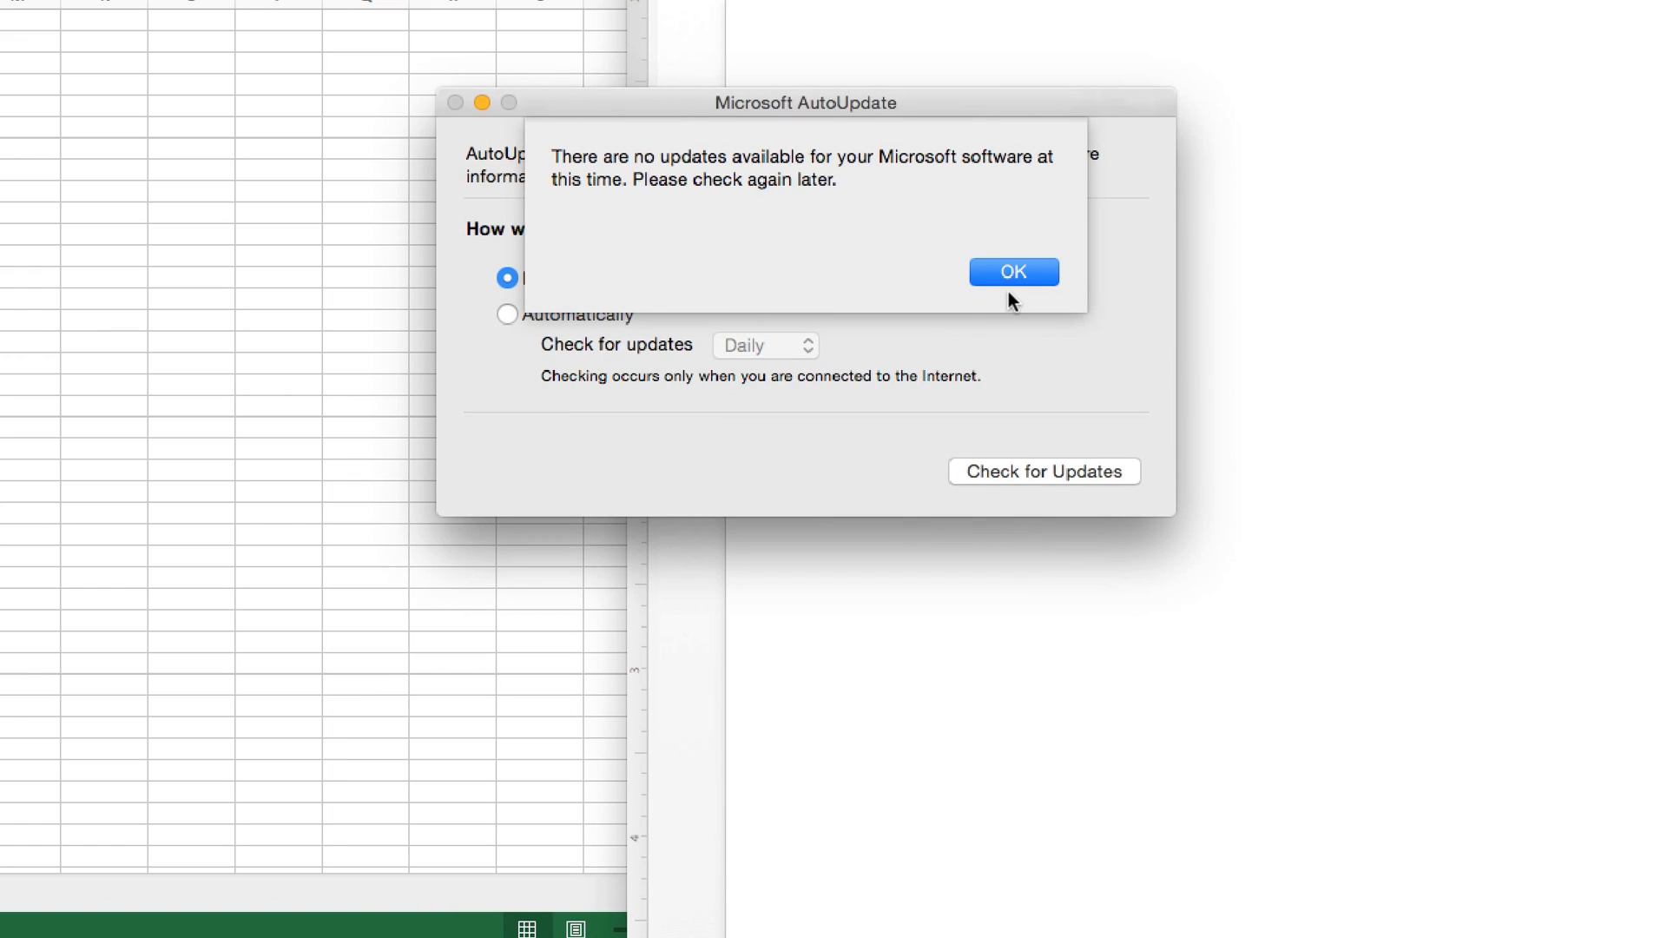
mouse_move(933, 244)
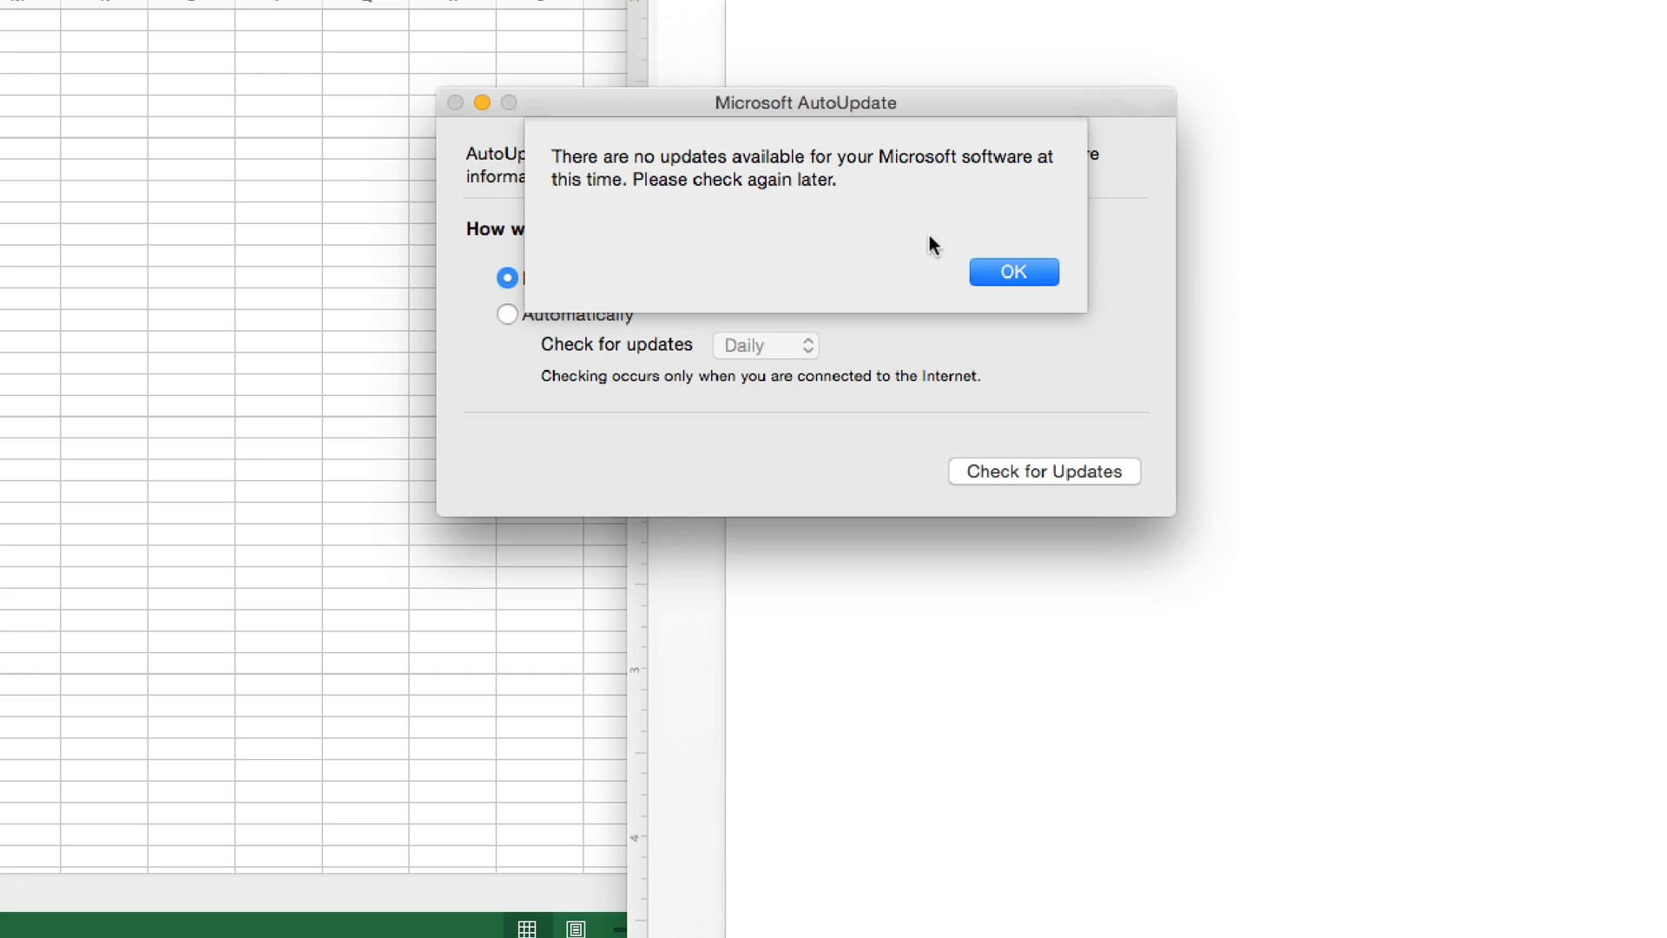
mouse_move(606, 198)
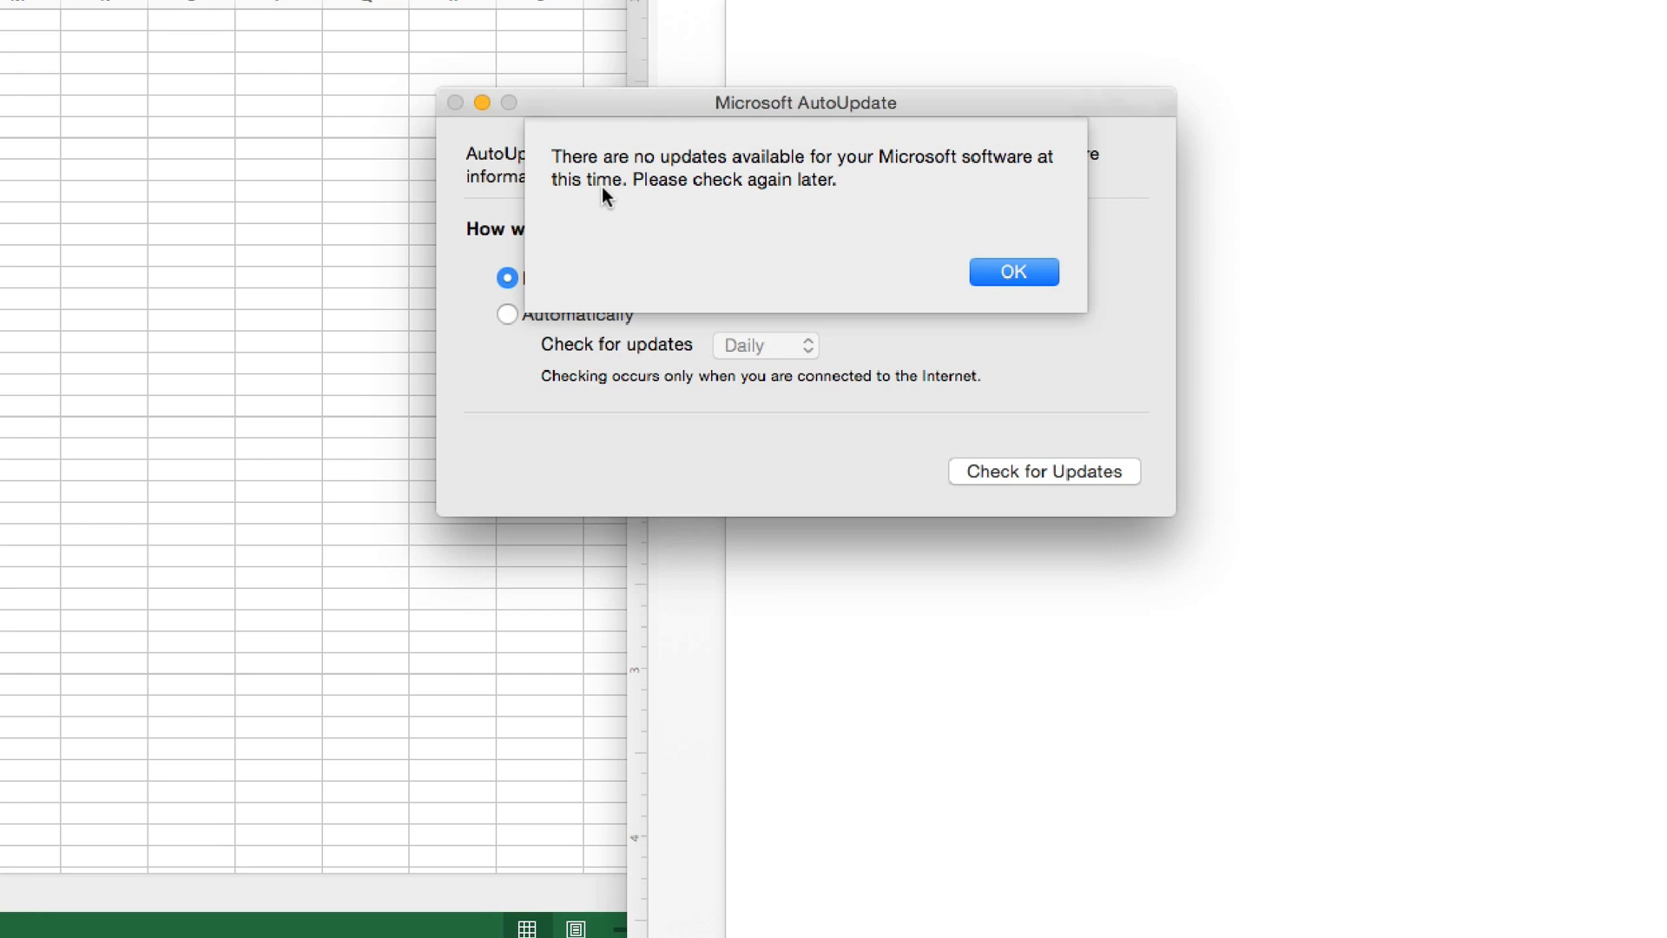
mouse_move(944, 241)
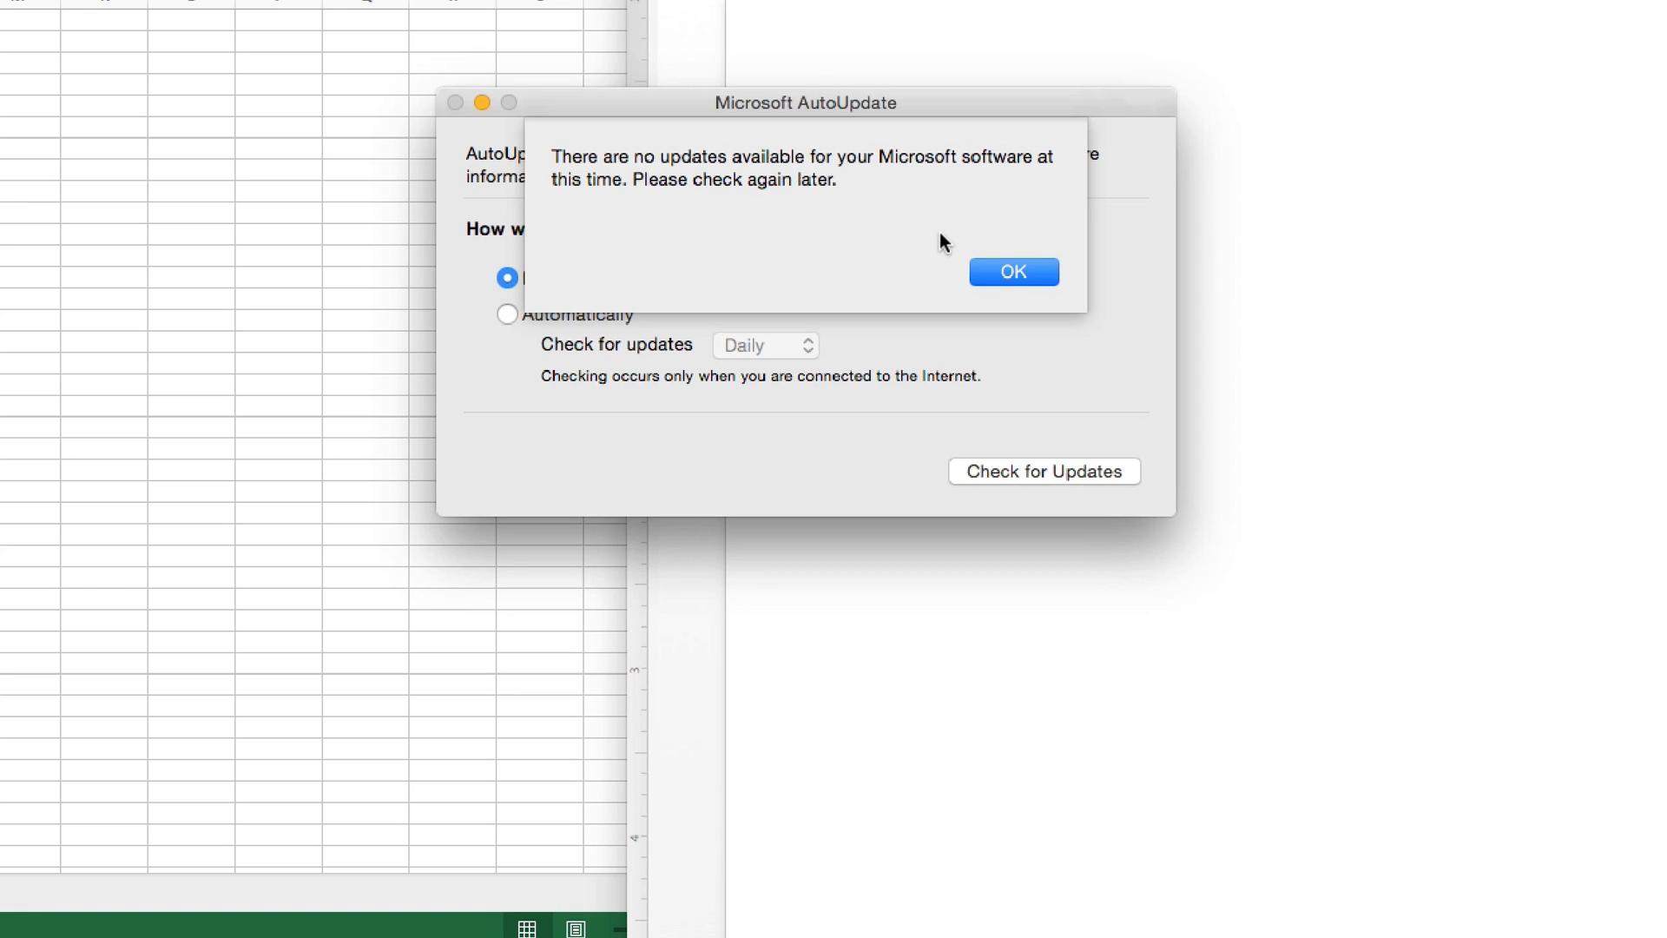
Dismiss the no-updates notice and close the Microsoft AutoUpdate window.
left_click(1011, 271)
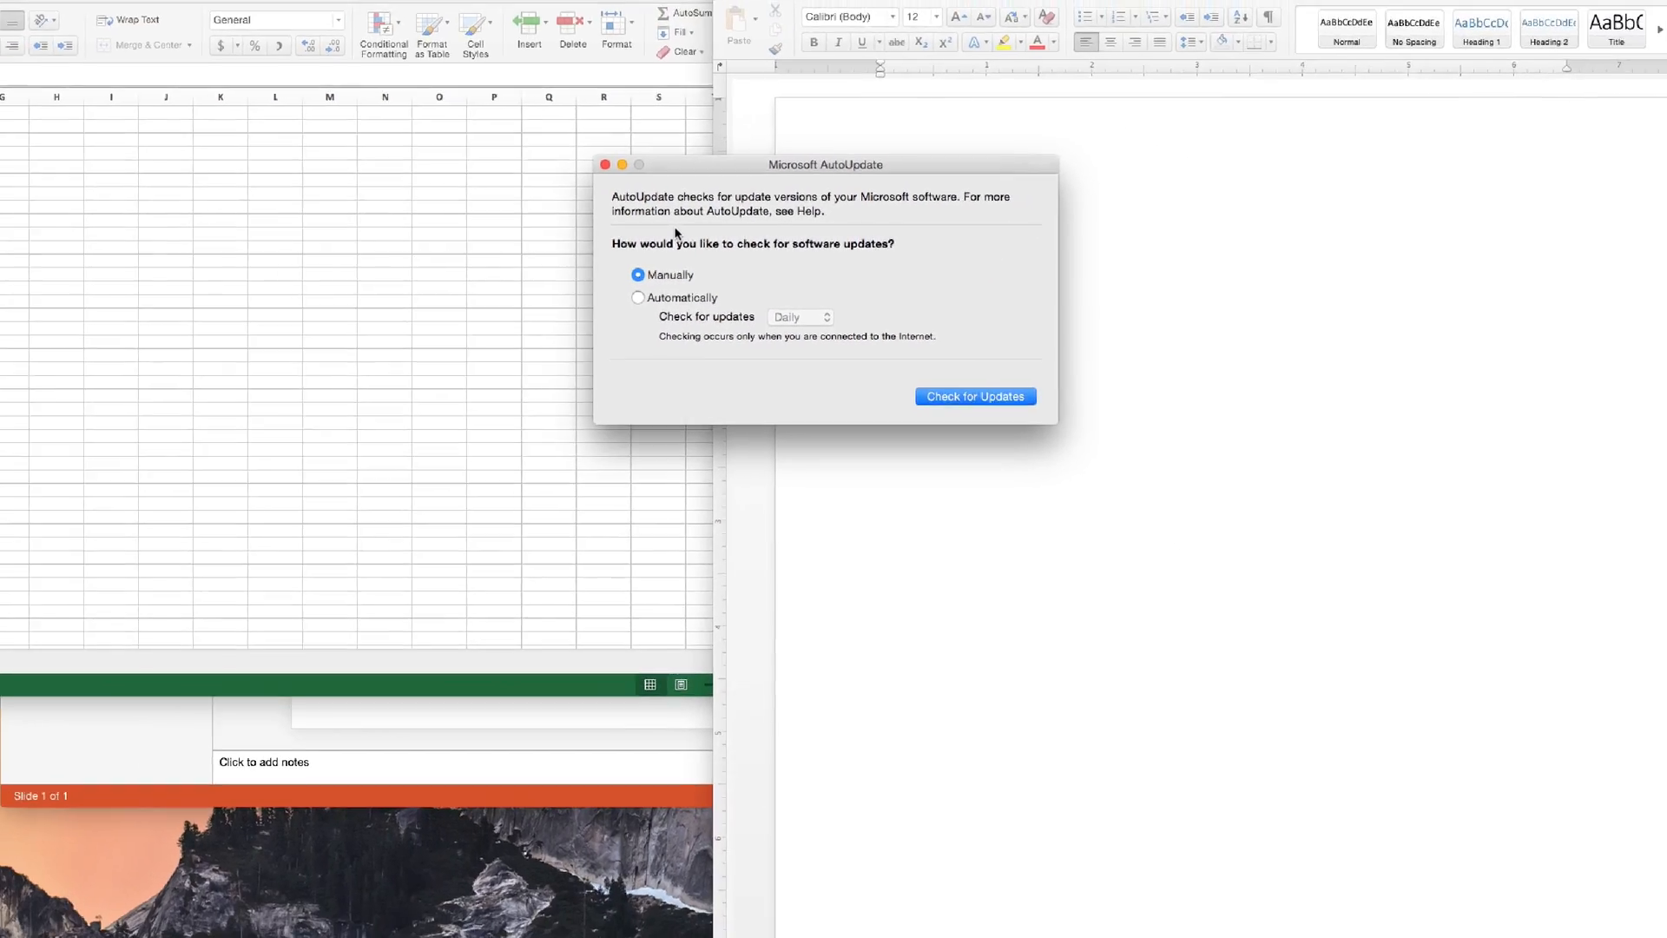
left_click(606, 164)
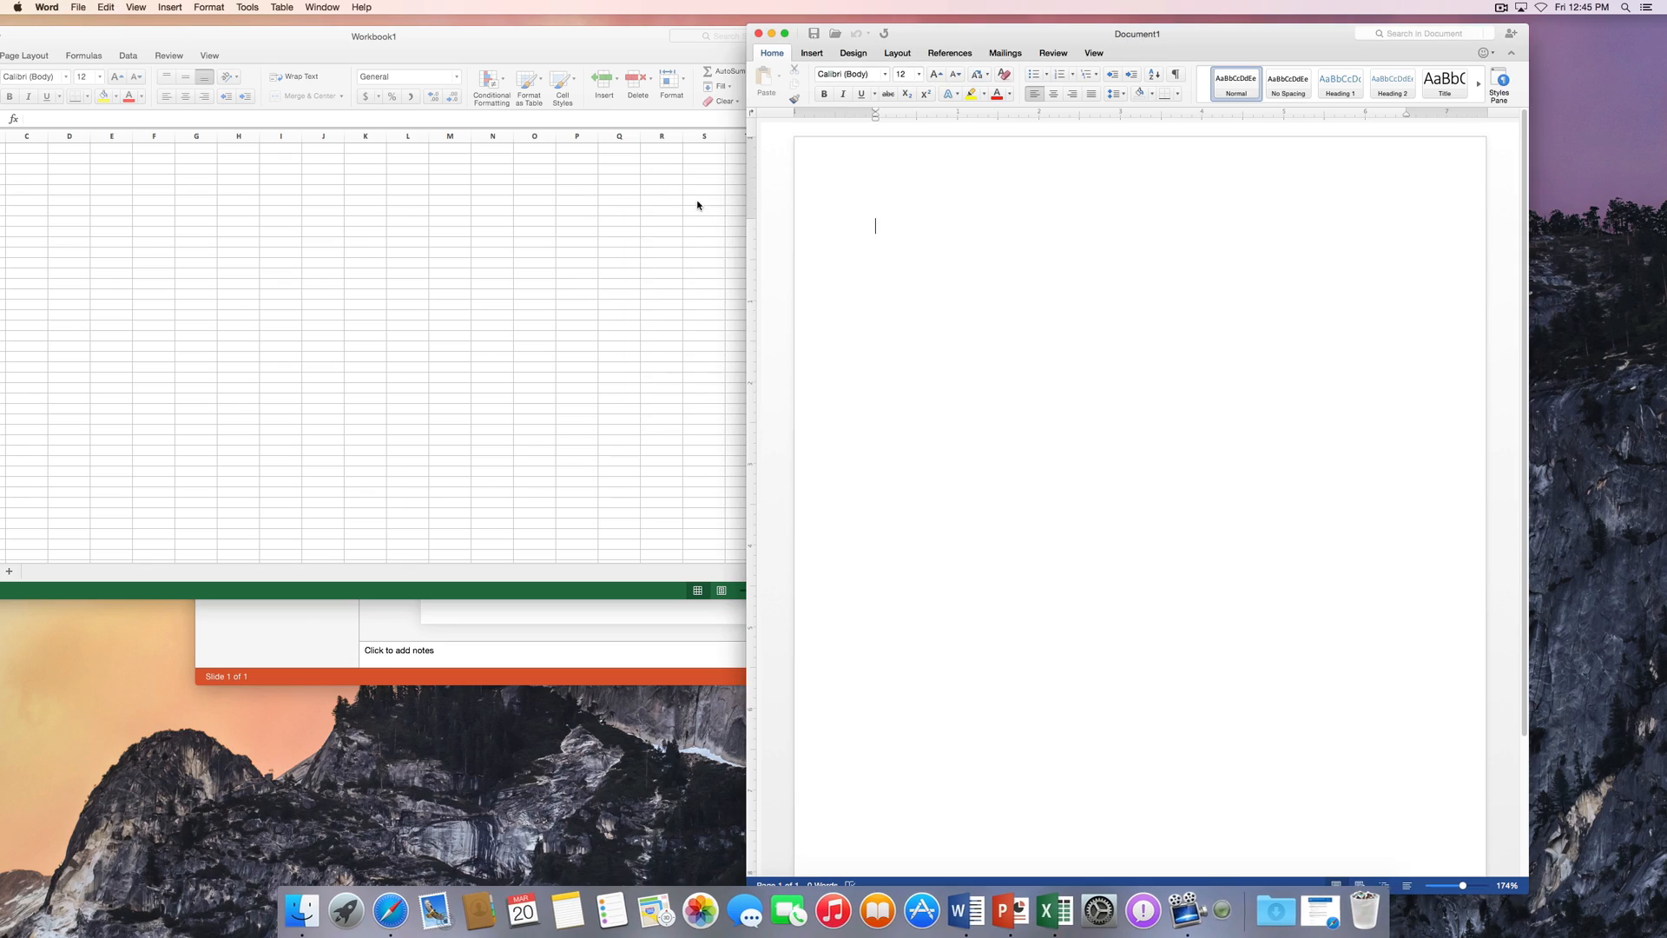
From PowerPoint's Help menu, check for updates and set automatic daily checking.
left_click(1011, 909)
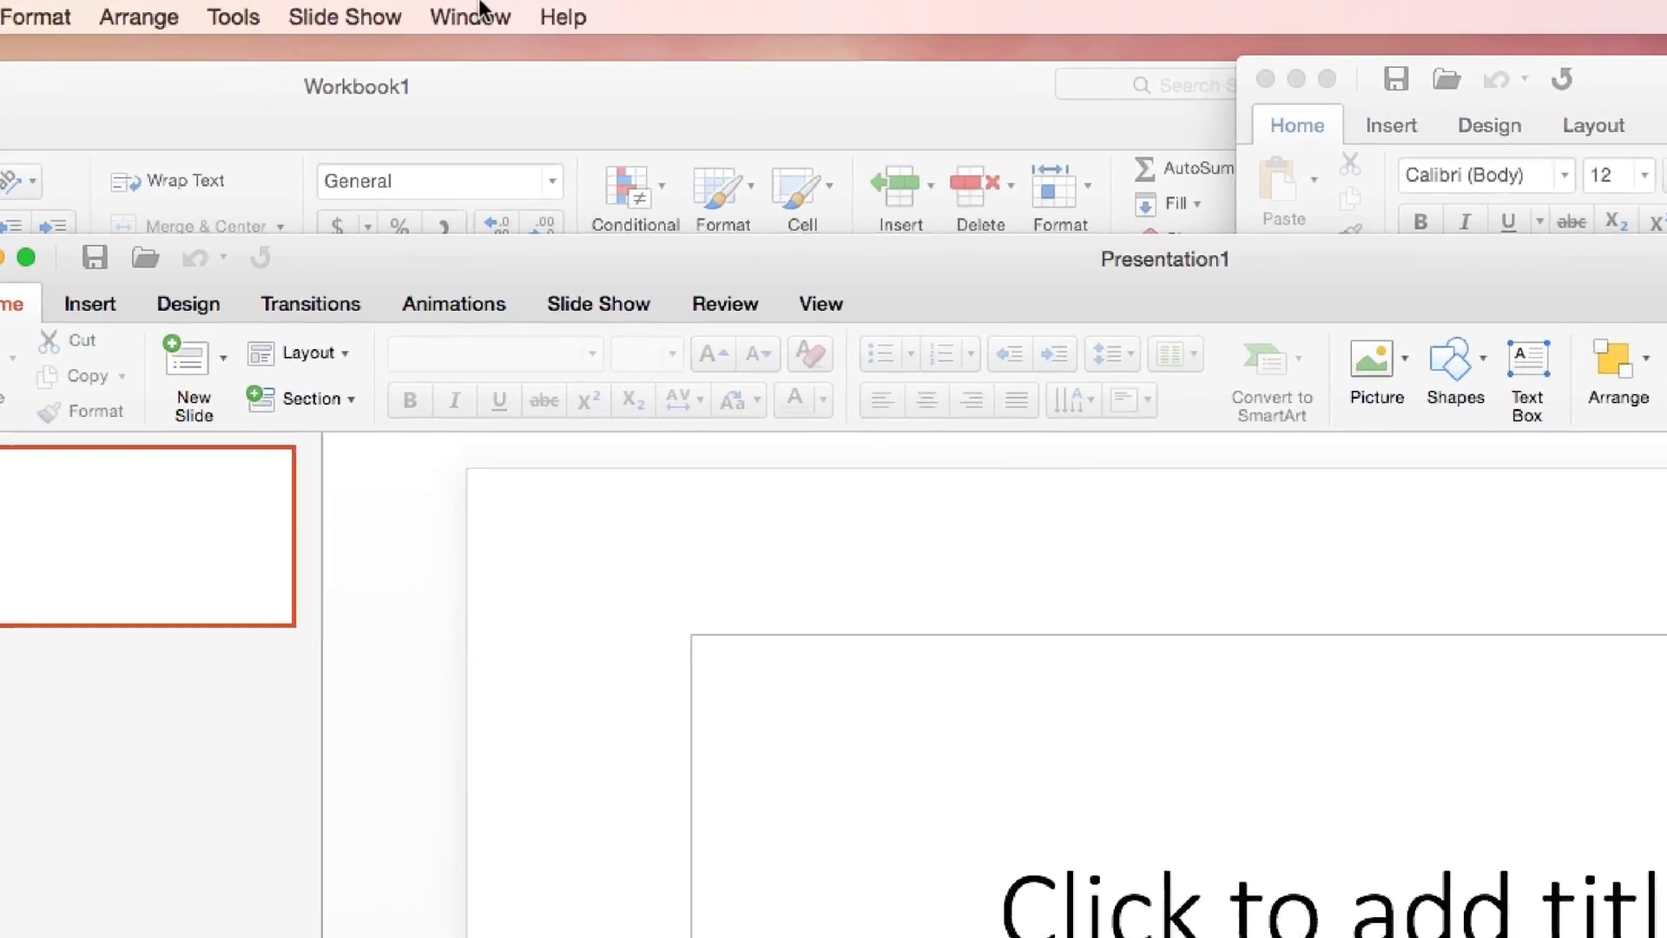
left_click(562, 16)
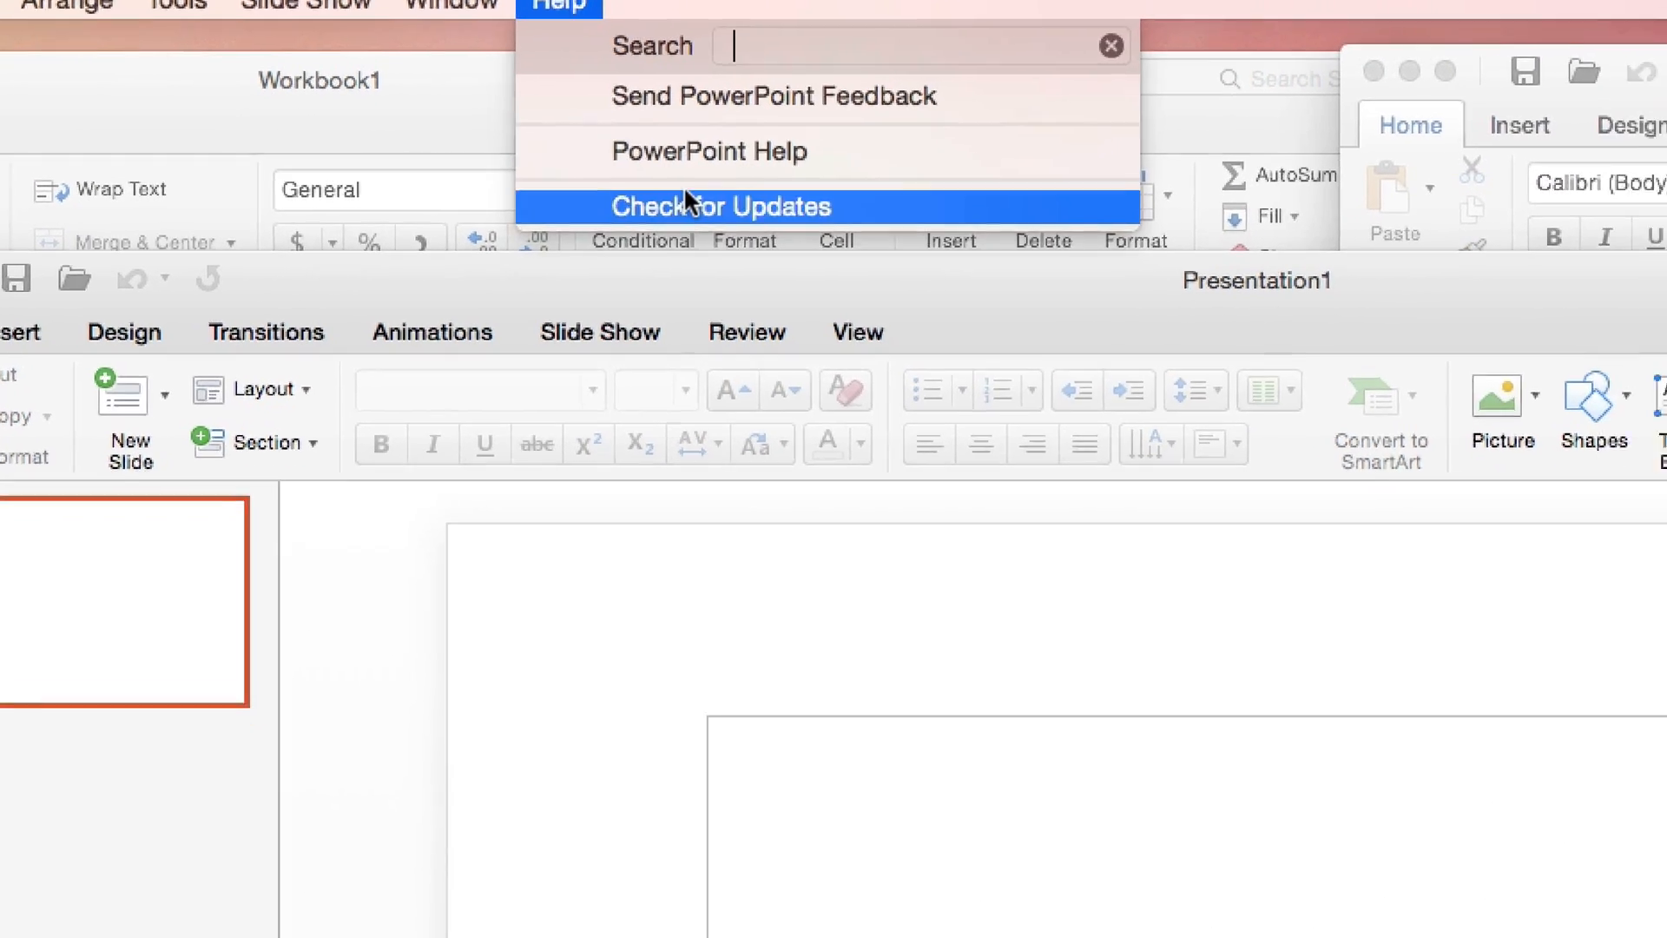
left_click(721, 205)
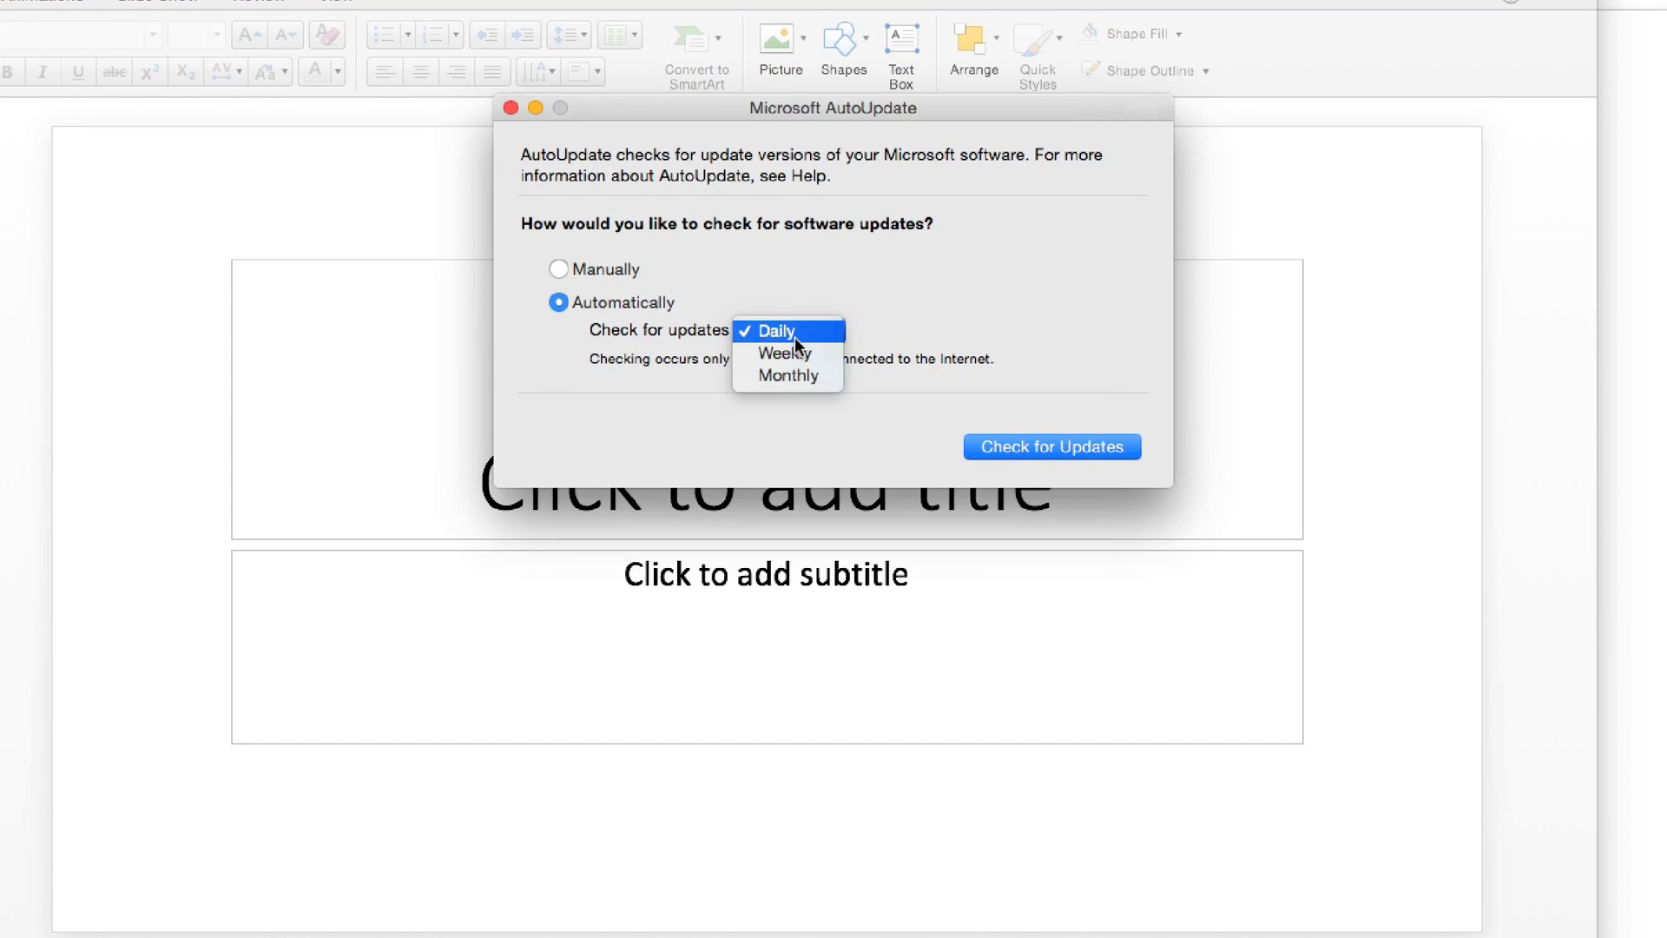
left_click(1051, 446)
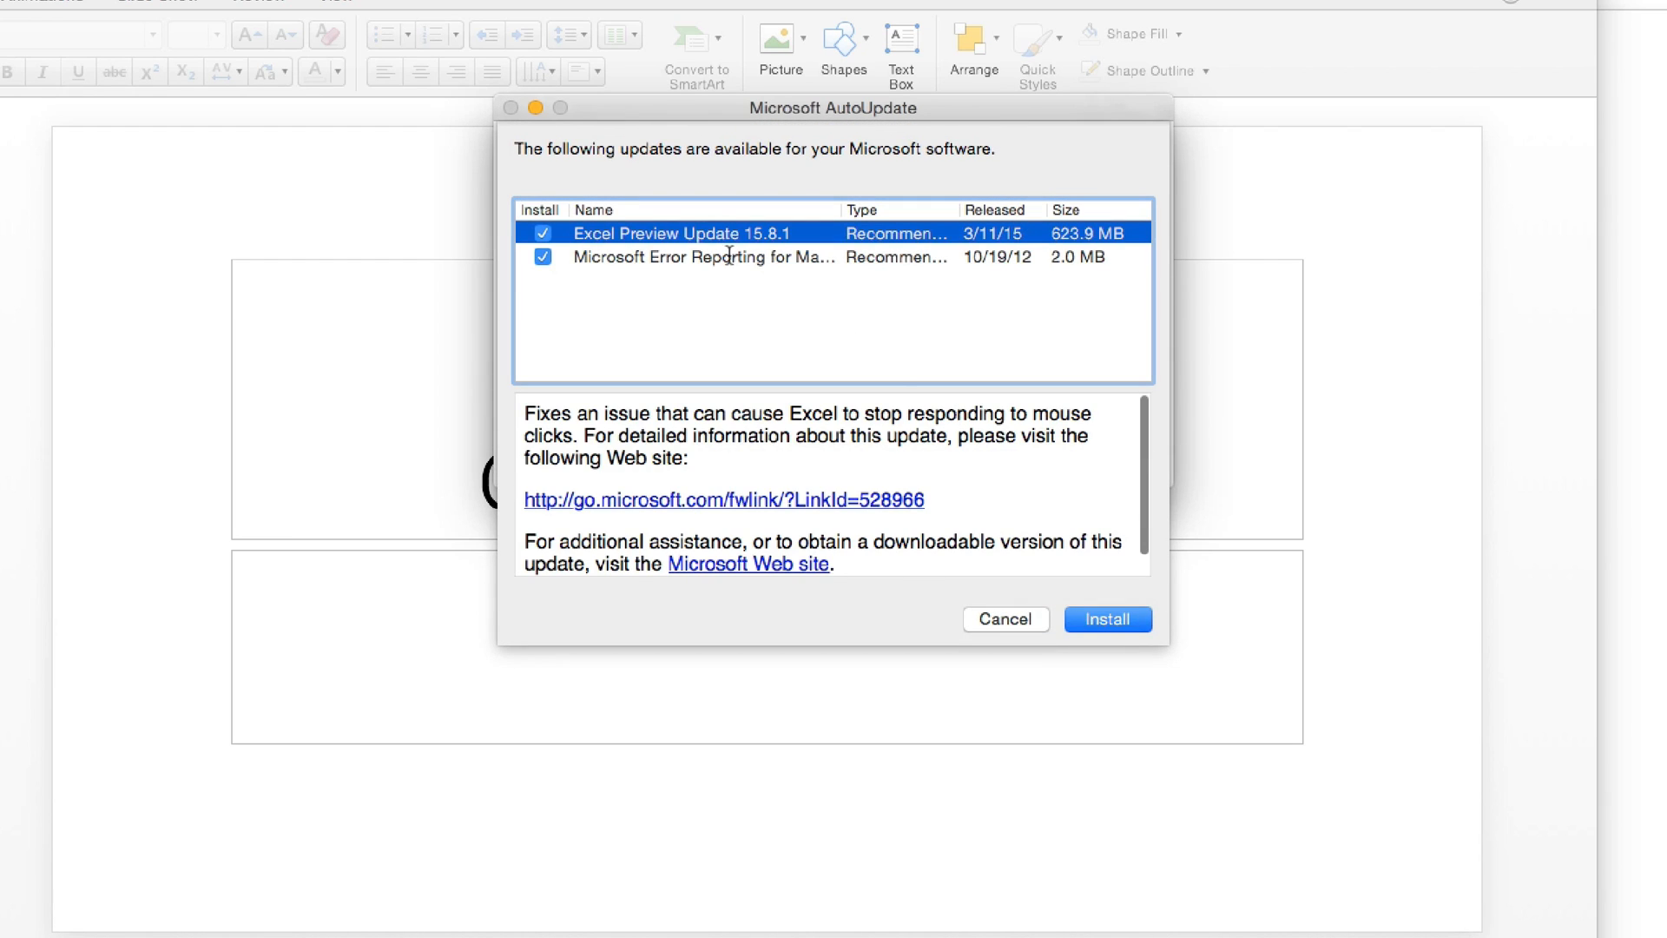
mouse_move(638, 264)
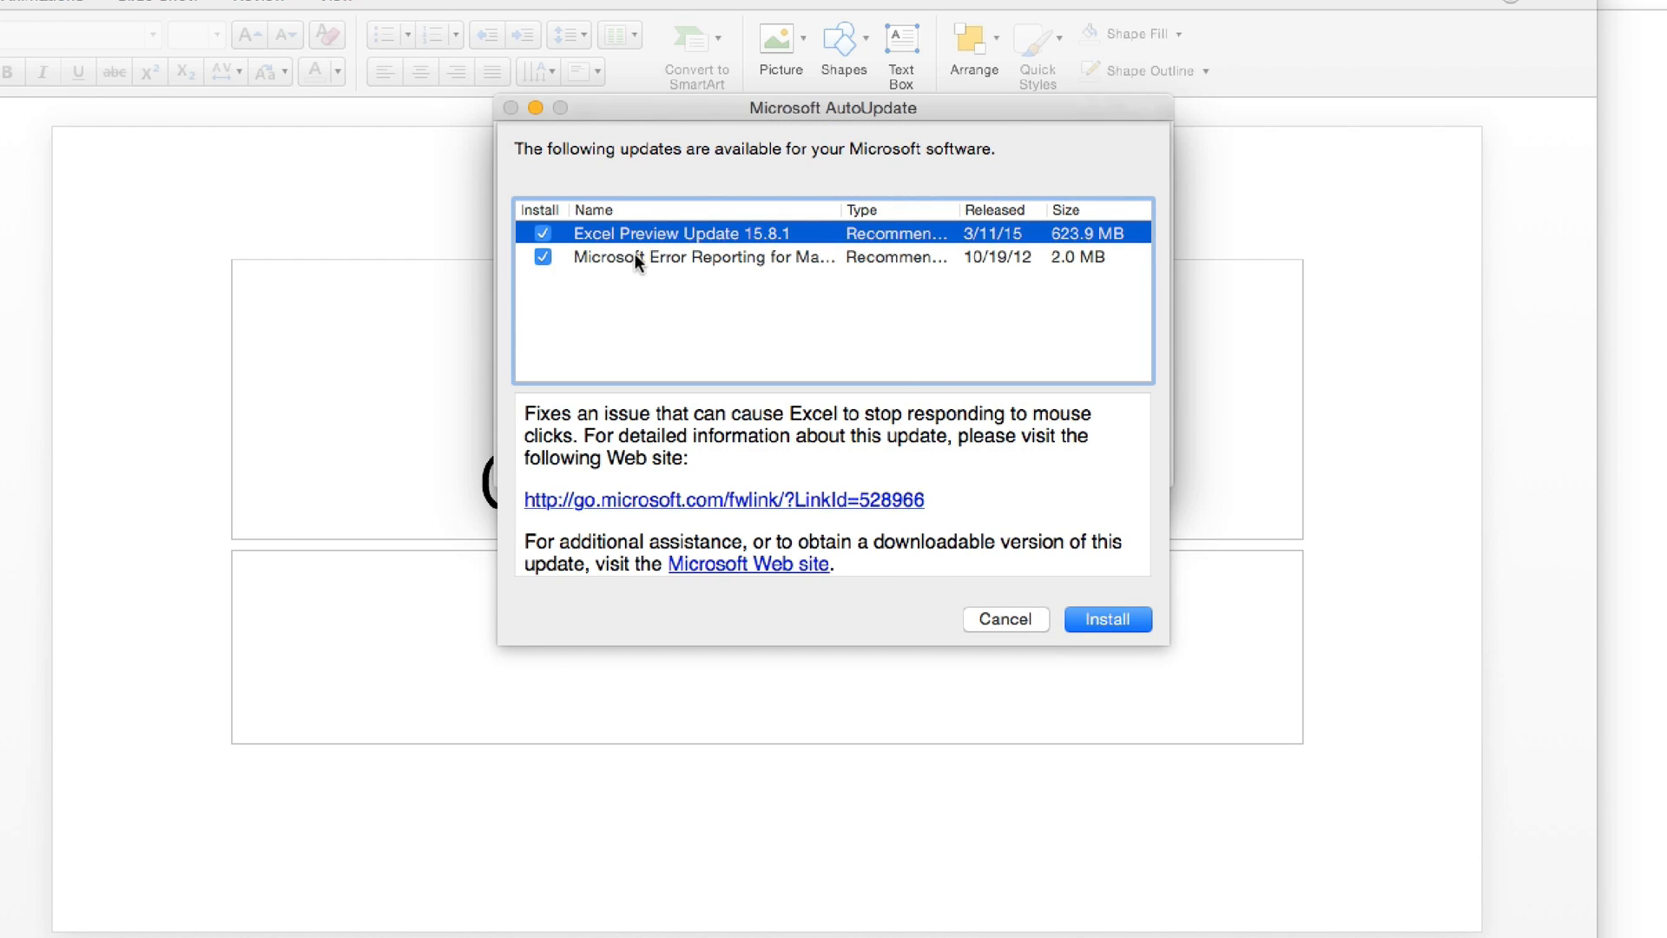
Review the Error Reporting and Excel Preview 15.8.1 updates, then install them.
left_click(702, 256)
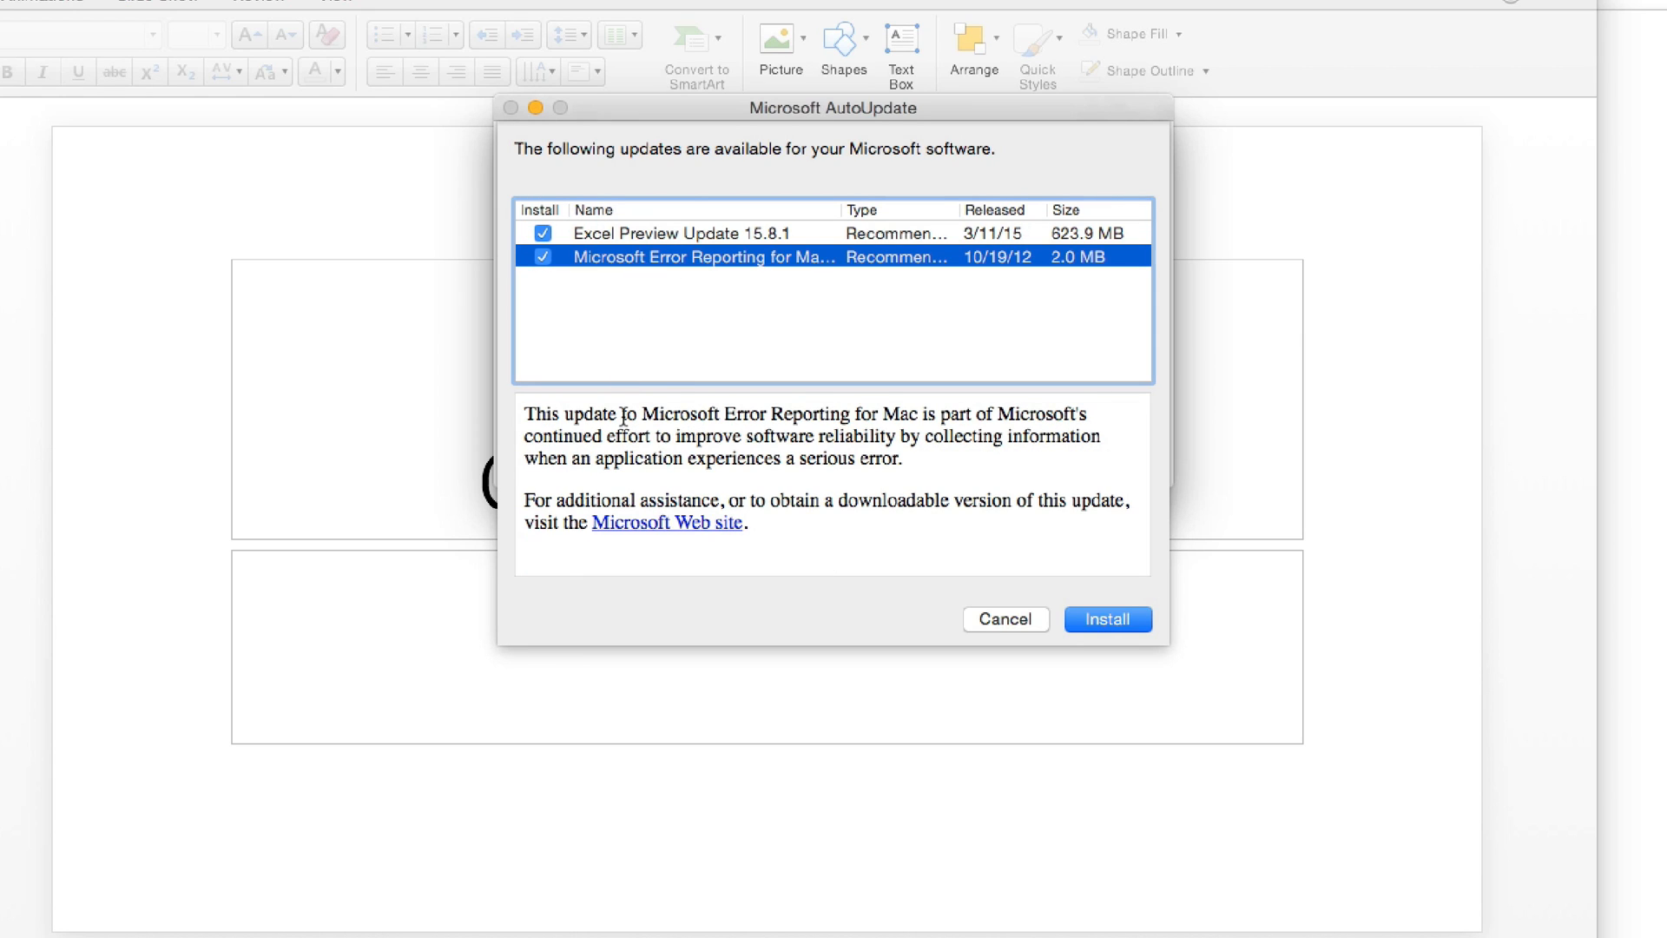
left_click(670, 232)
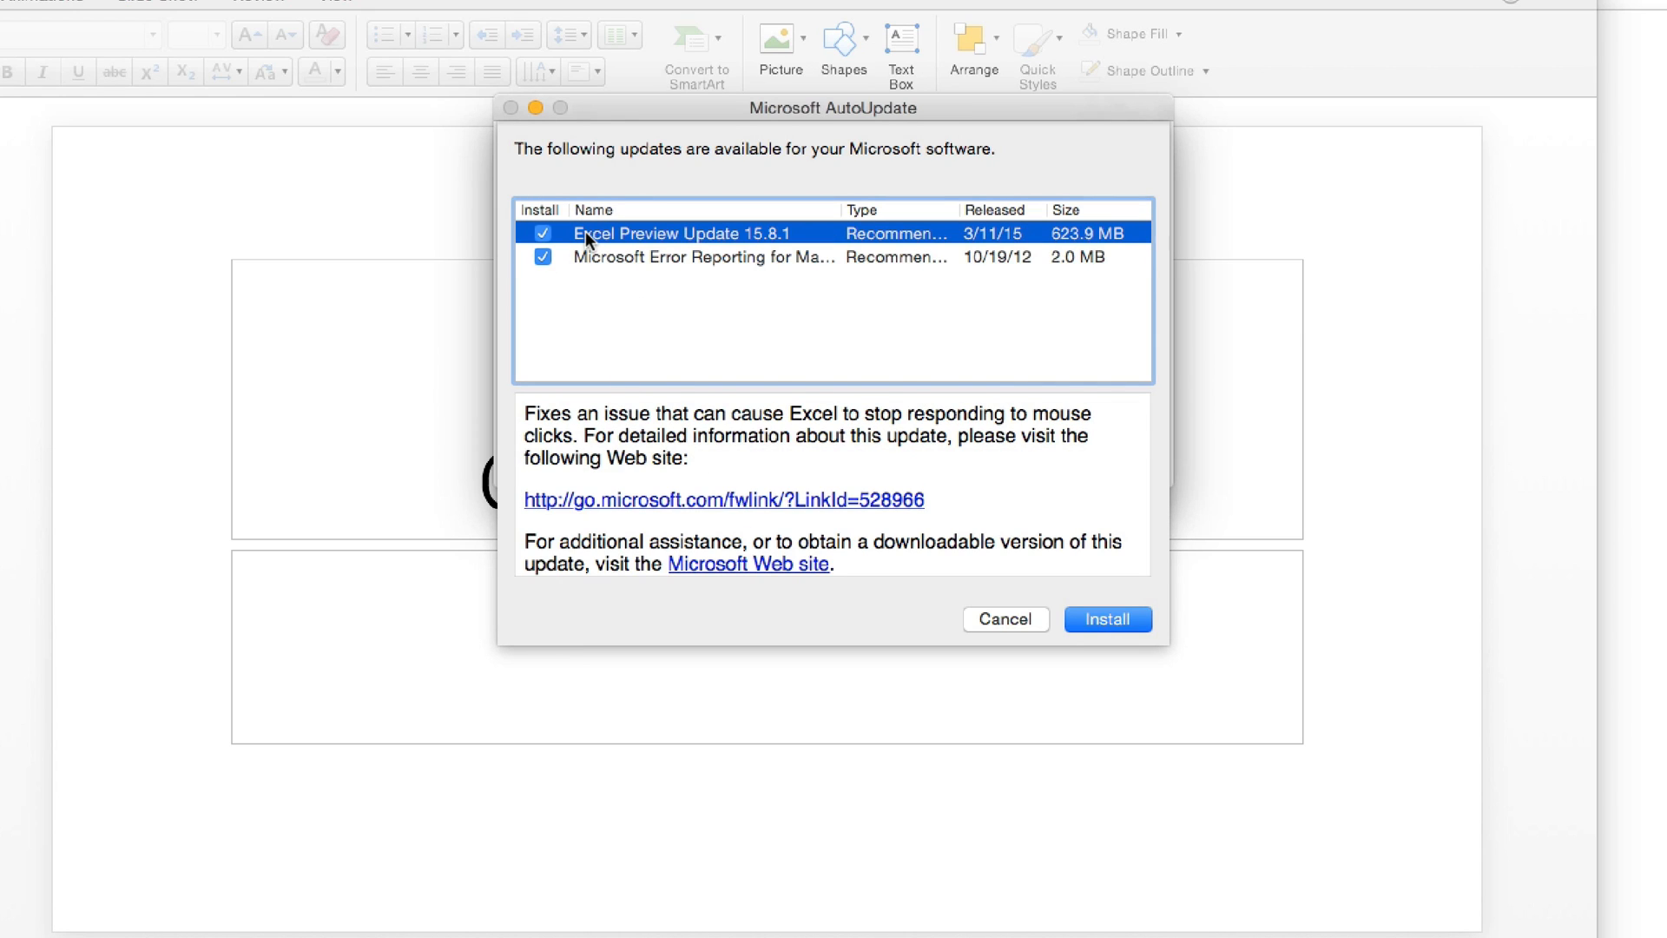
mouse_move(687, 518)
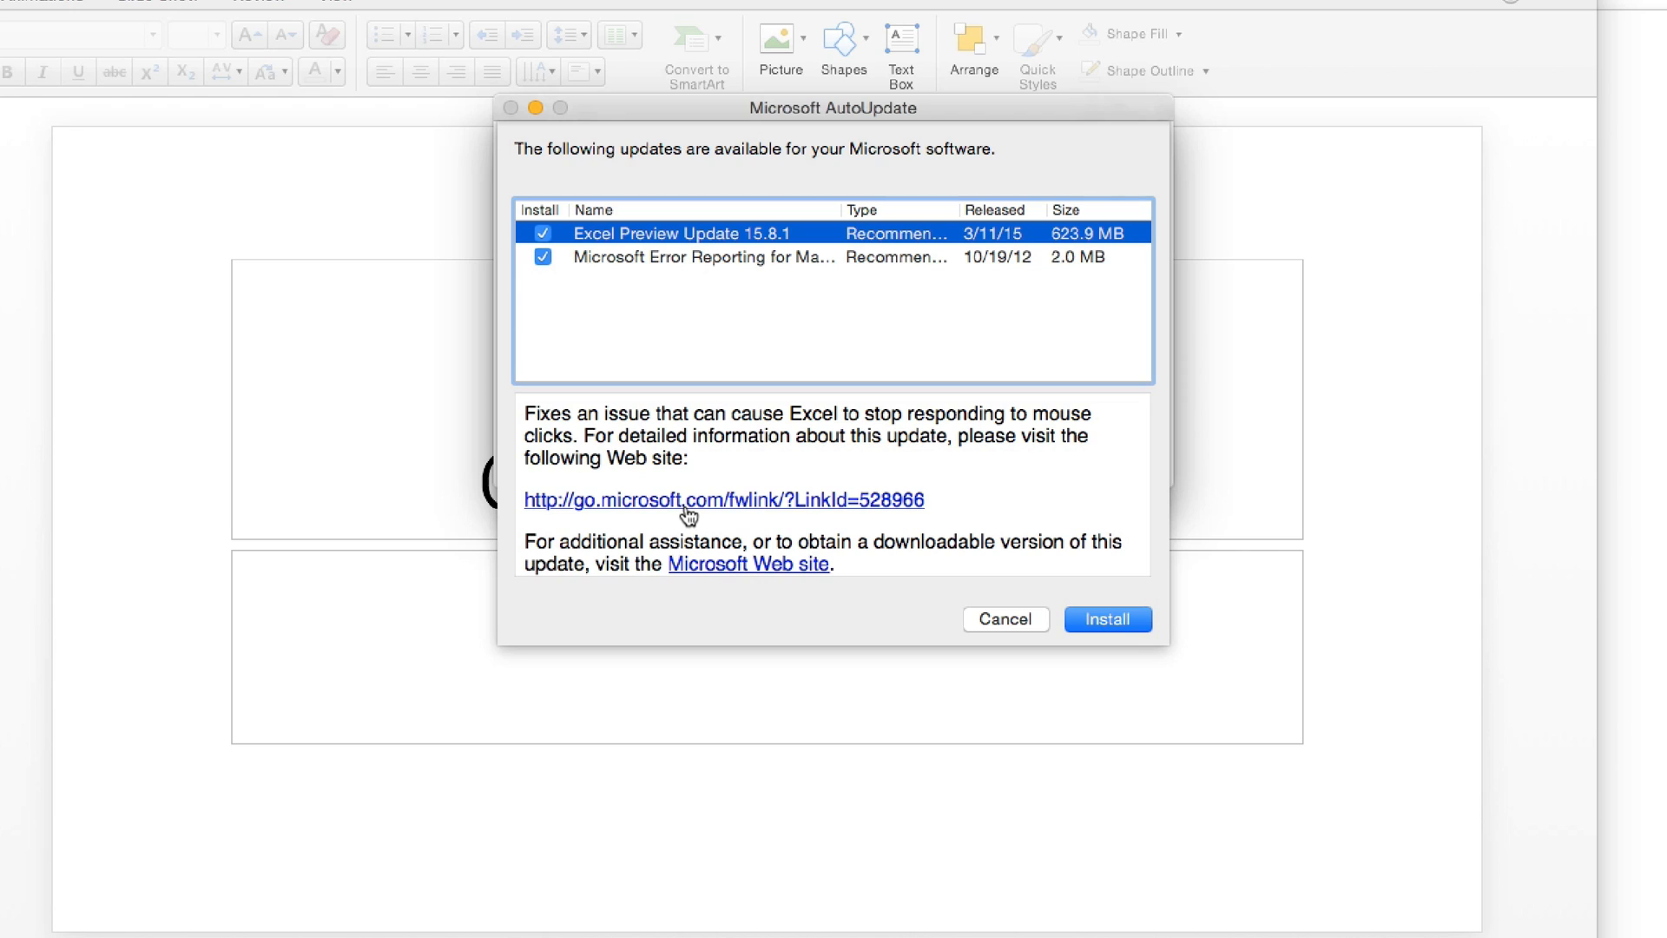
mouse_move(675, 254)
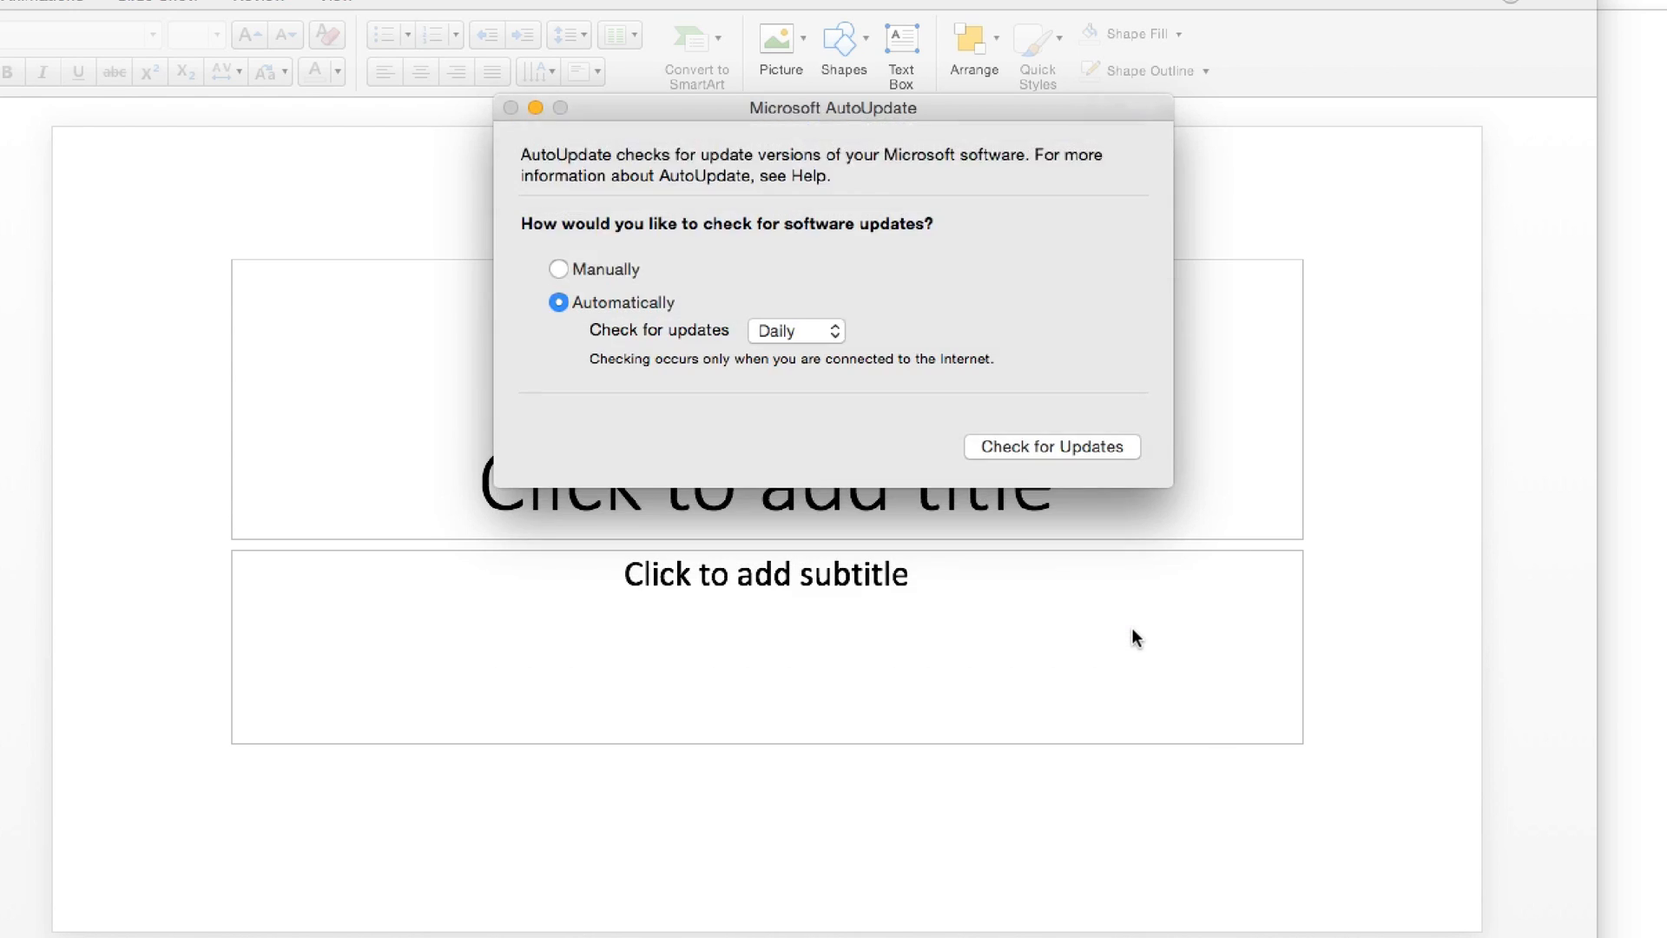
left_click(1050, 446)
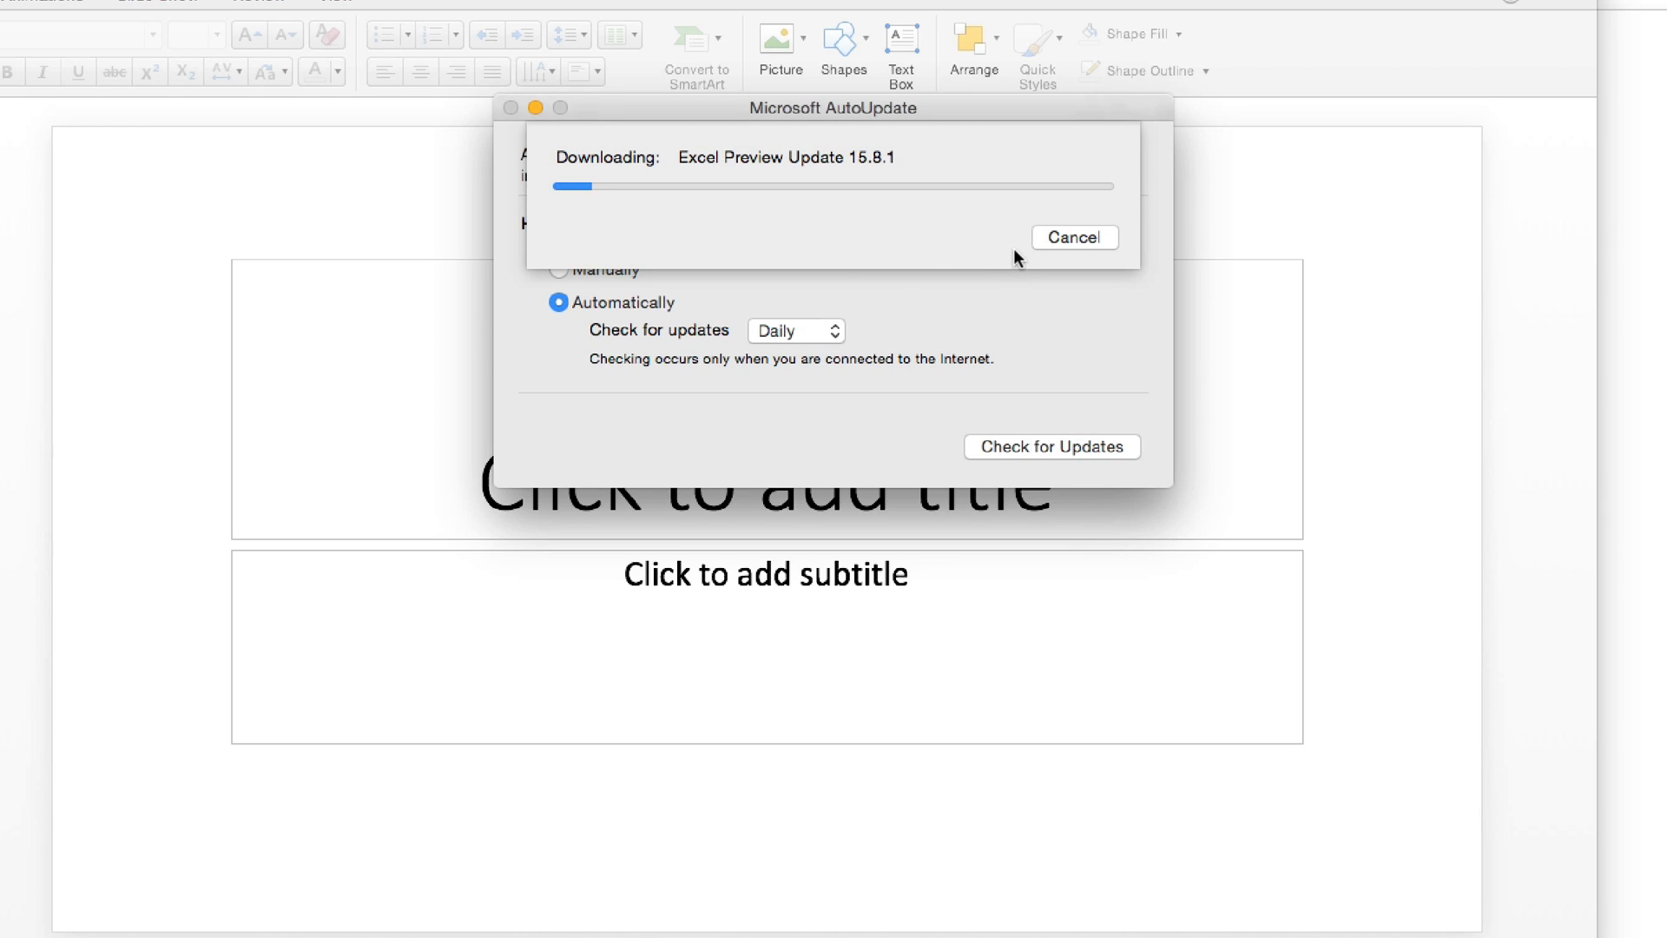
mouse_move(1015, 259)
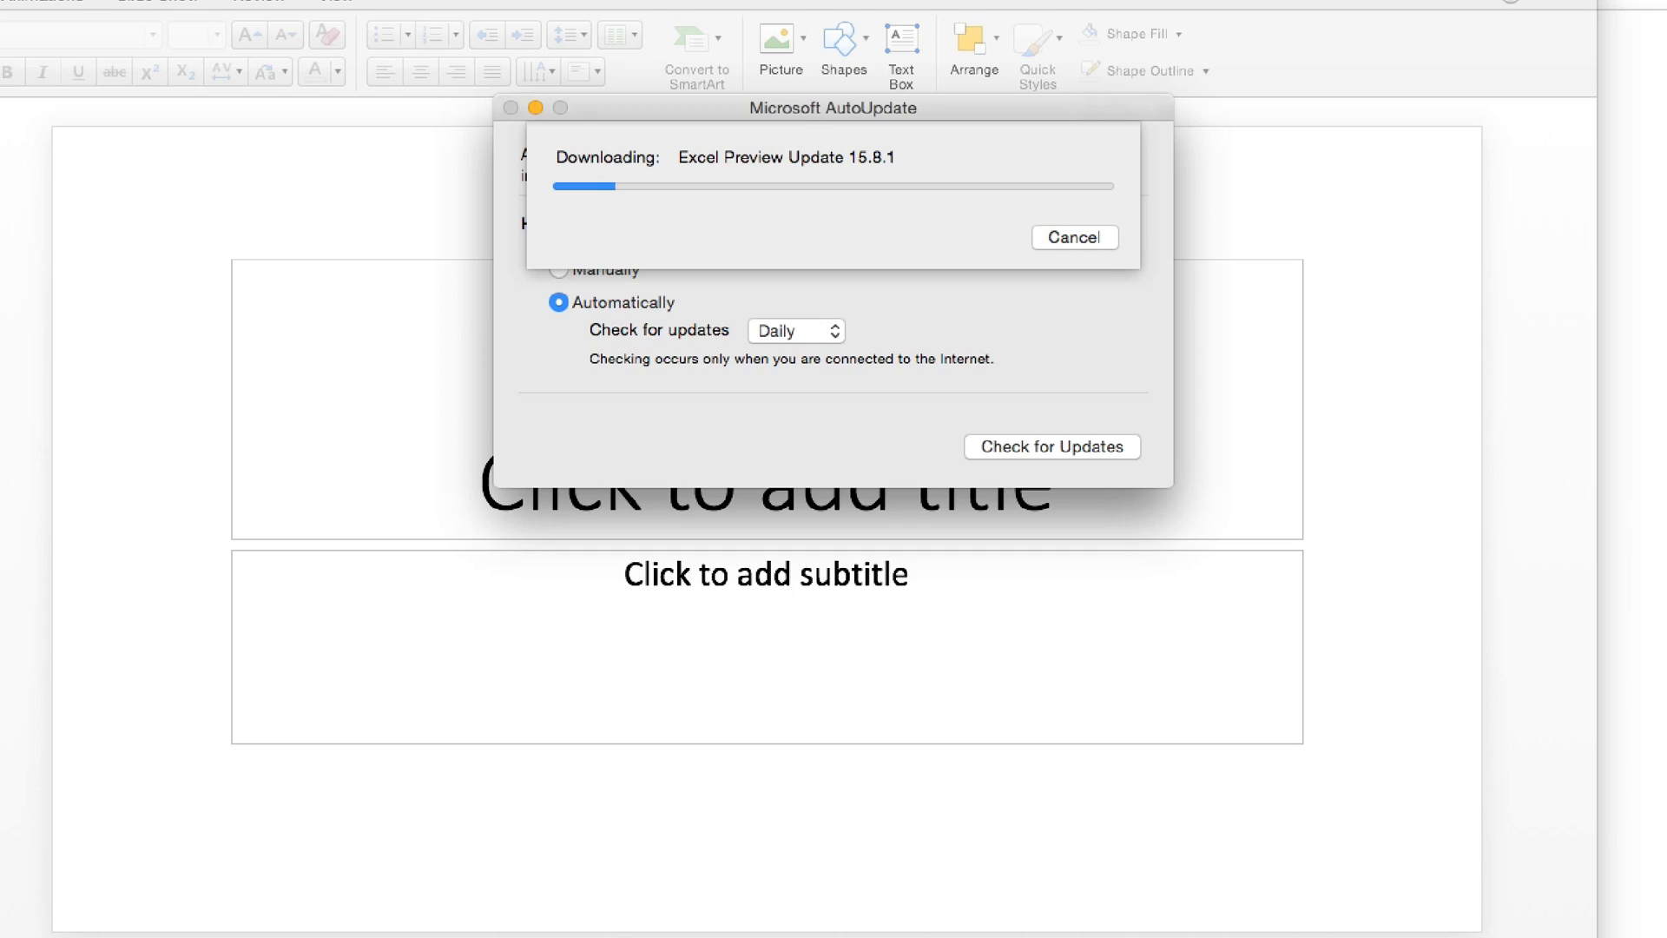
Wait for Excel Preview Update 15.8.1 to download until its installer opens.
left_click(360, 8)
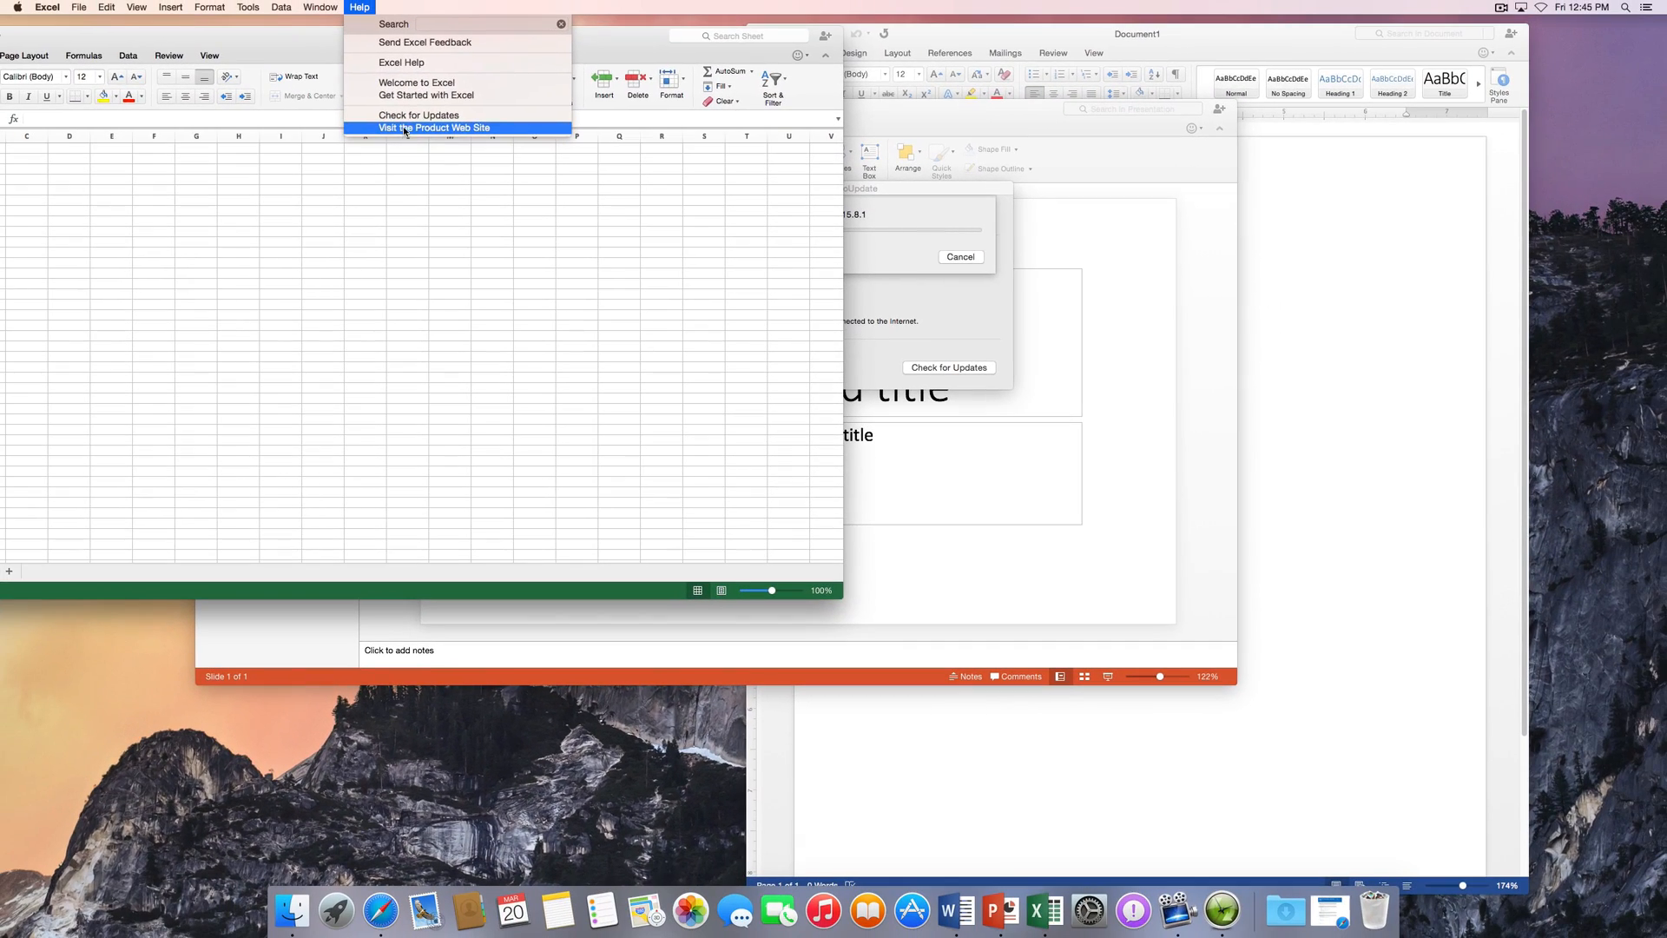
mouse_move(402, 62)
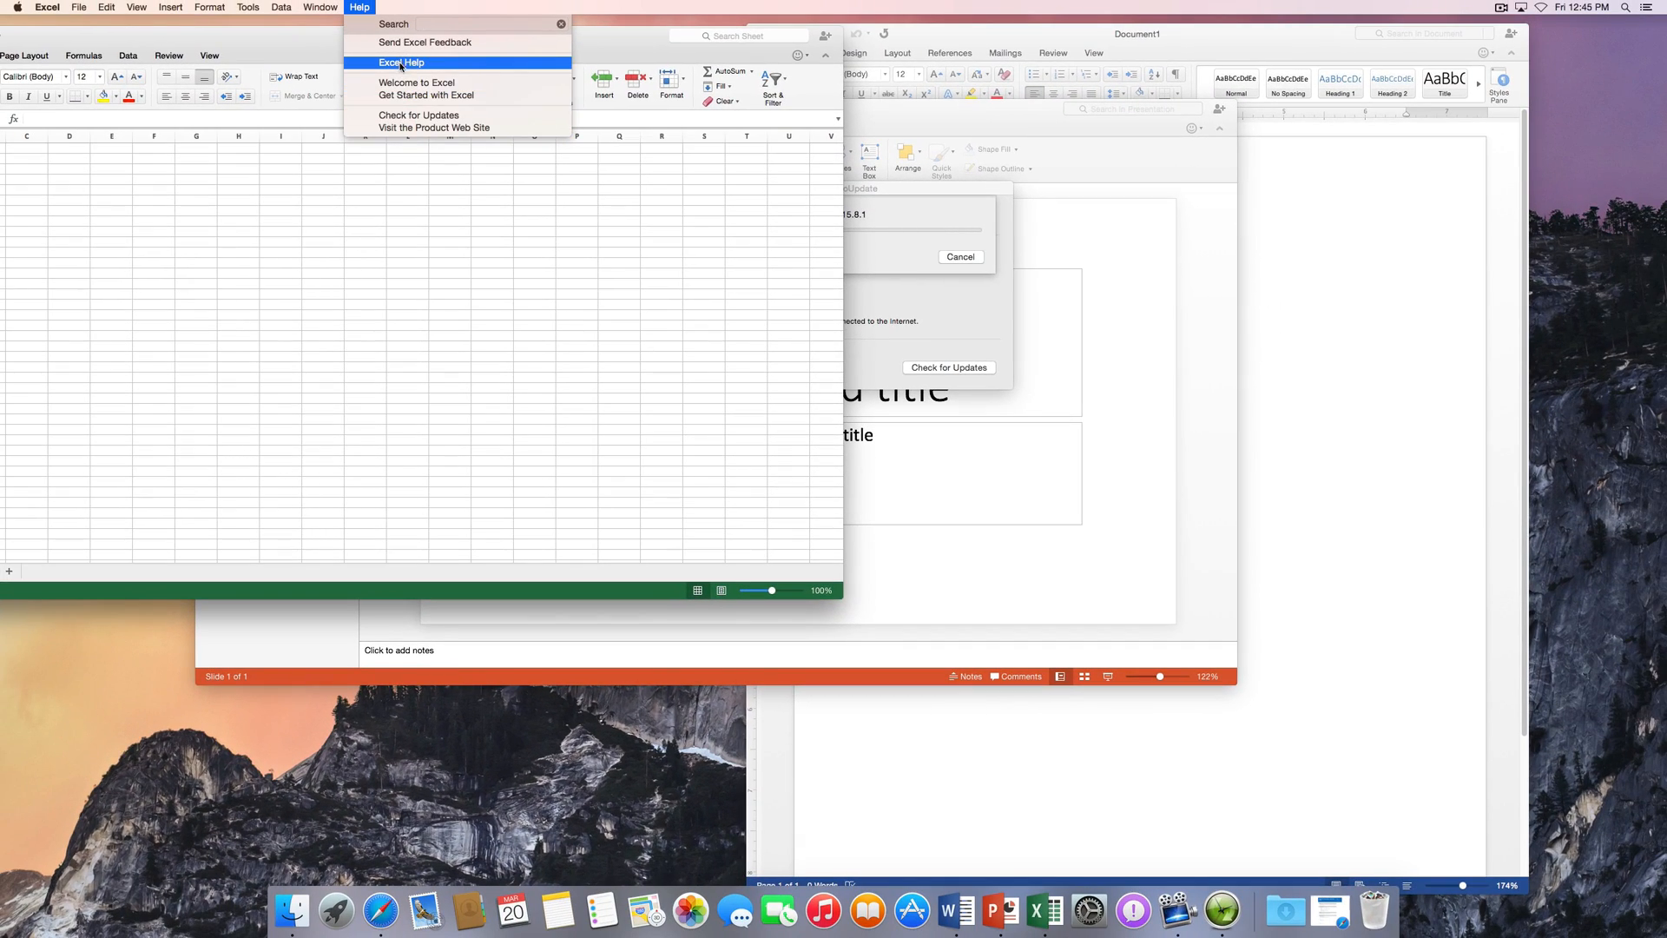
left_click(947, 366)
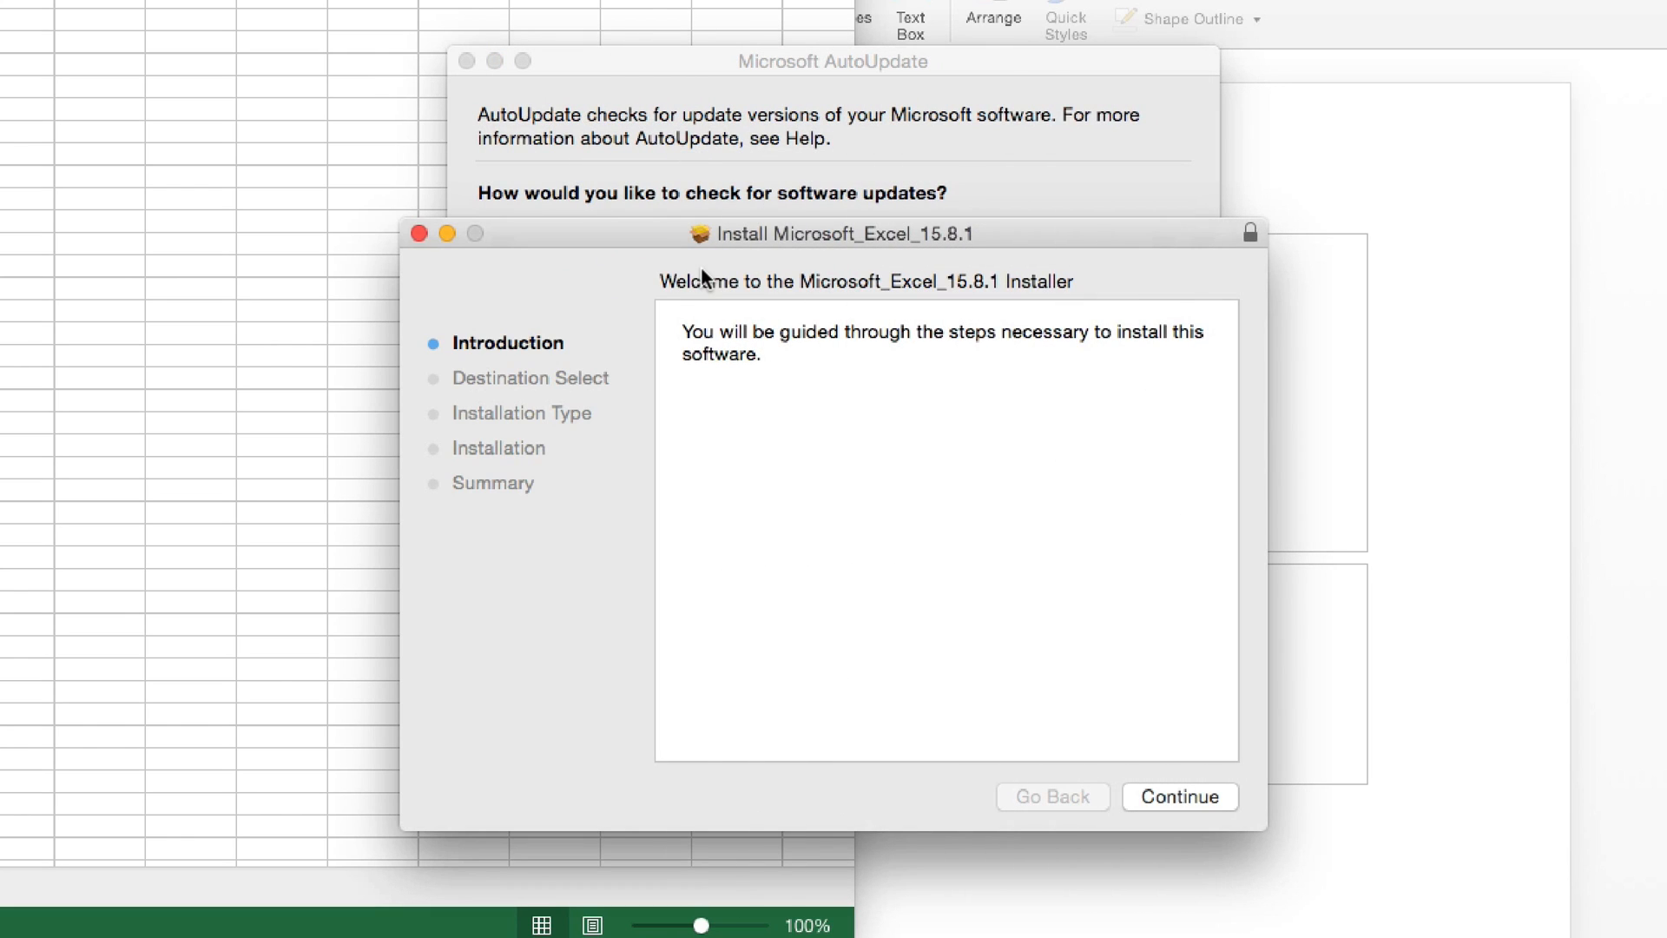
mouse_move(733, 245)
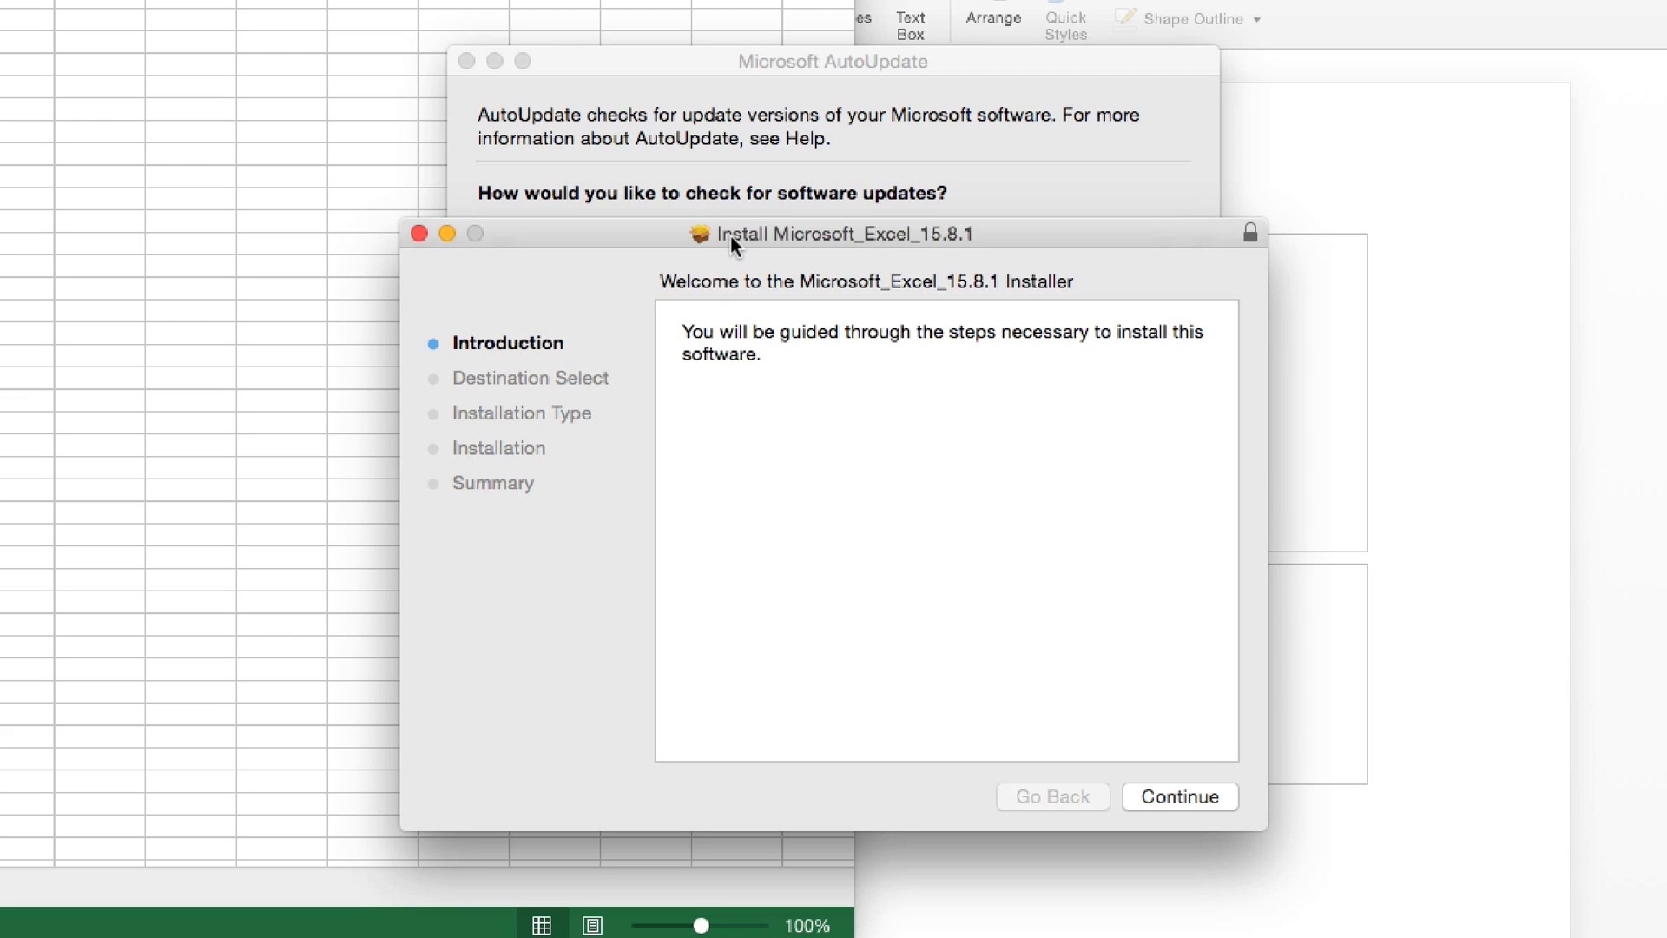
Install Microsoft_Excel_15.8.1 with administrator credentials and close the finished installer.
left_click(1179, 797)
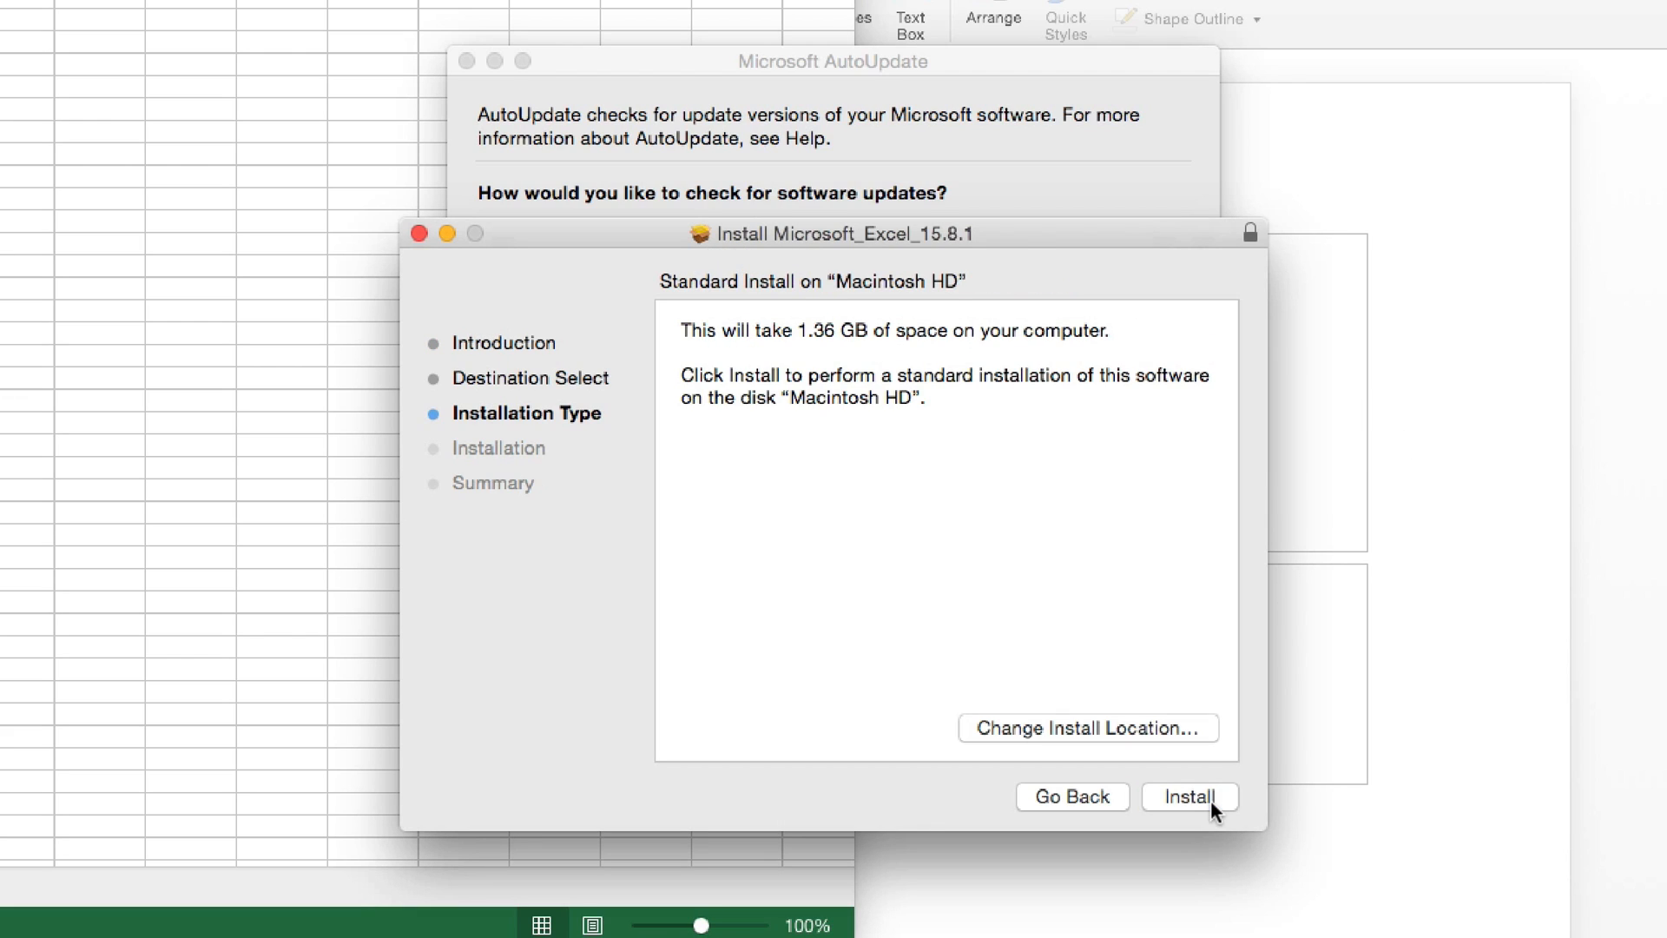
mouse_move(813, 337)
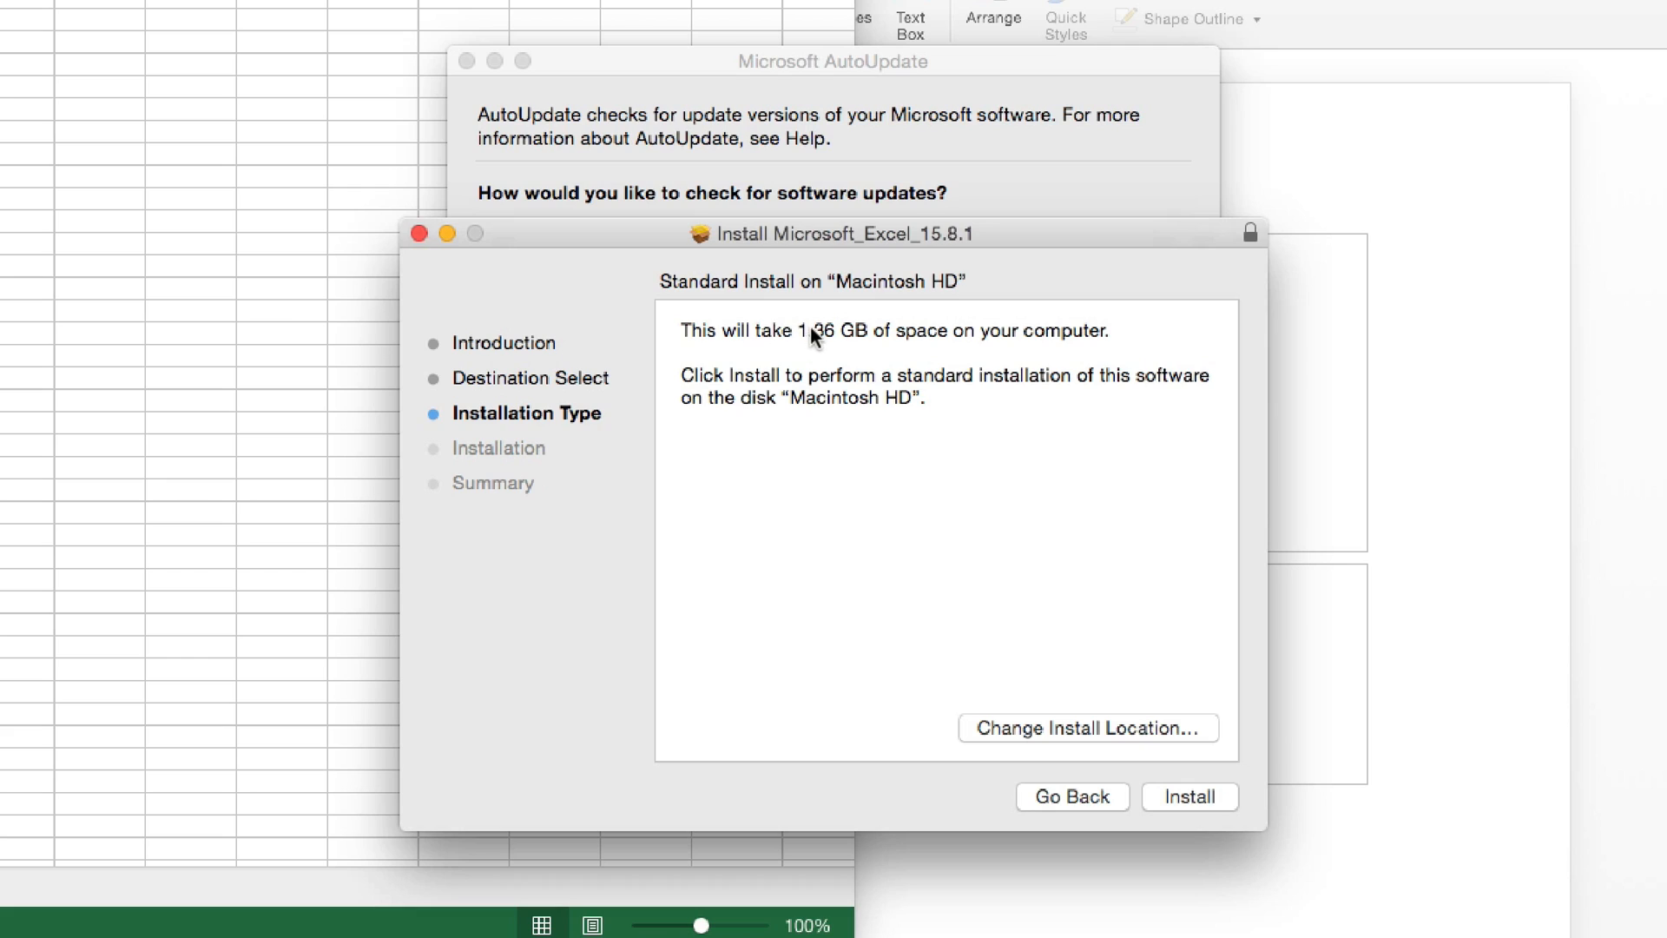
mouse_move(838, 375)
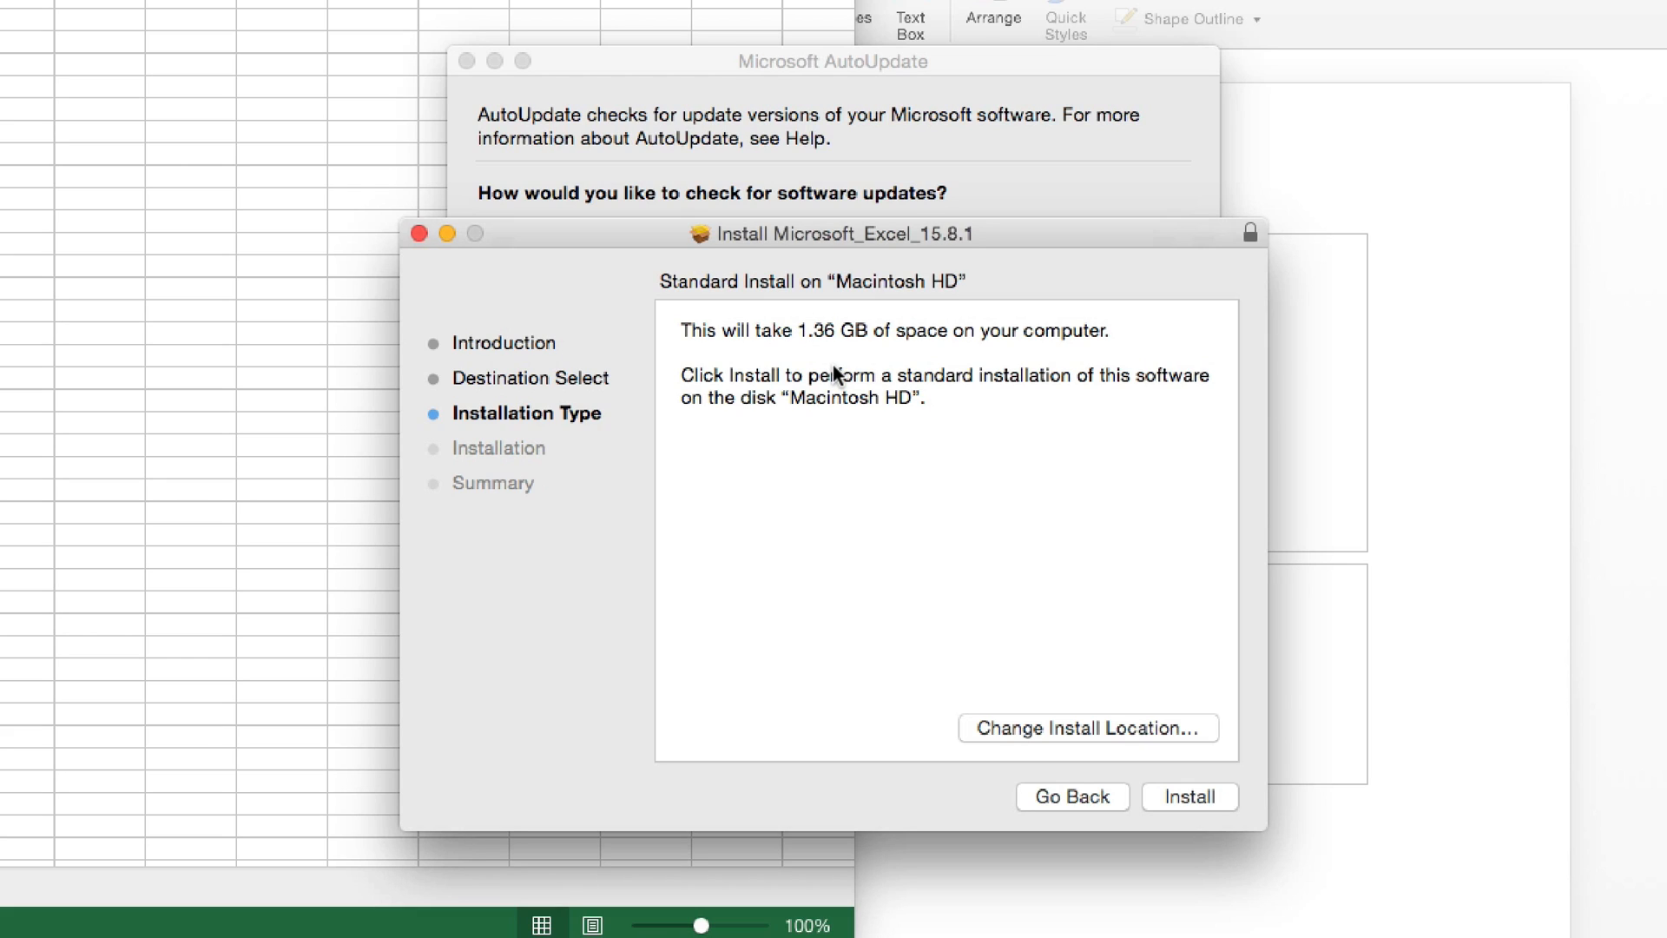
mouse_move(890, 375)
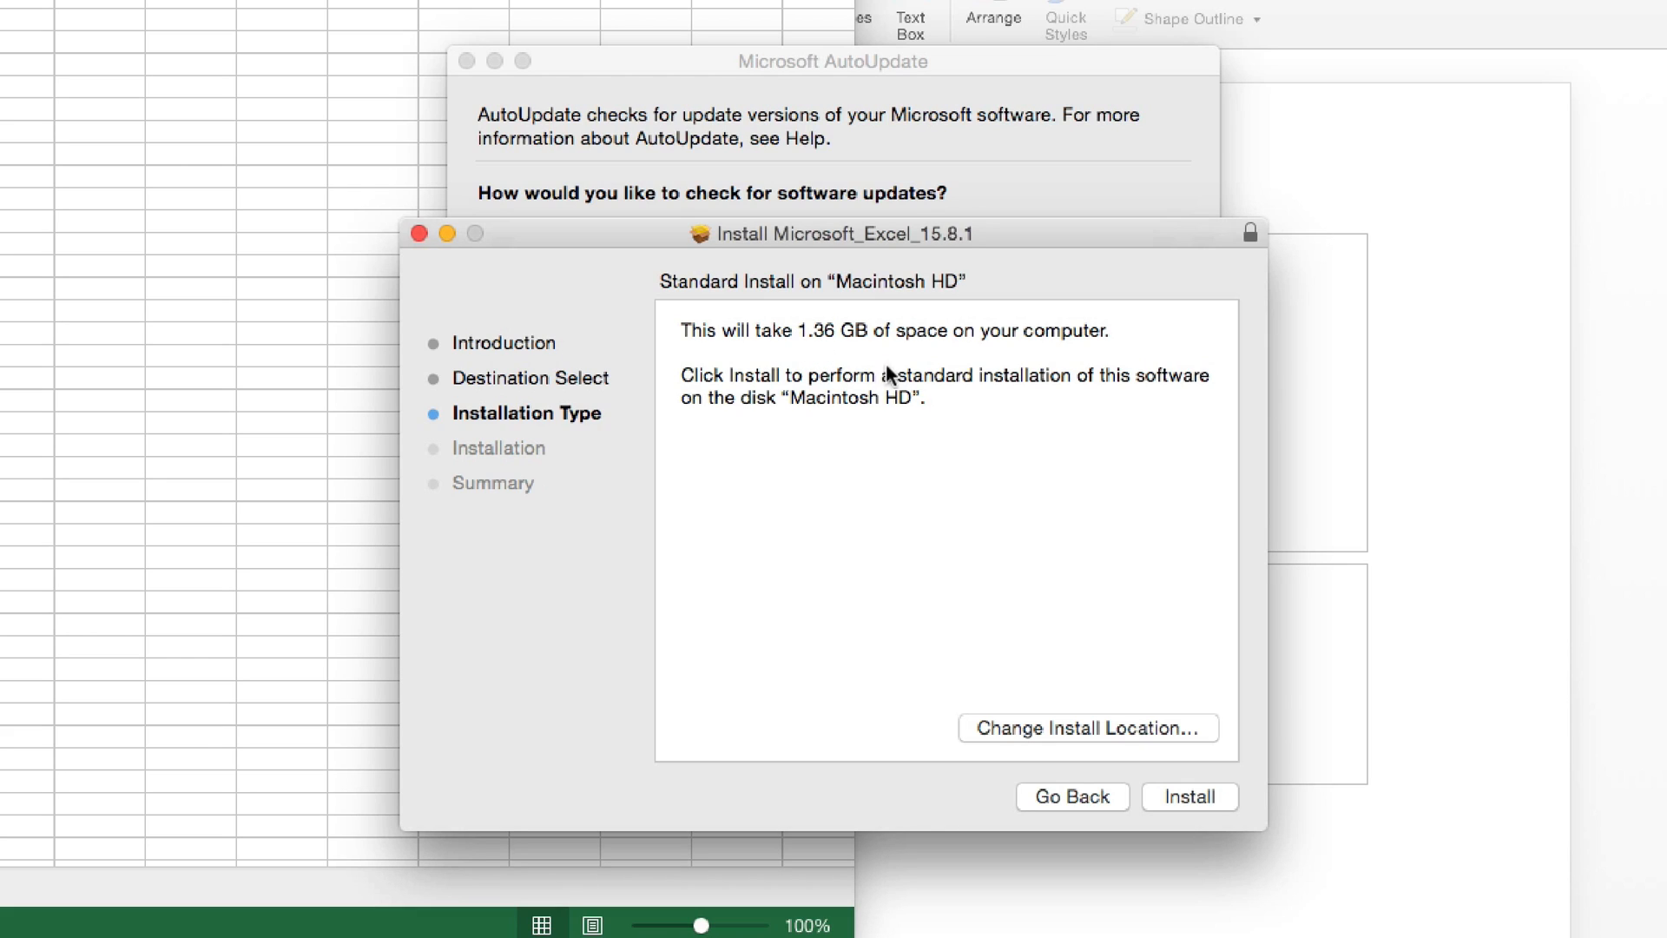
mouse_move(856, 332)
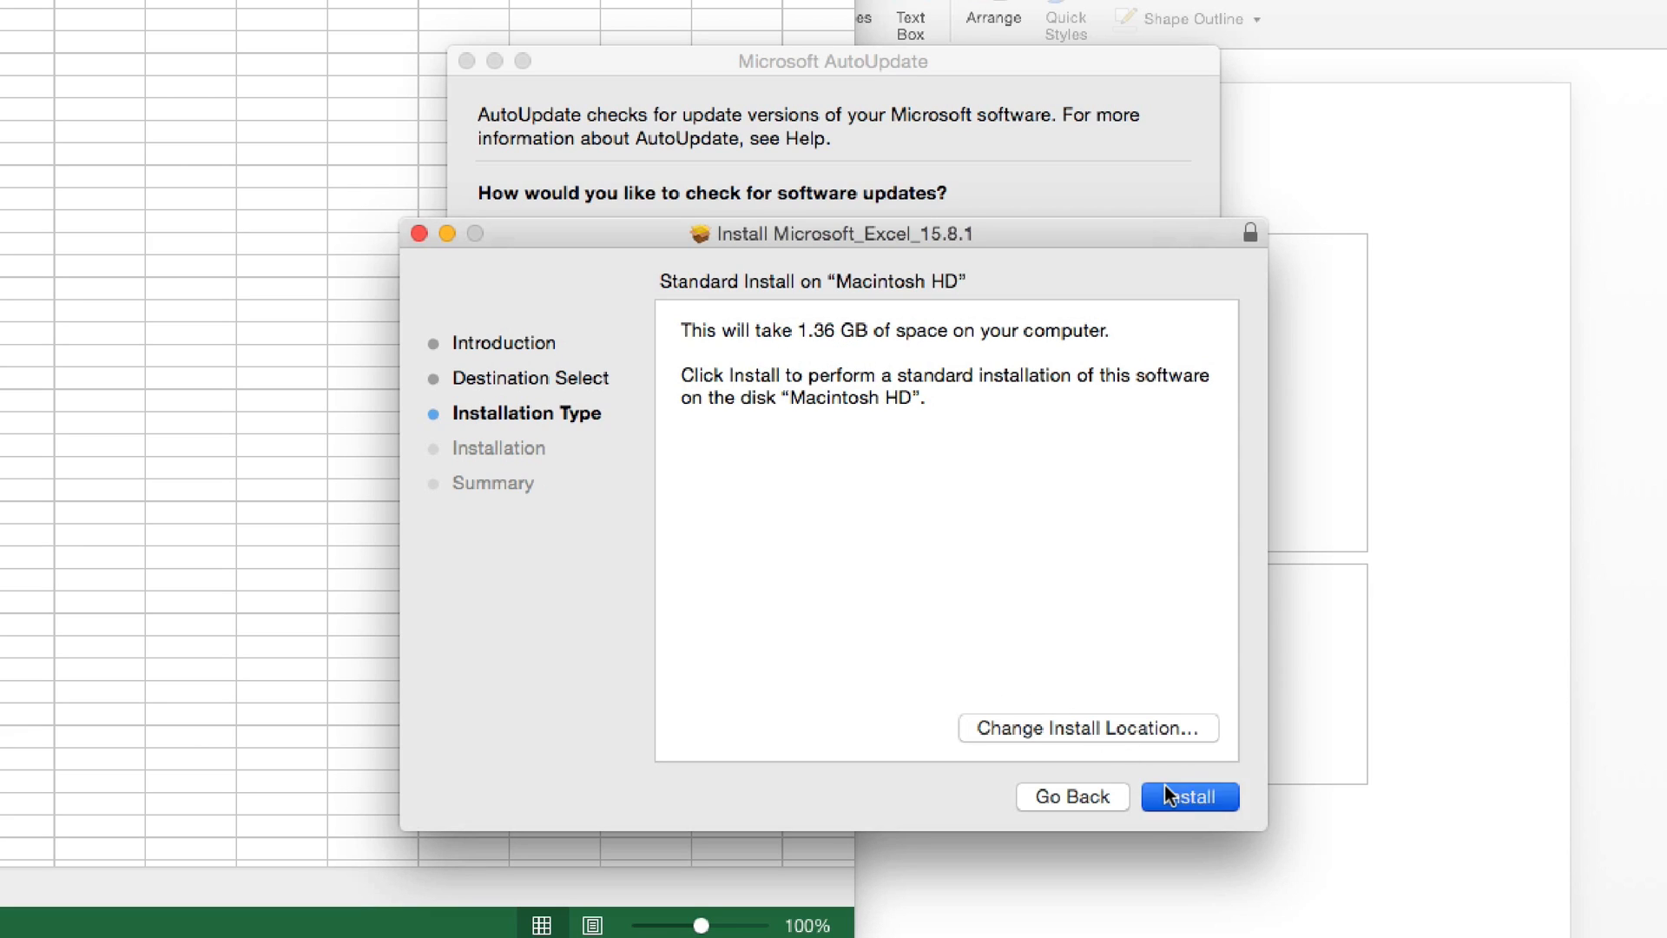
left_click(1188, 796)
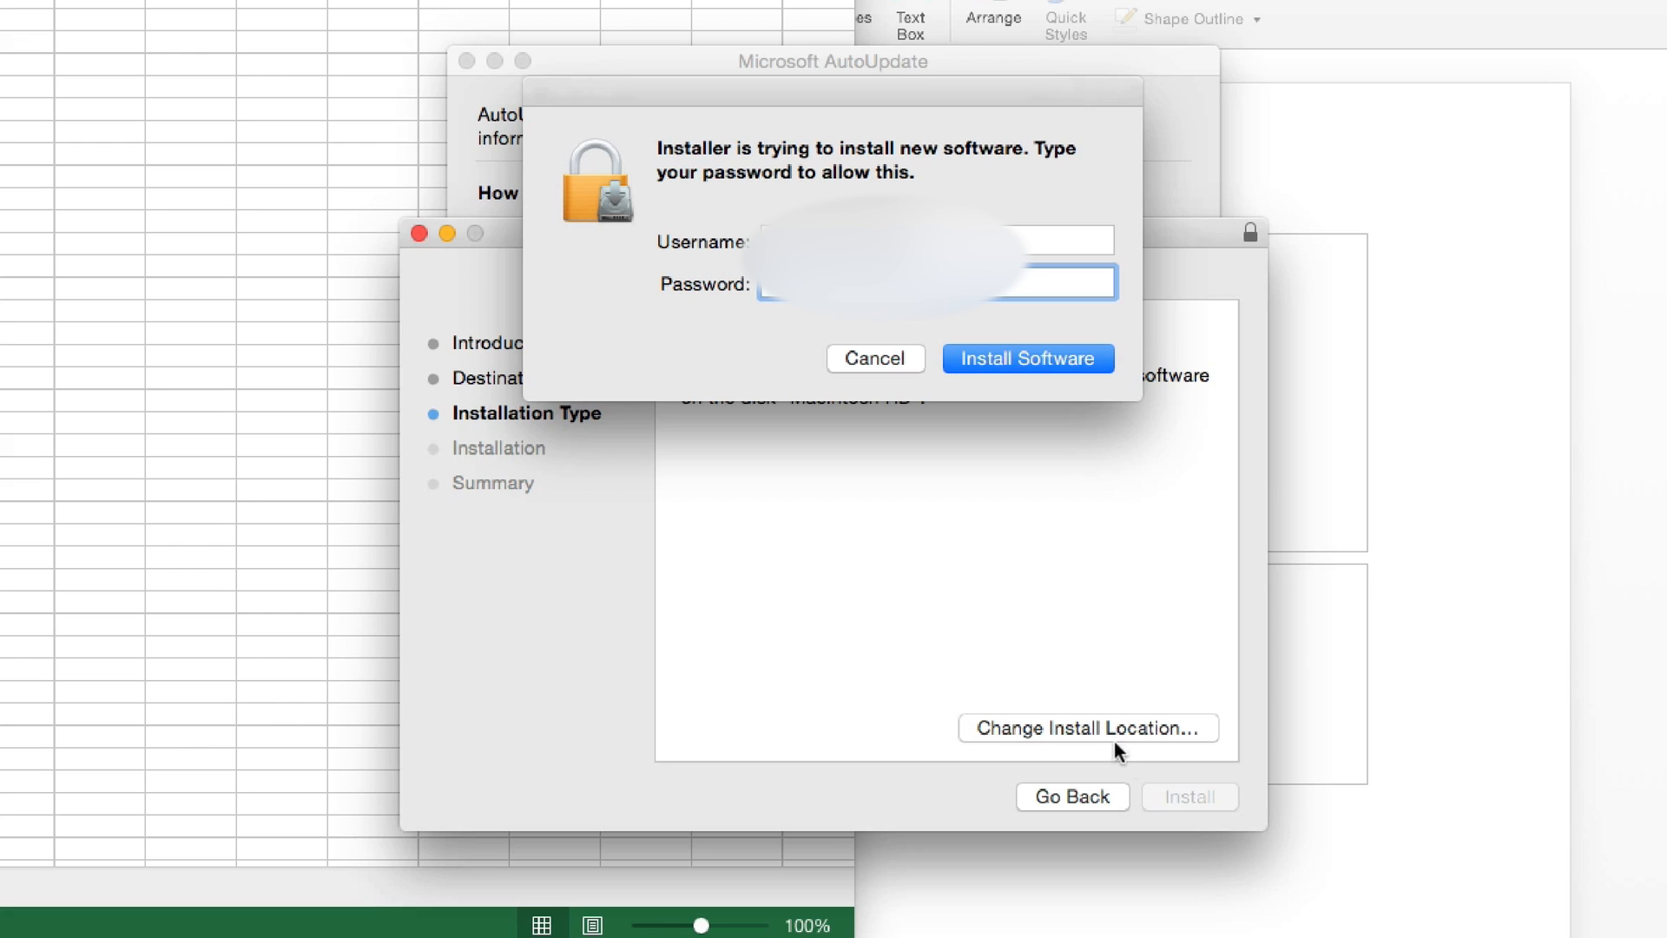
left_click(1026, 359)
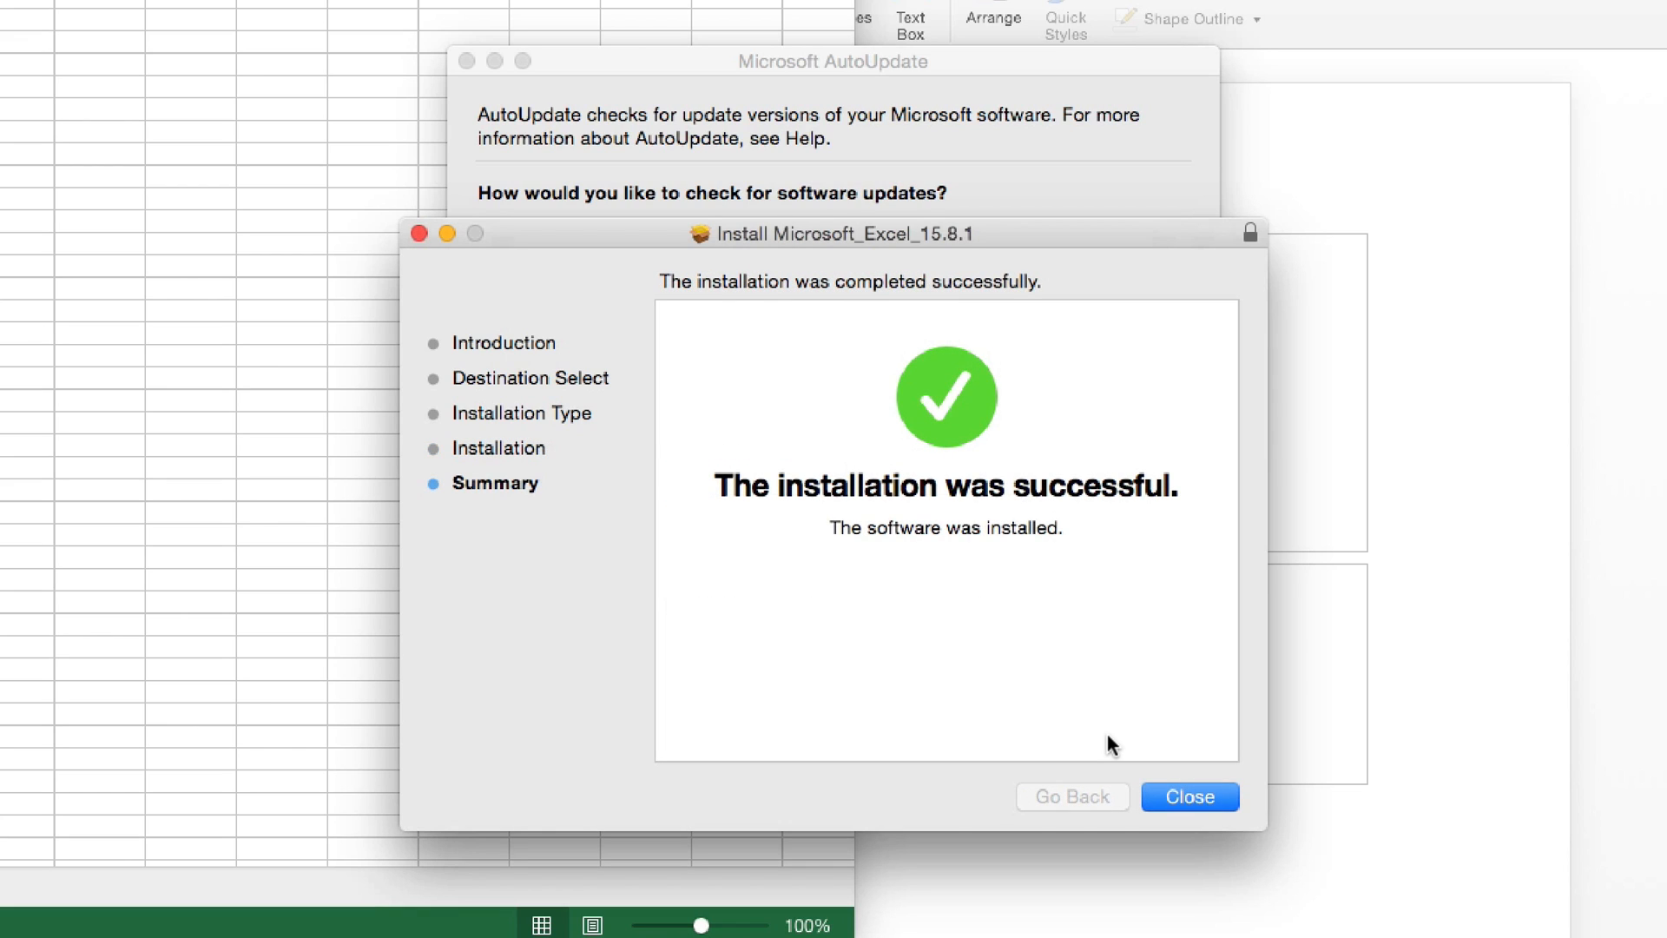
mouse_move(1190, 796)
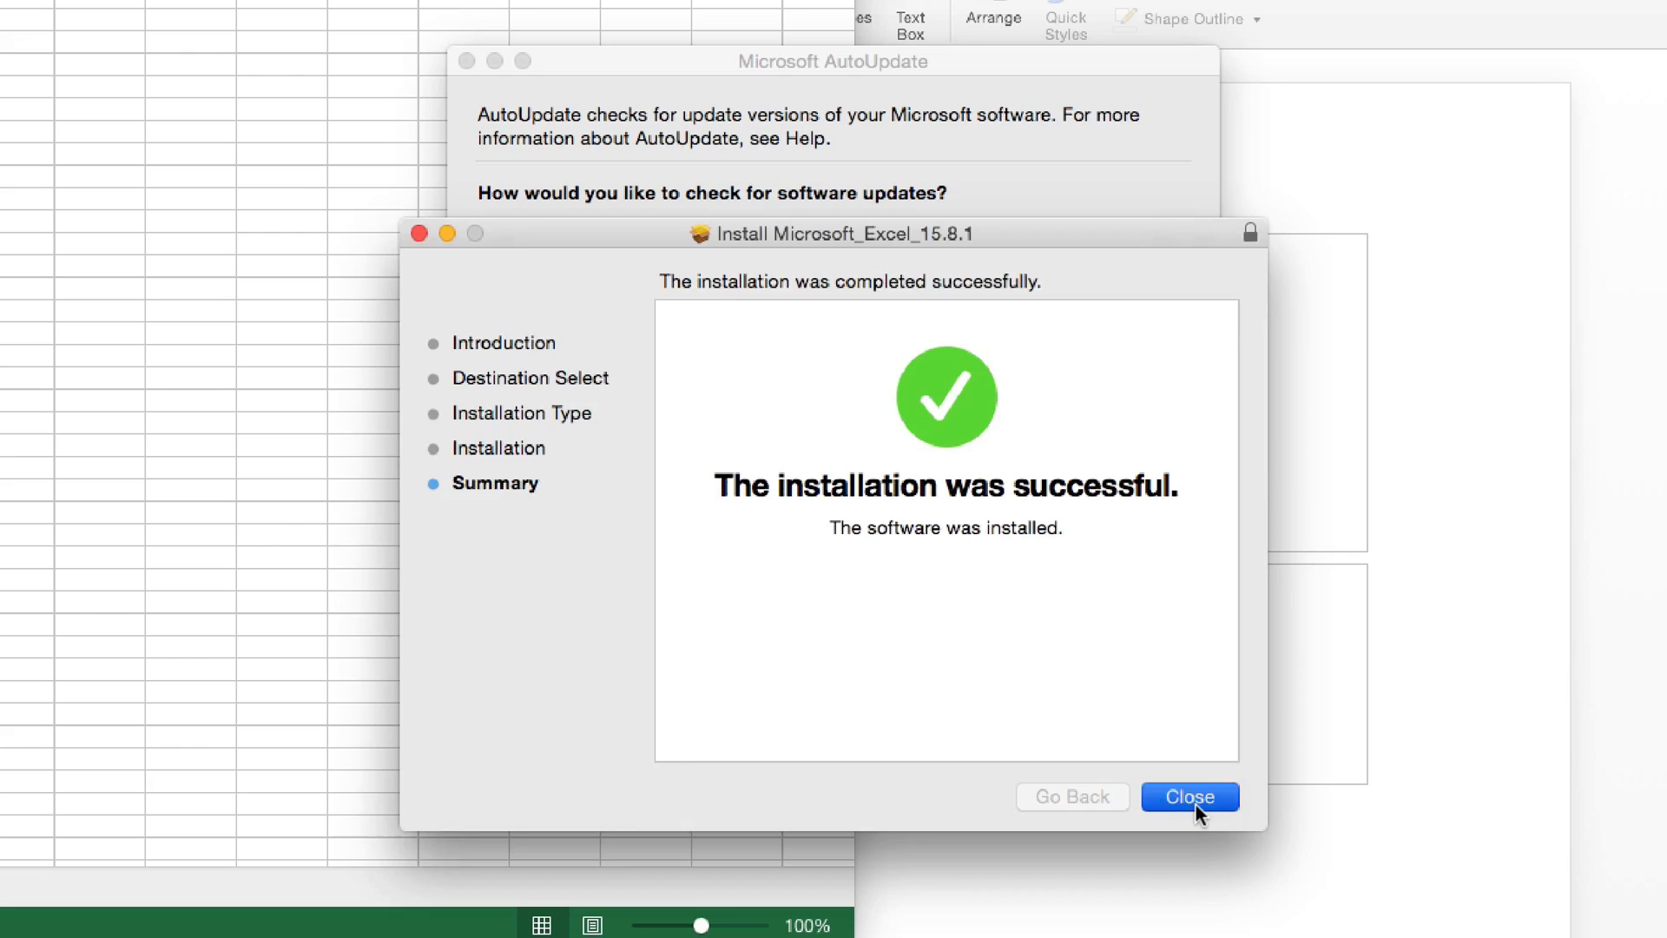
left_click(1189, 796)
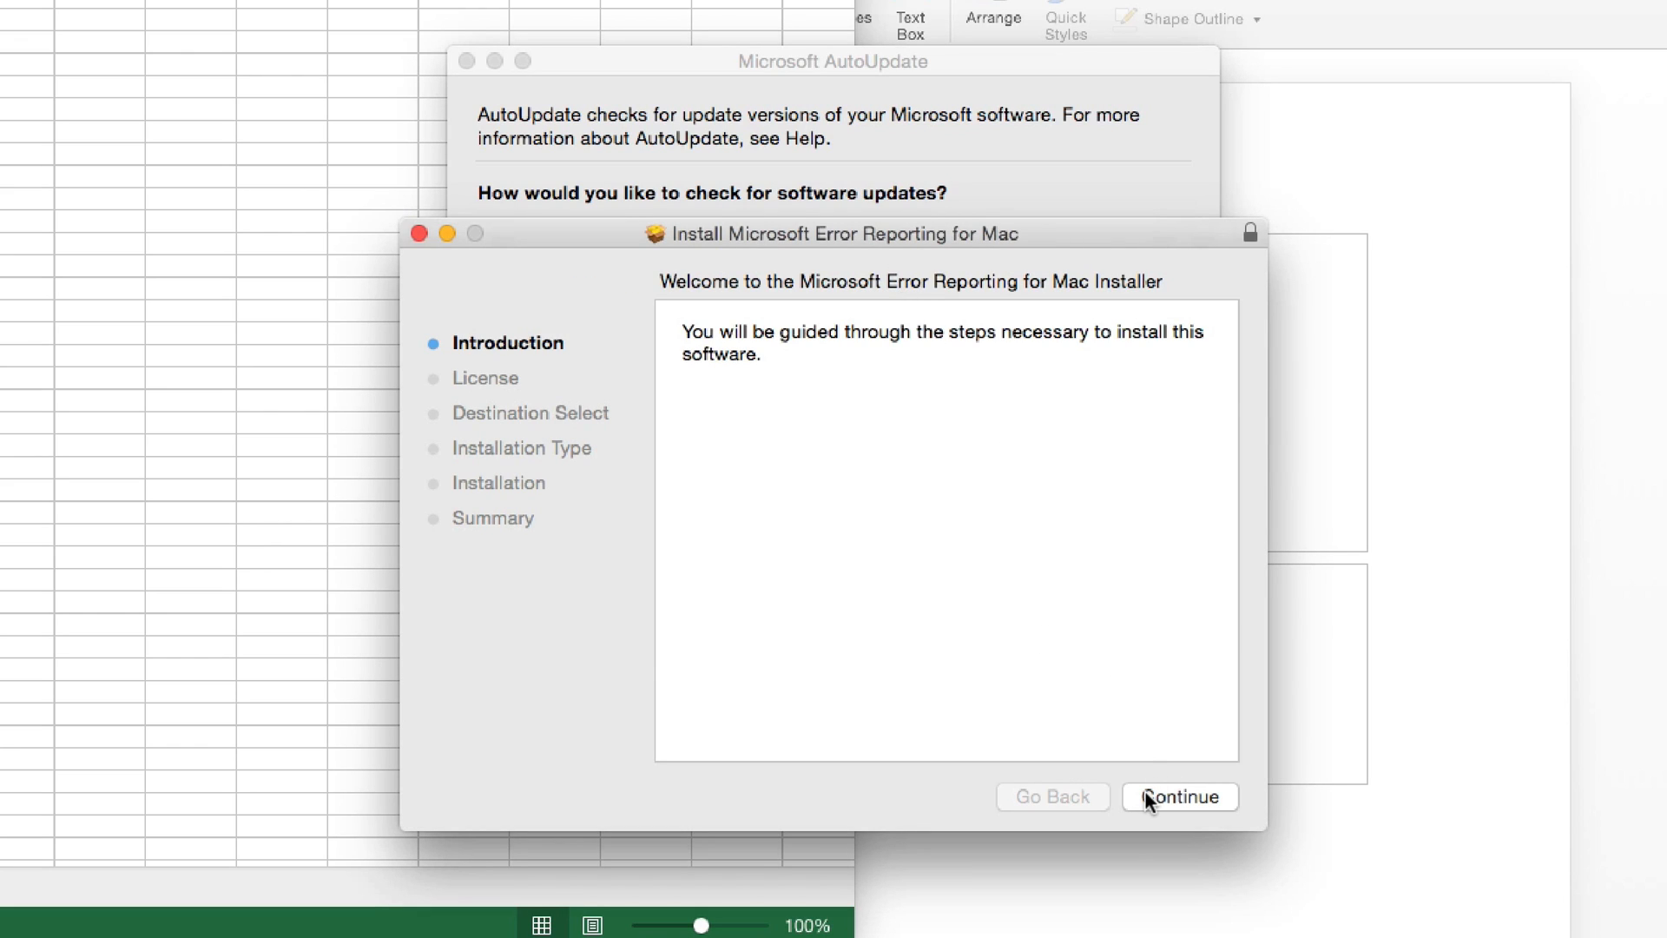
Advance the Error Reporting for Mac installer and accept its software licence.
left_click(1179, 796)
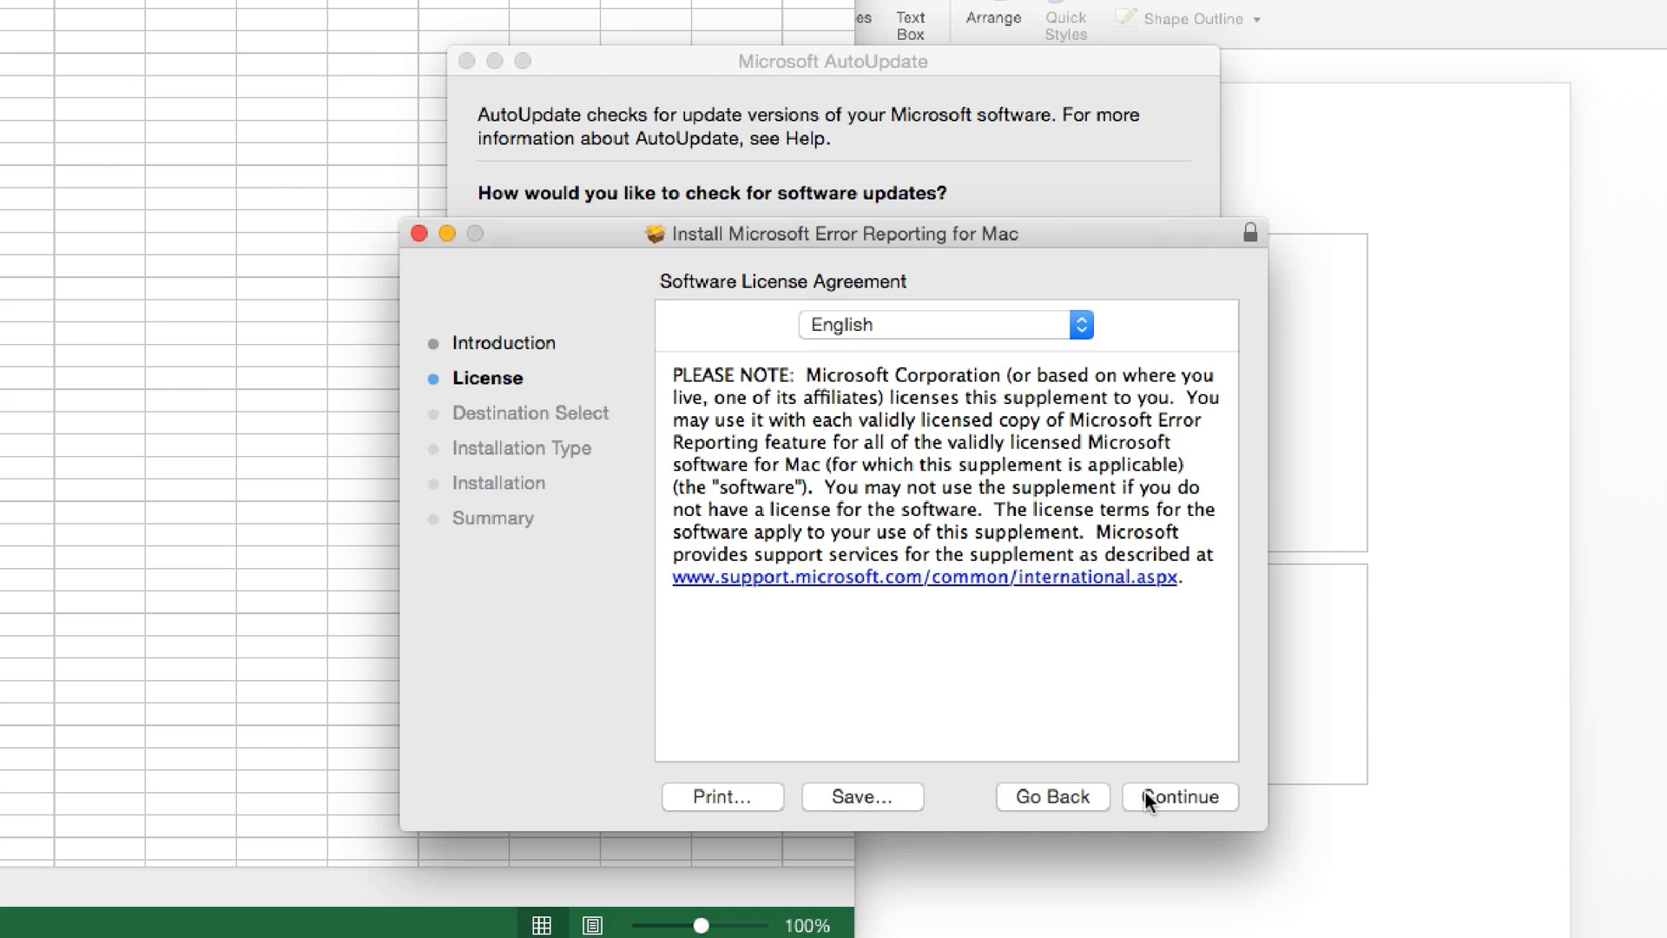
left_click(1179, 796)
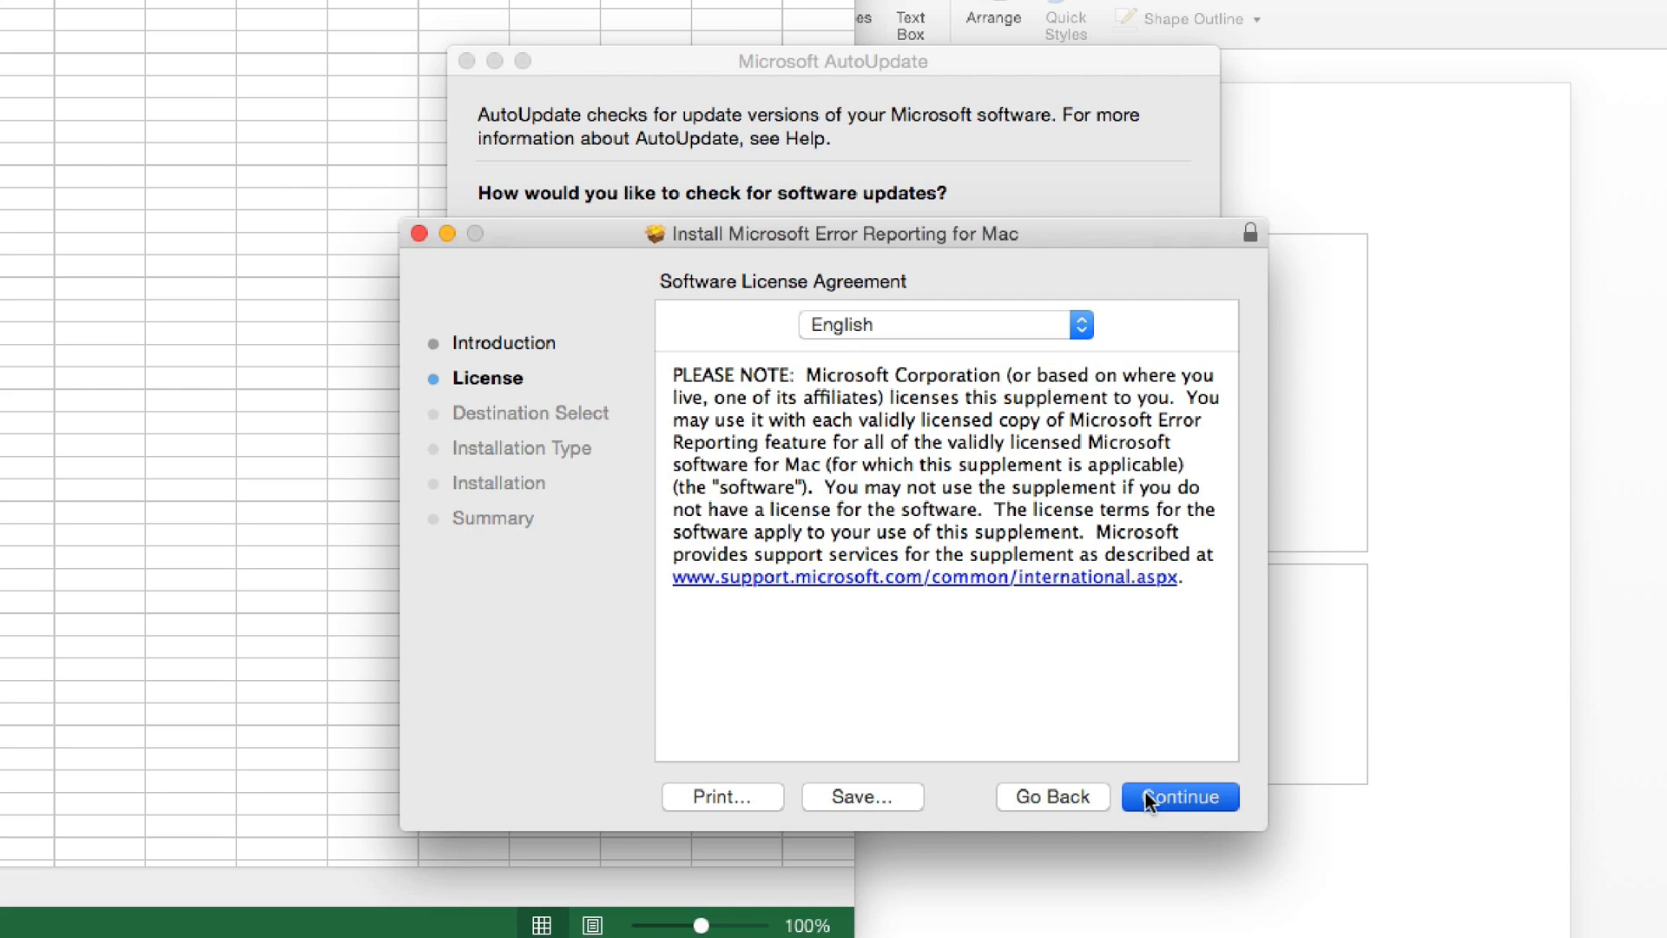
left_click(1179, 796)
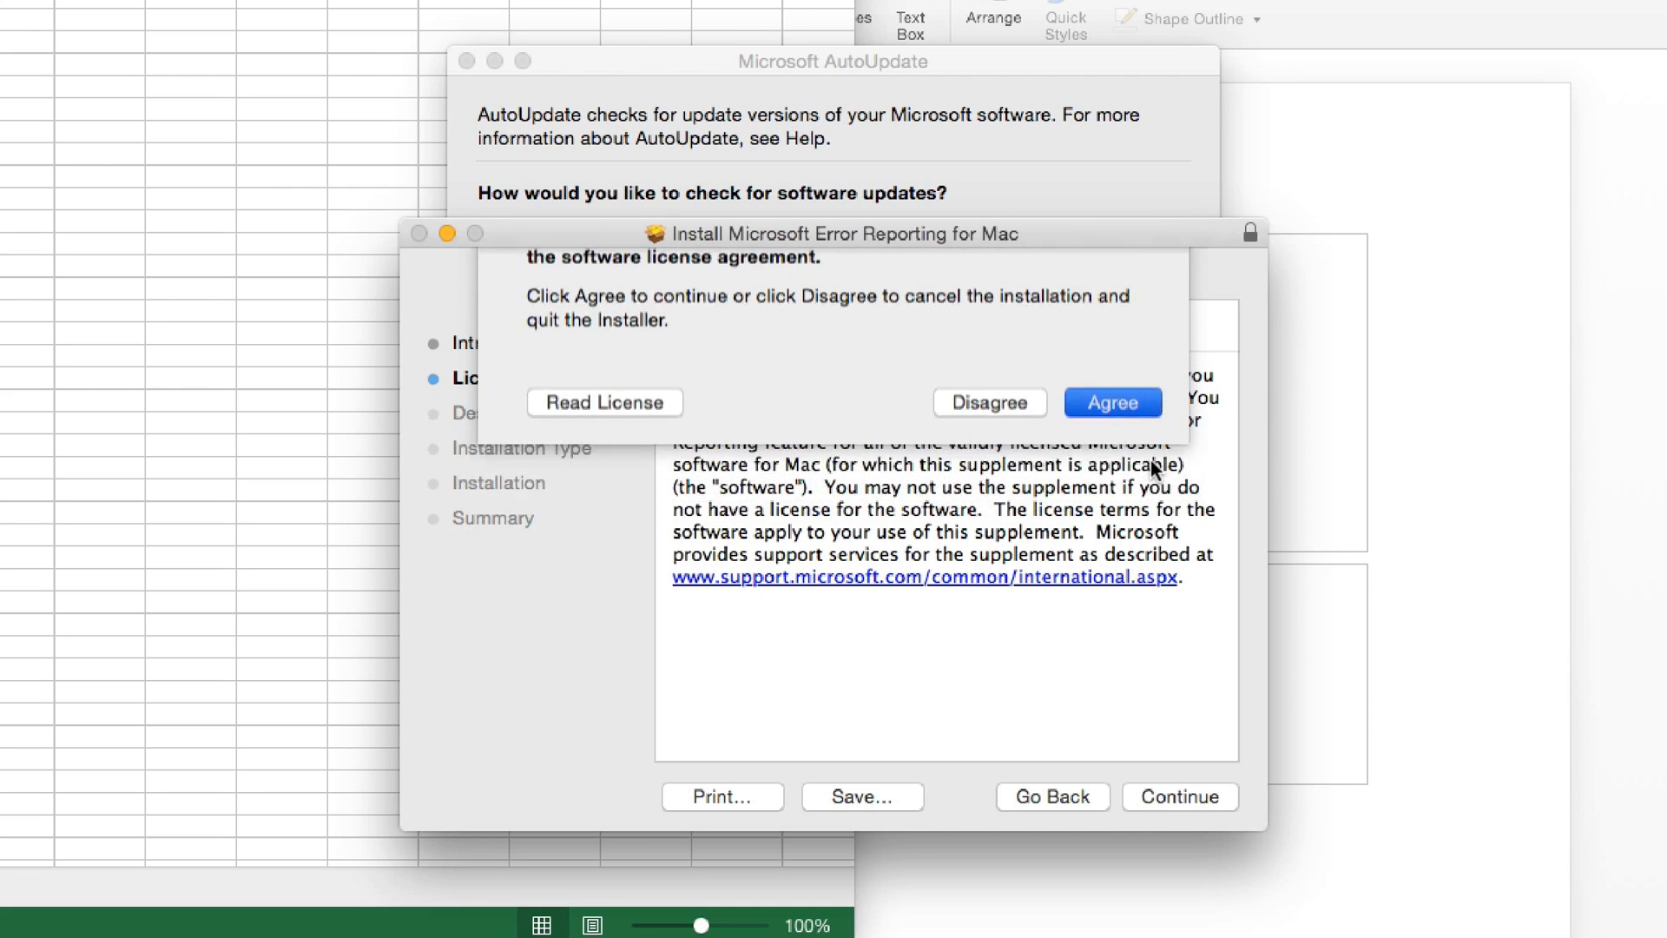
left_click(1111, 402)
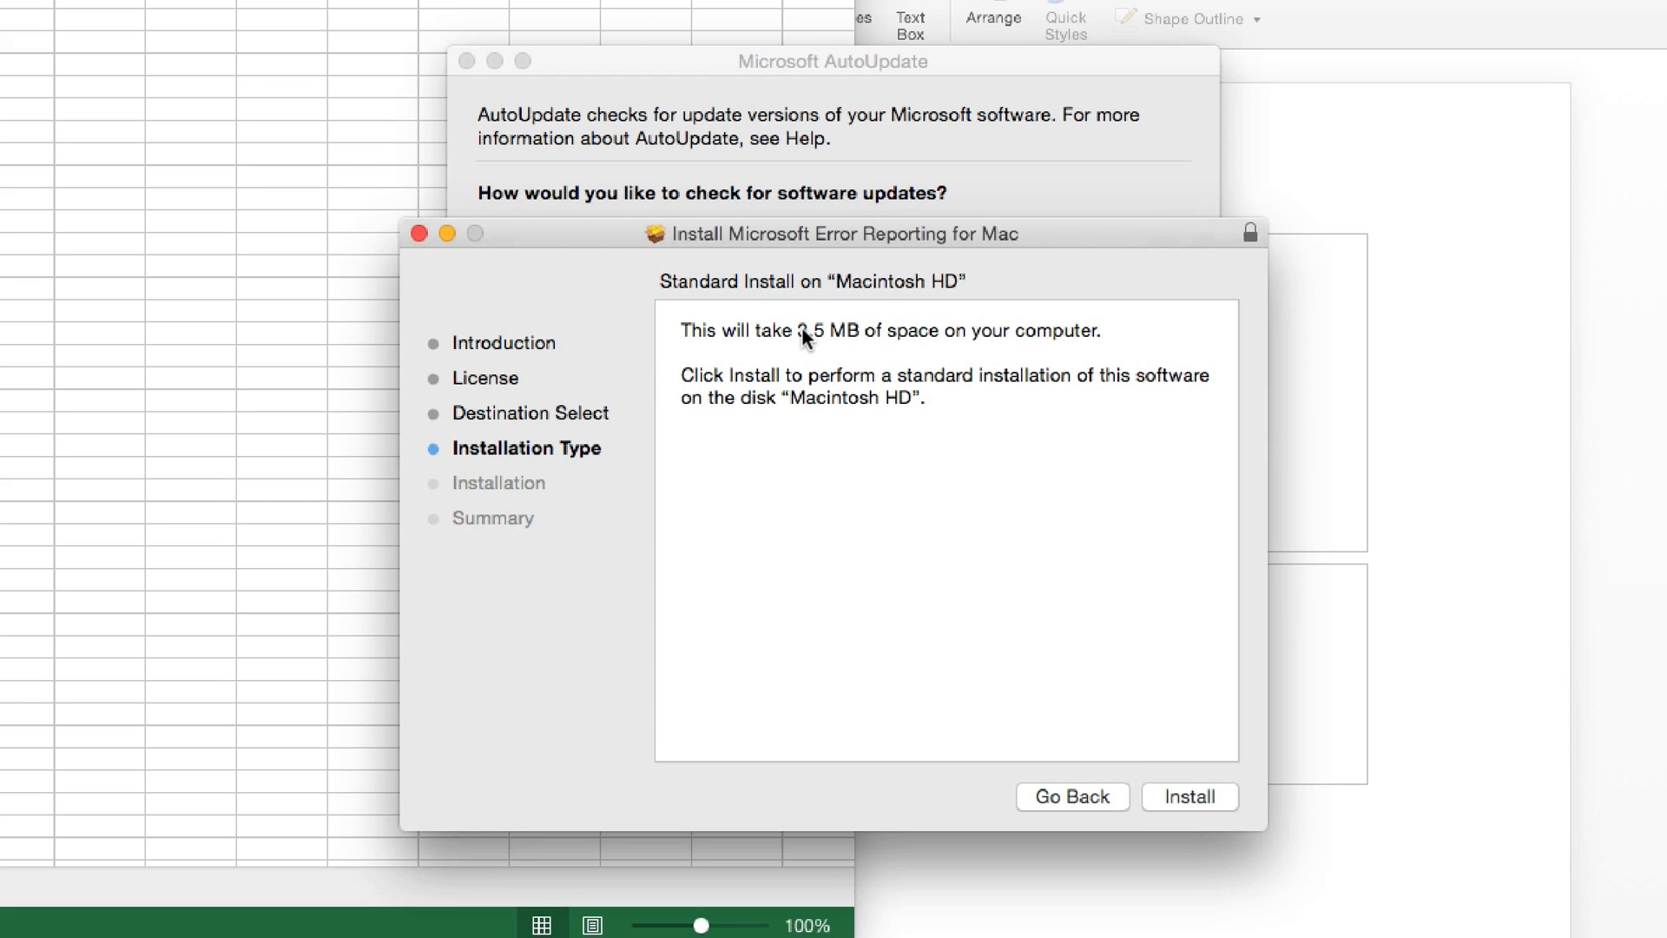
mouse_move(1126, 702)
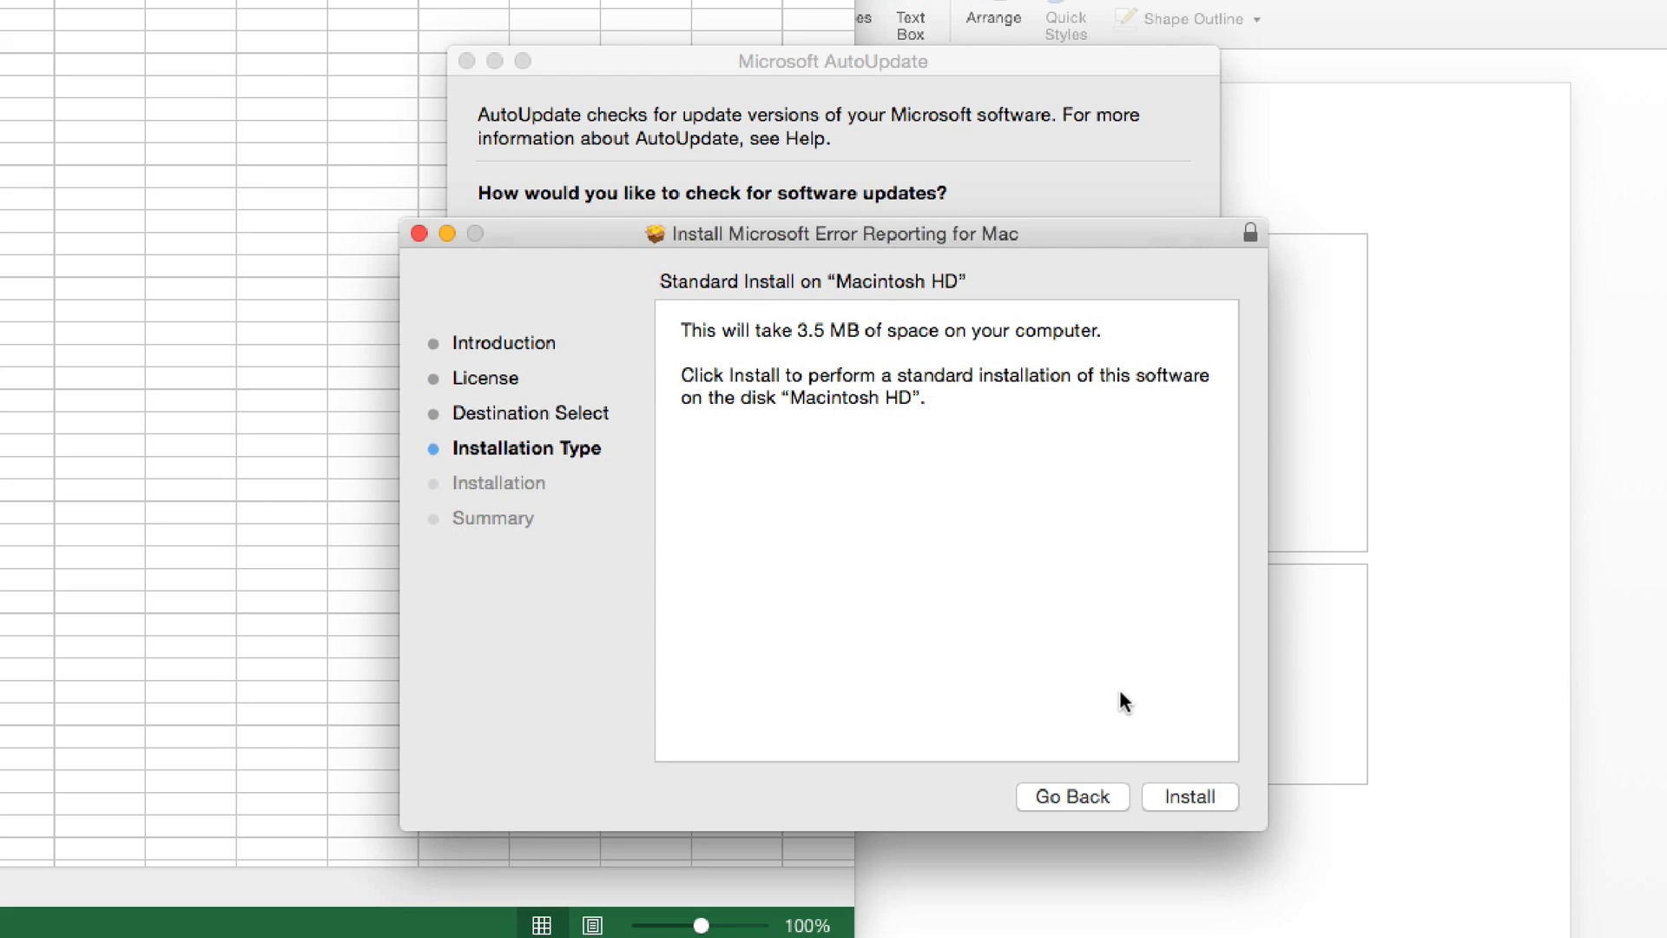
Install Error Reporting for Mac with administrator credentials and close the installer.
left_click(1190, 796)
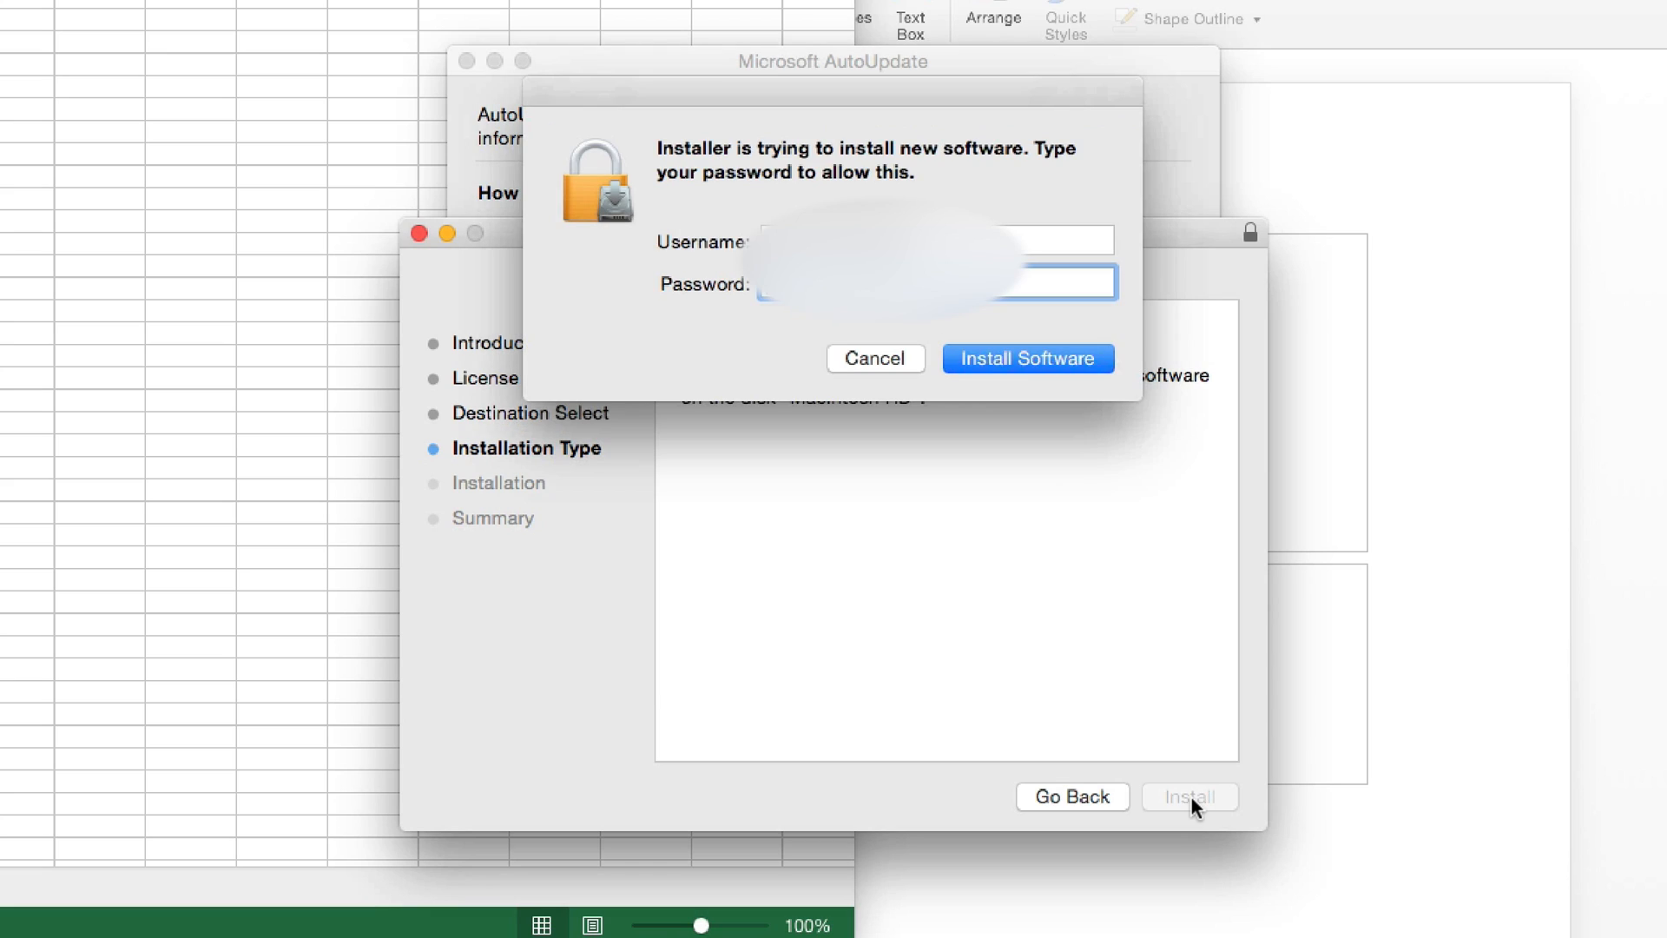
left_click(1027, 359)
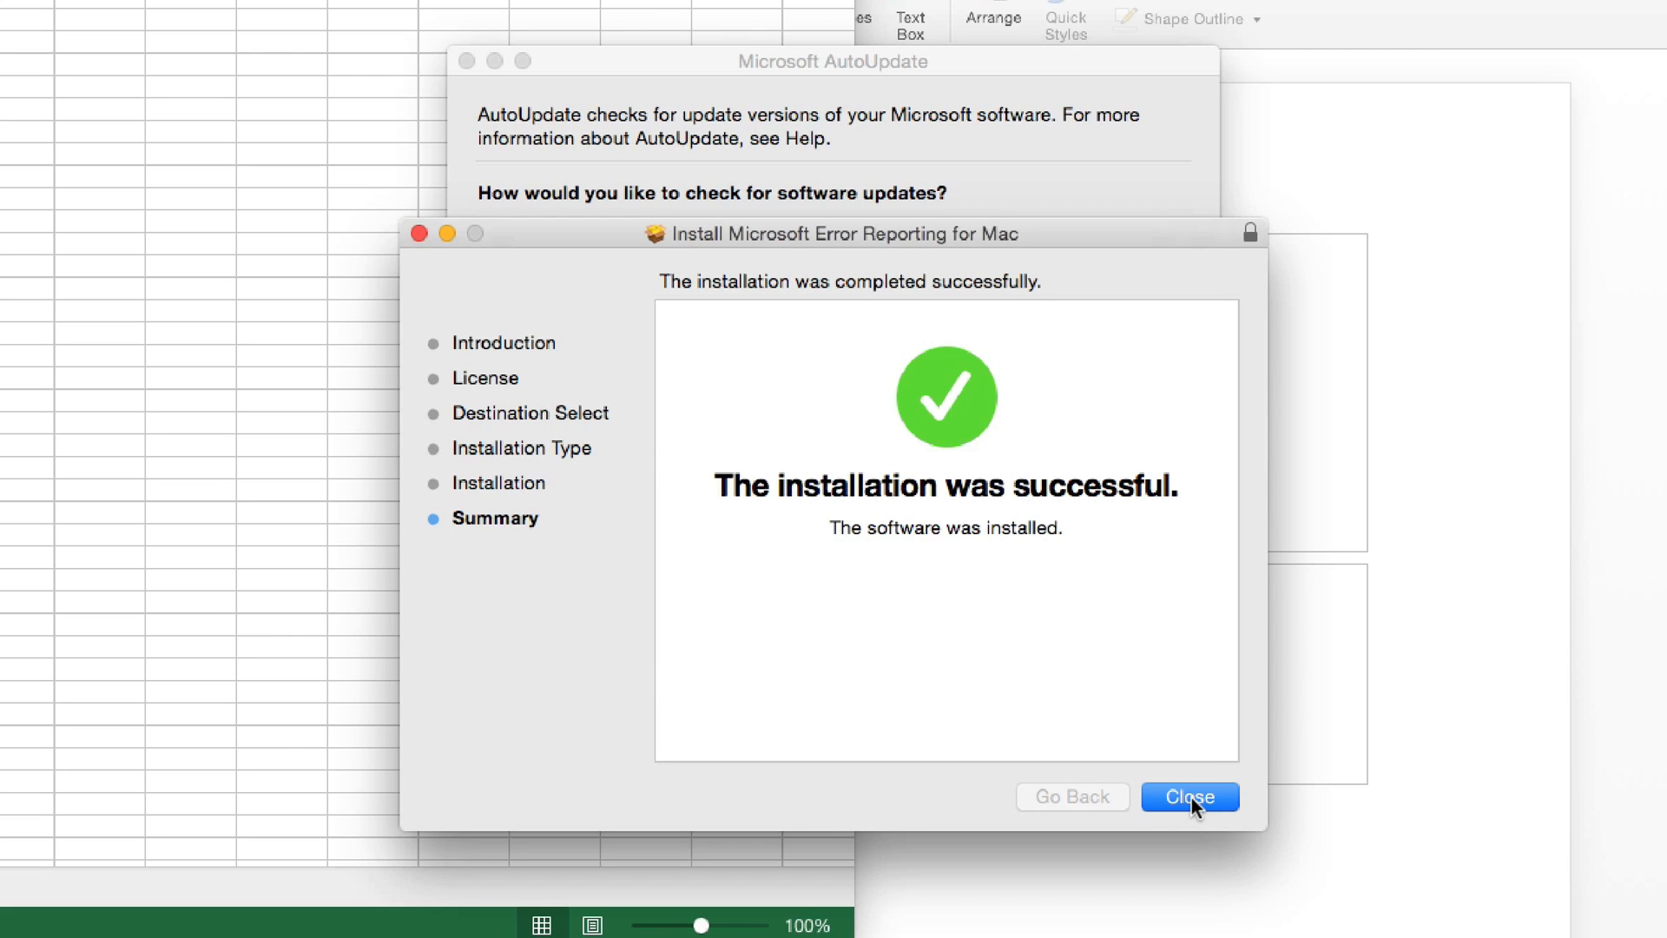
left_click(1189, 796)
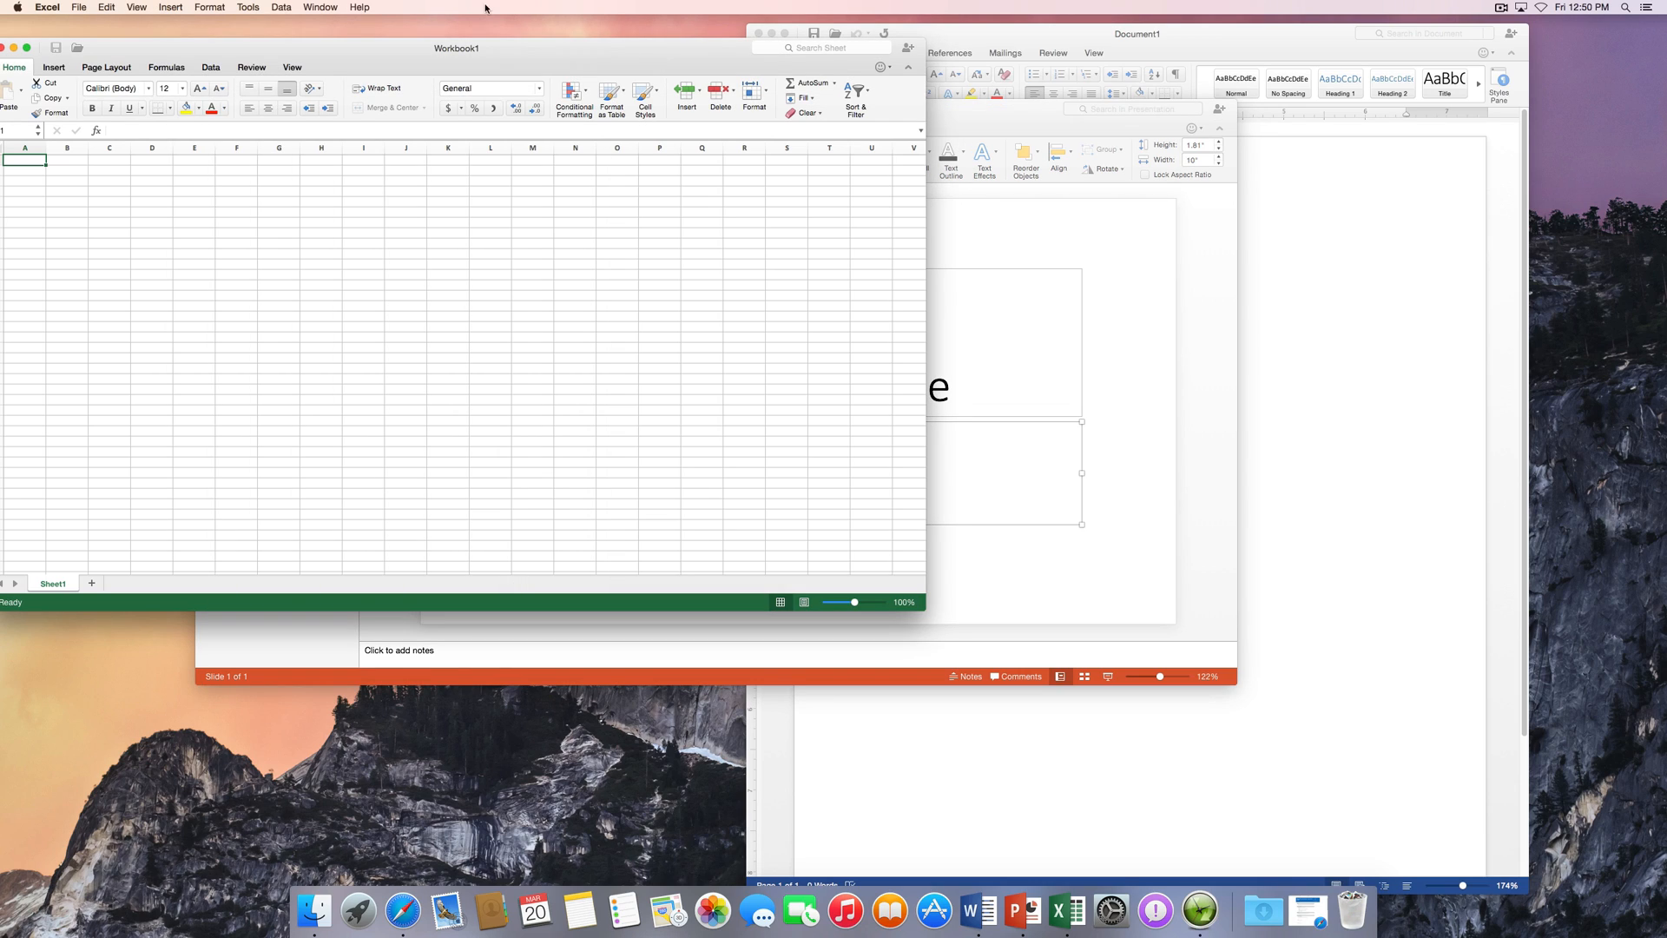
Recheck for updates from Excel's Help menu and dismiss the no-updates message.
left_click(359, 6)
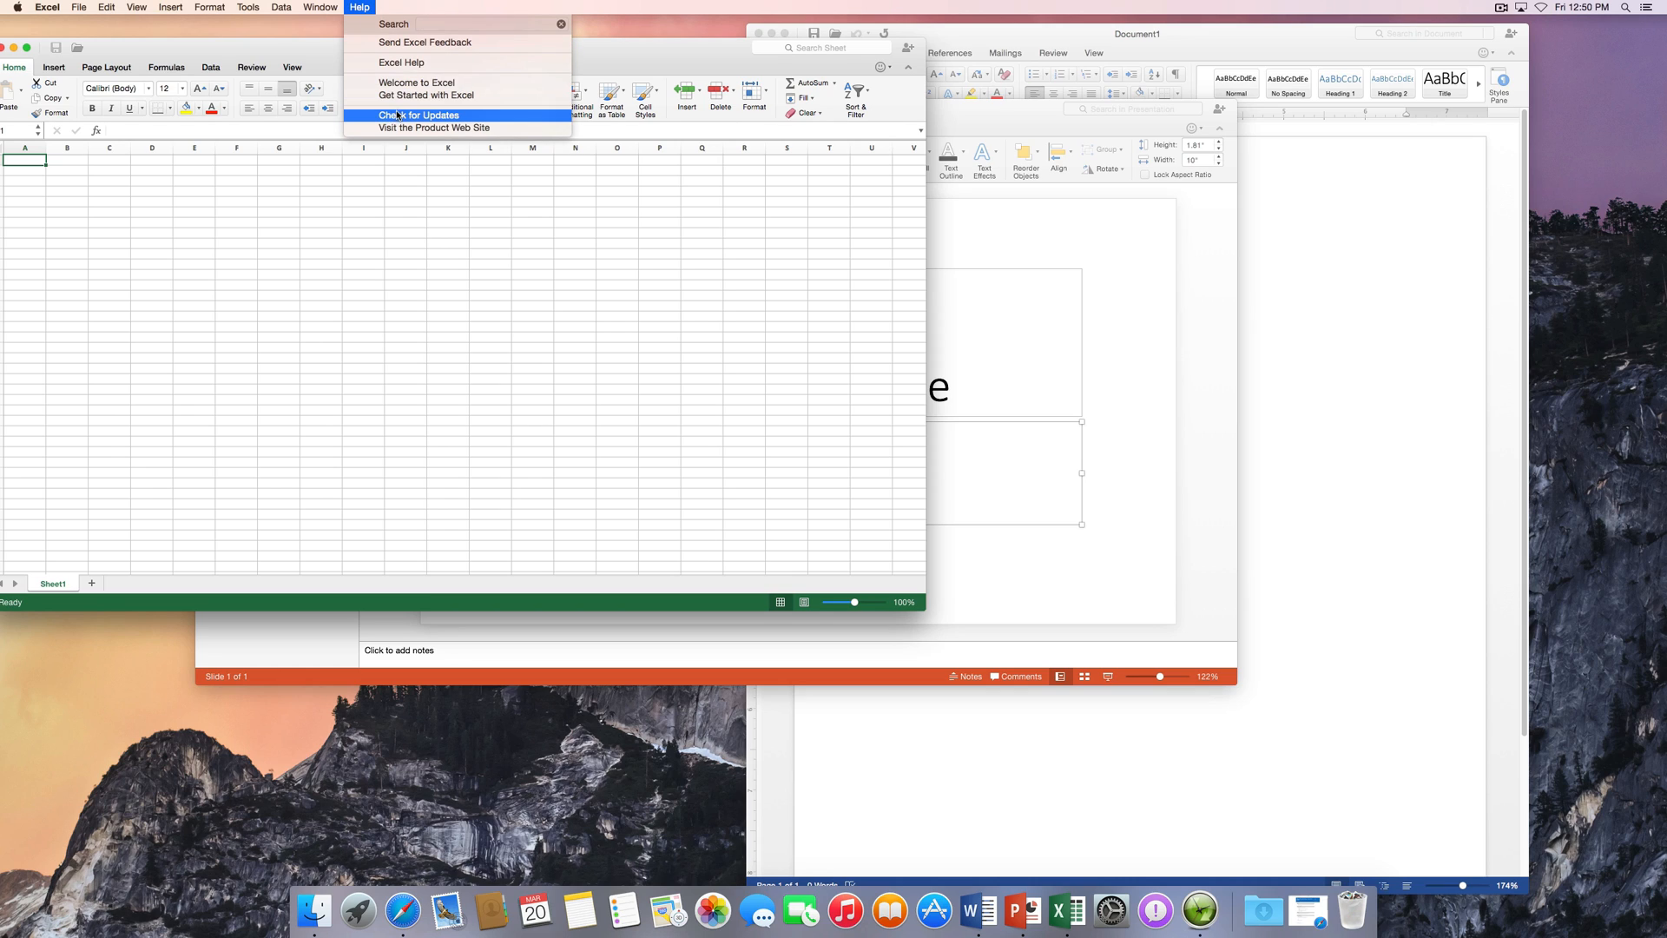
left_click(419, 114)
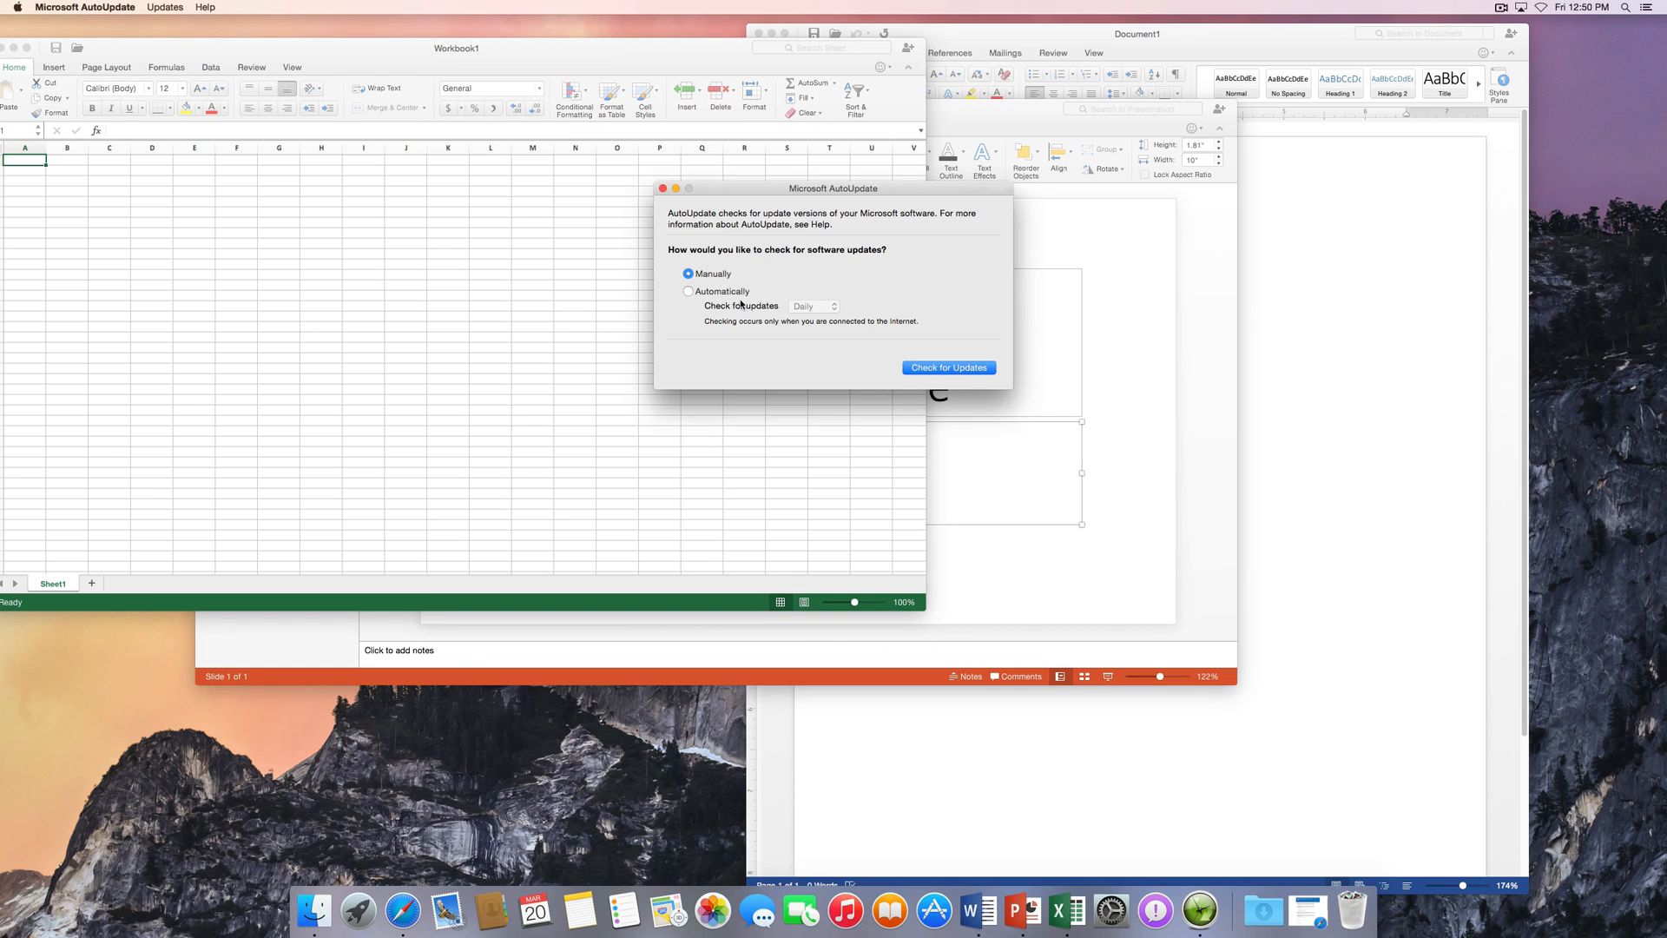
mouse_move(783, 274)
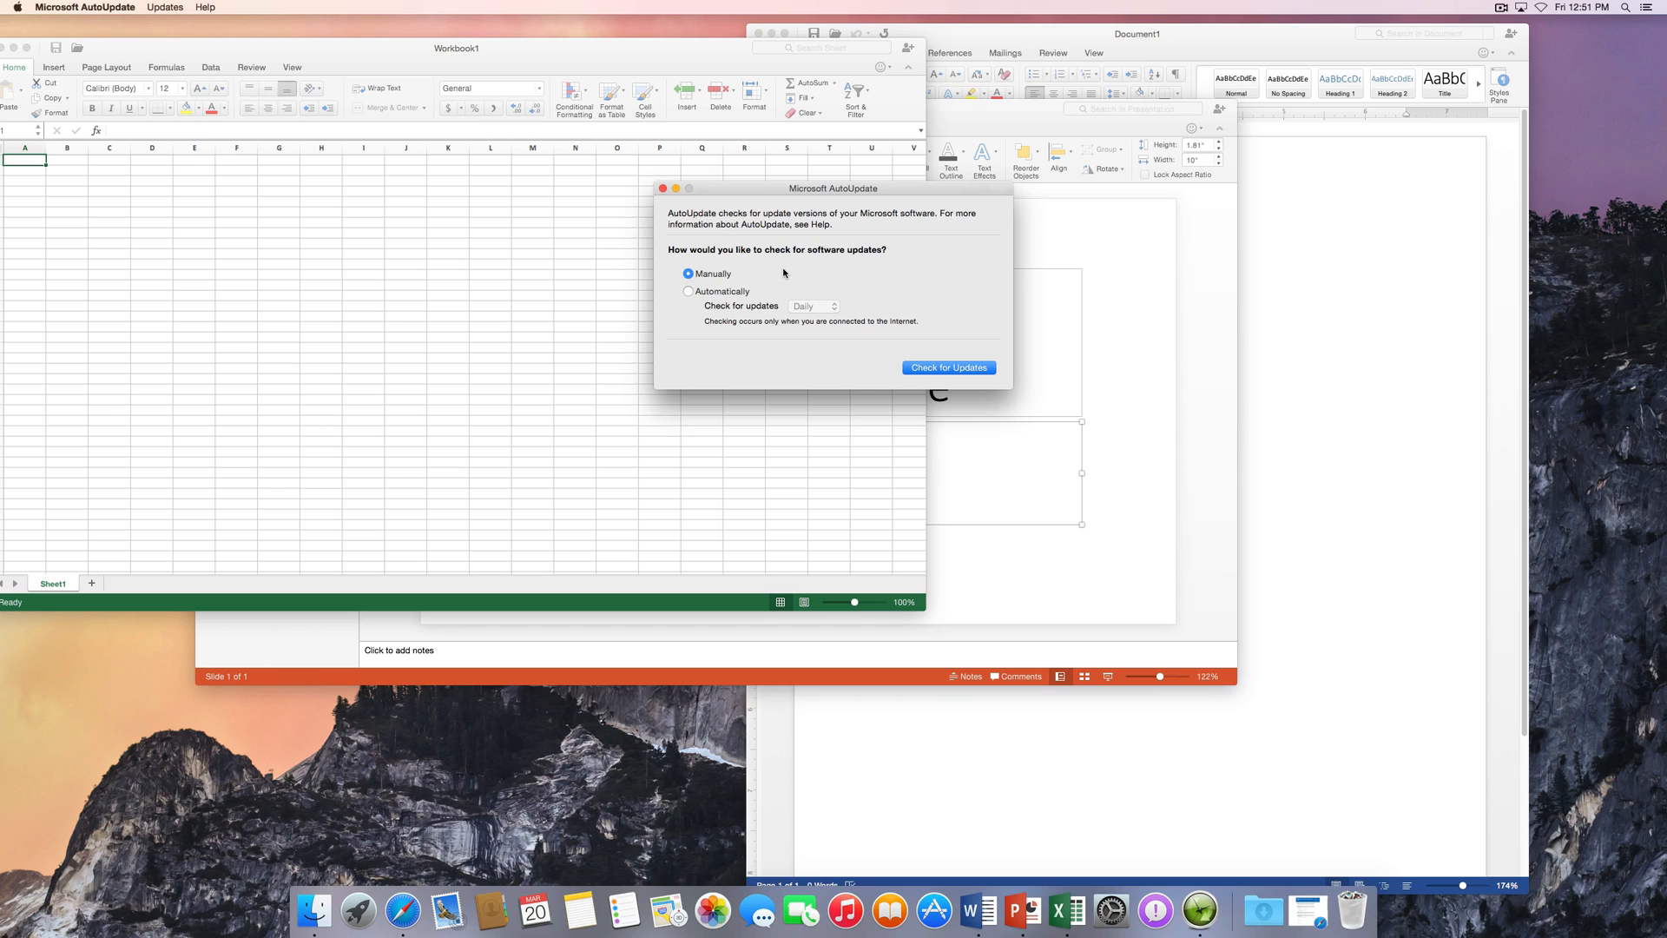
mouse_move(970, 437)
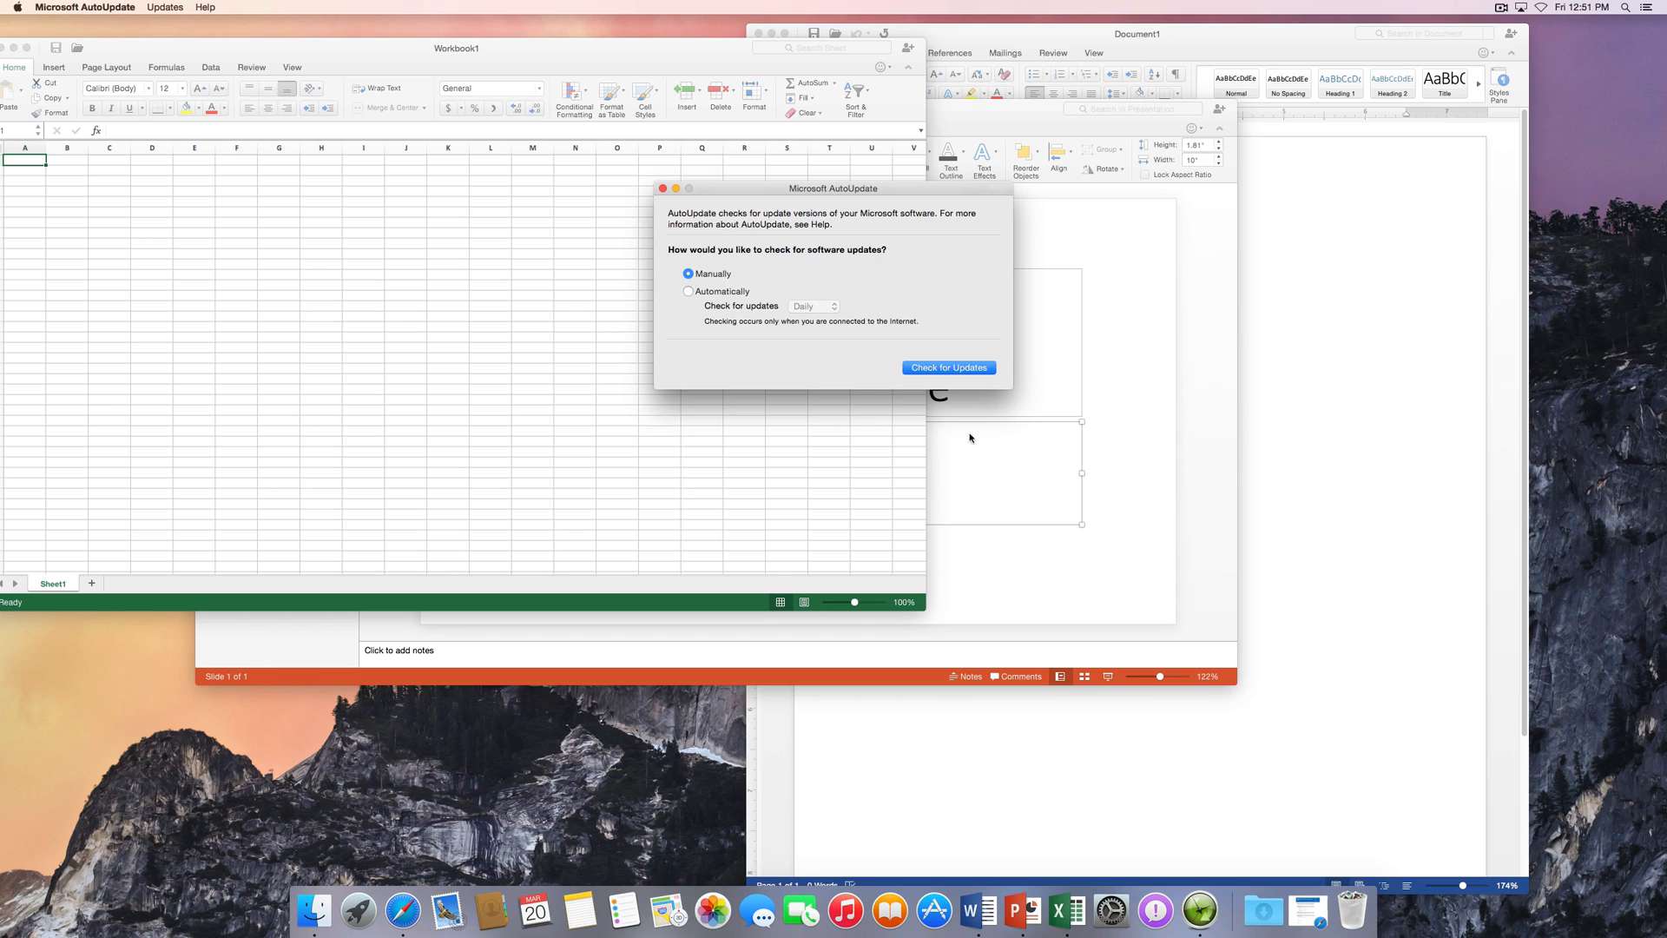
mouse_move(844, 373)
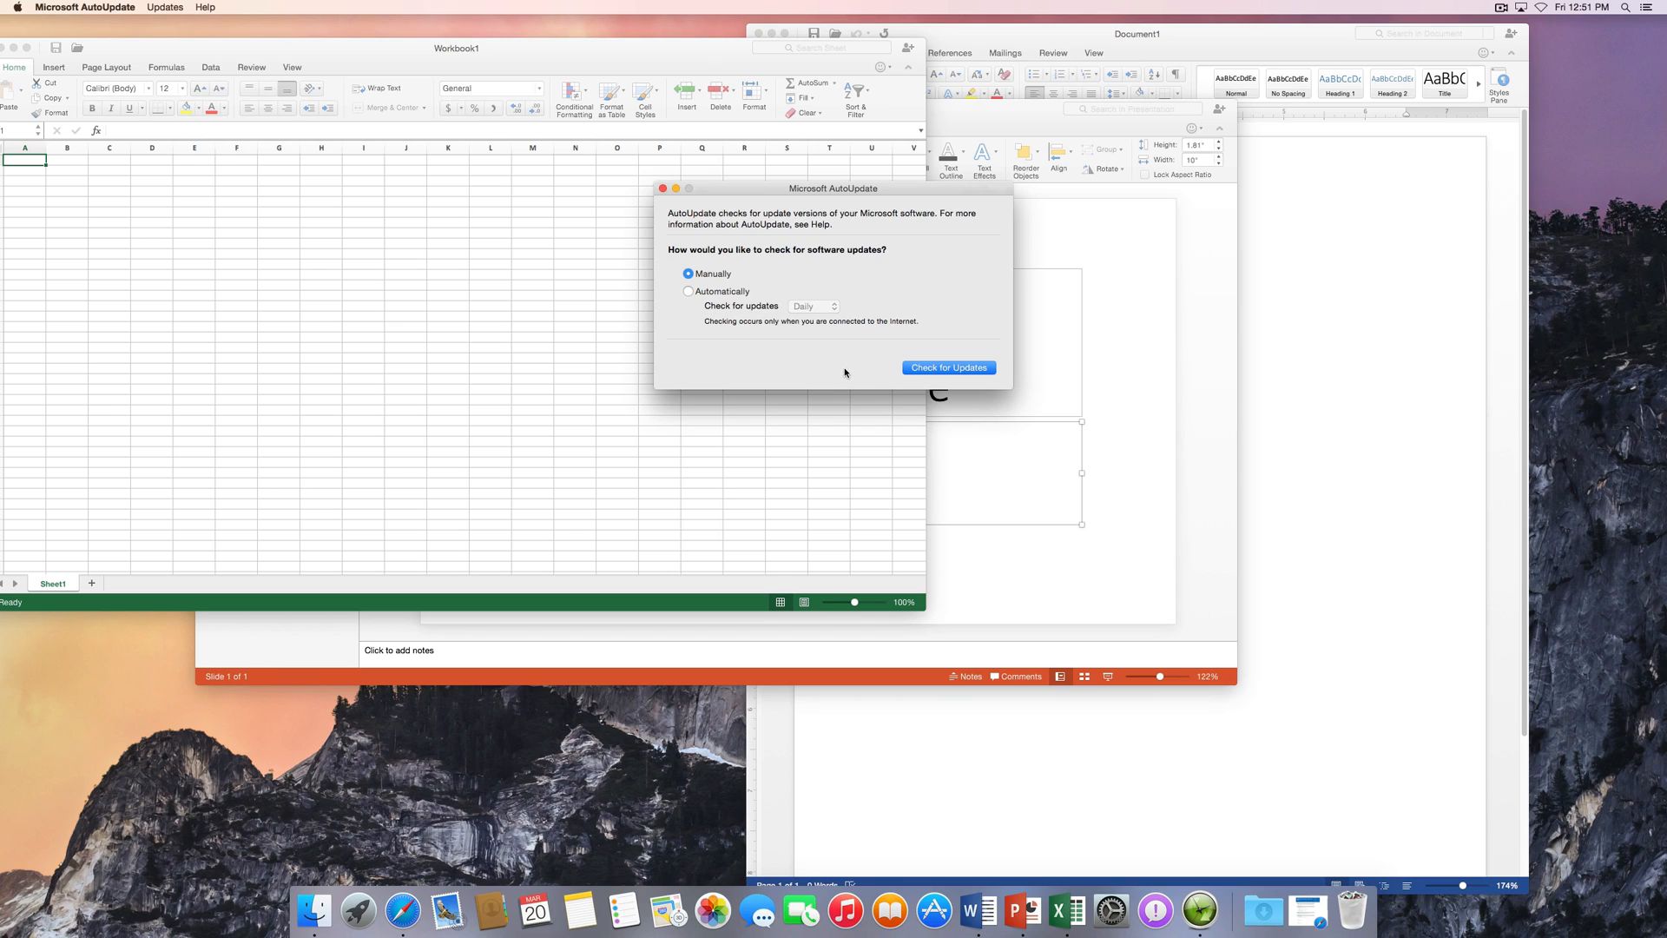
left_click(947, 366)
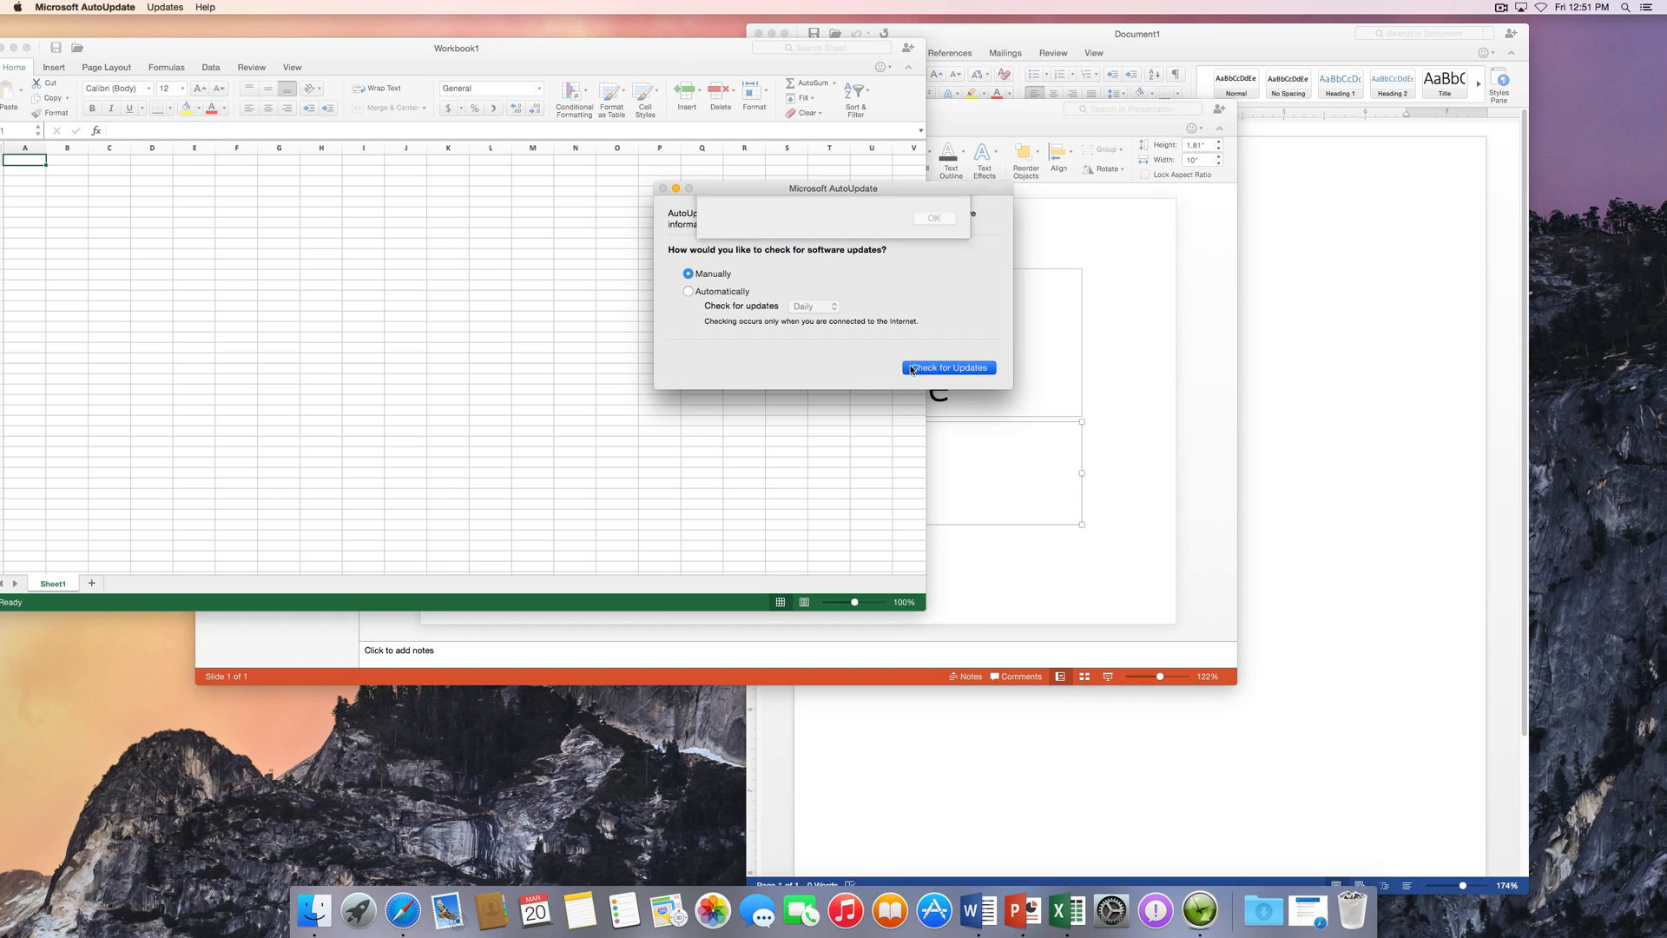
left_click(946, 367)
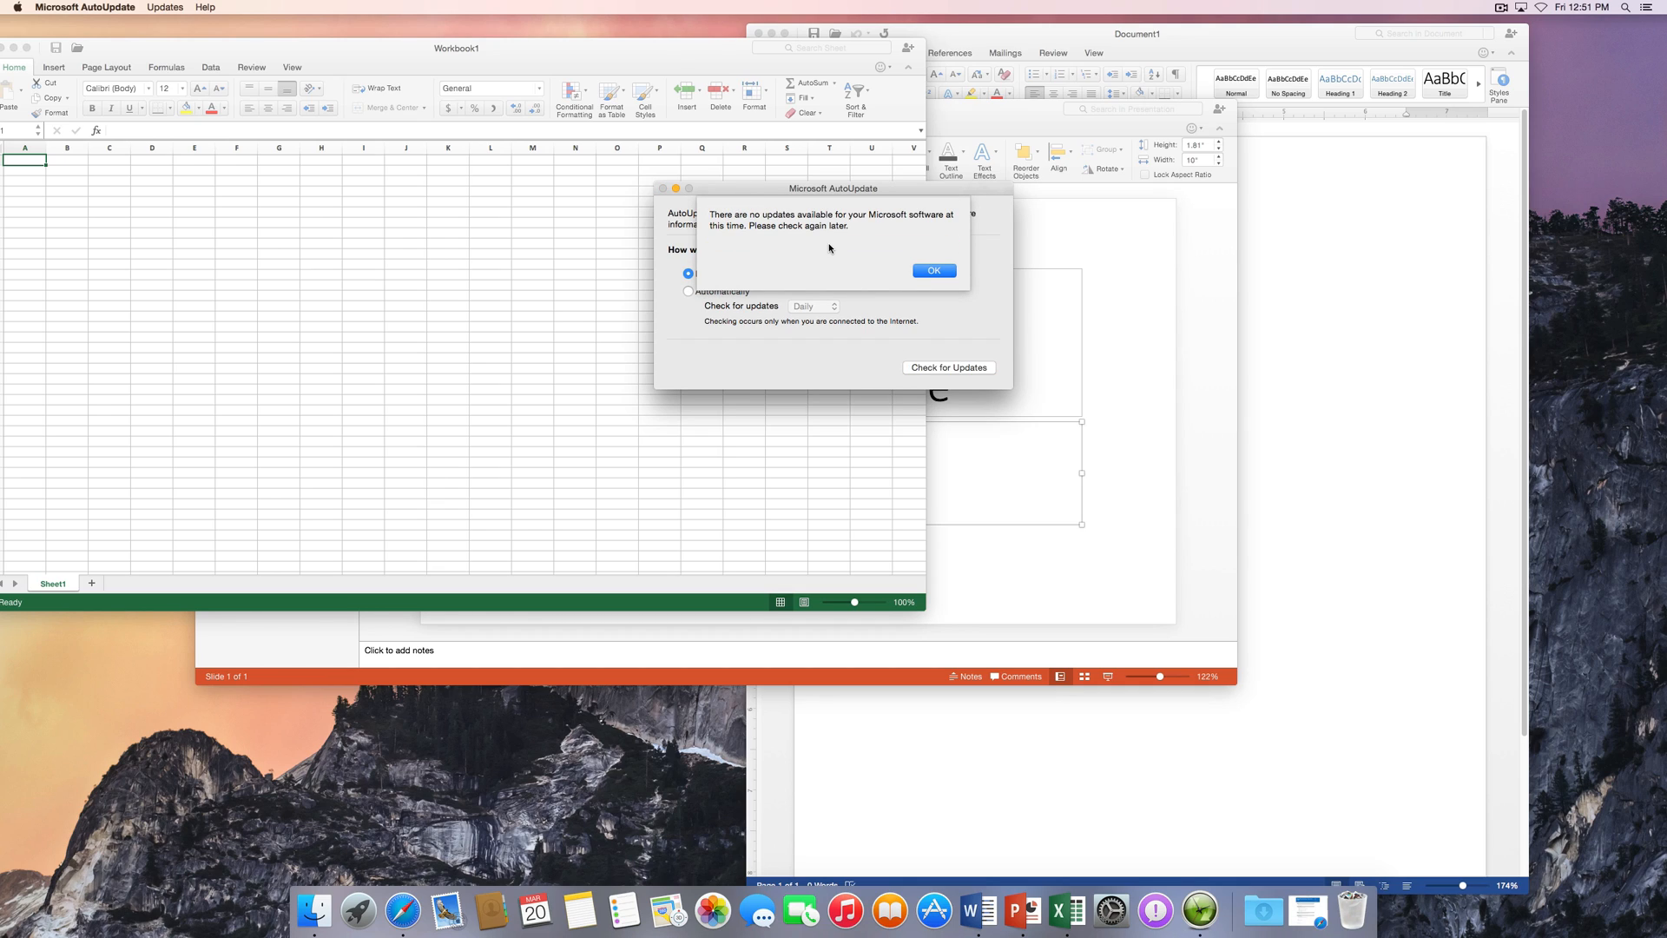
left_click(933, 270)
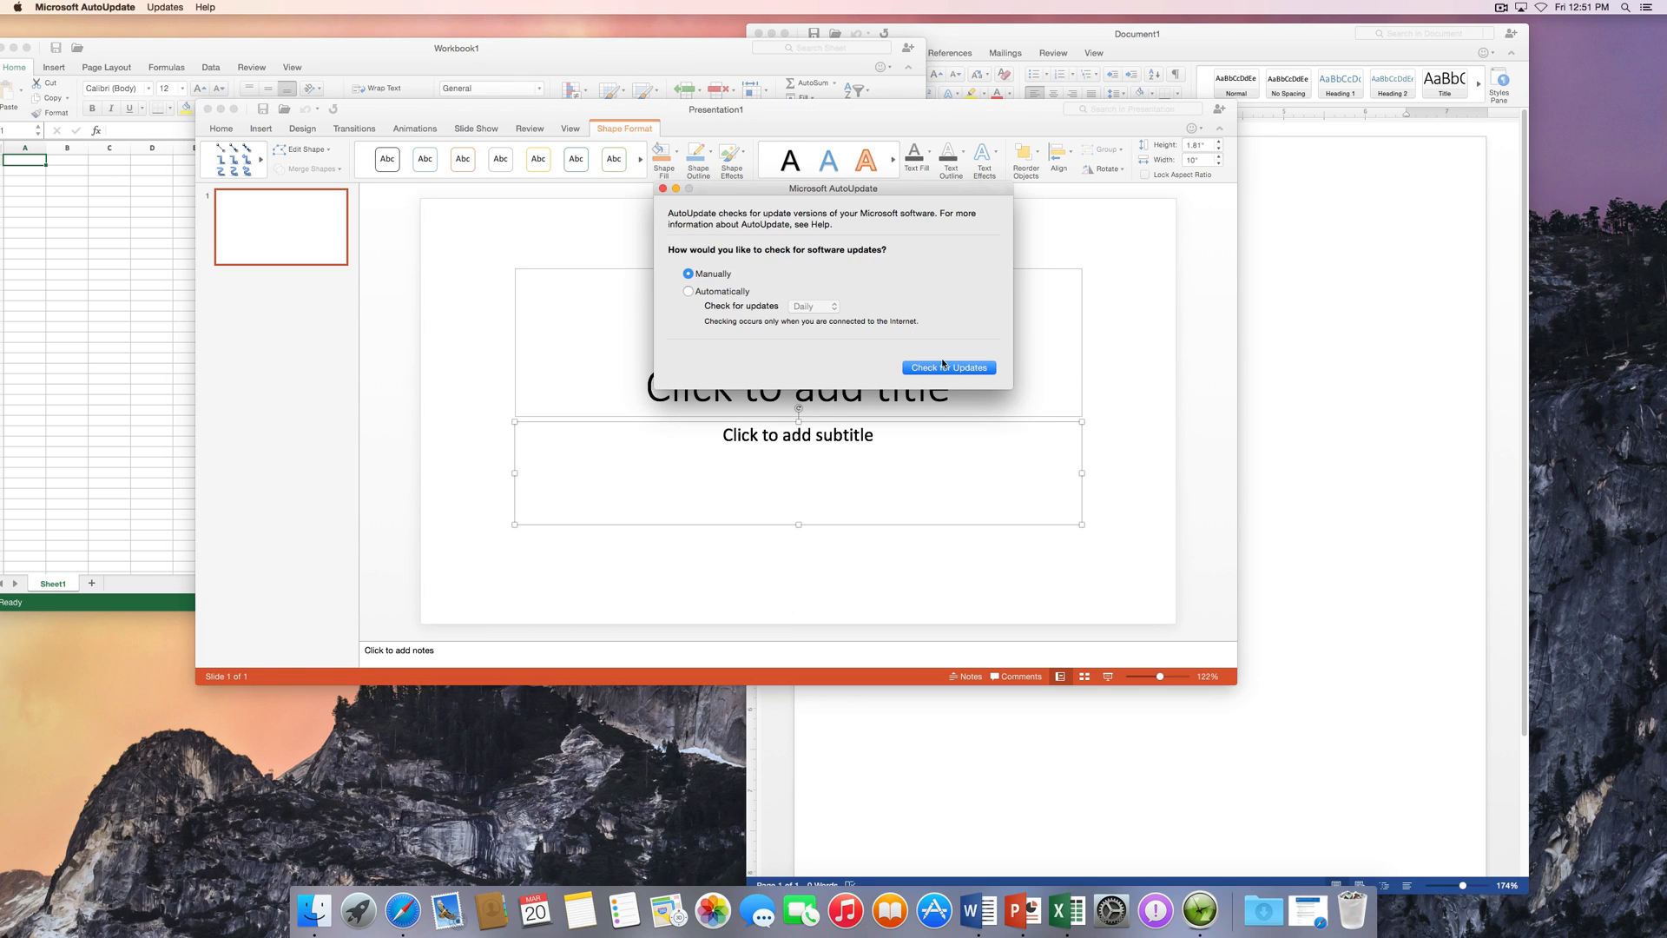
Recheck Microsoft AutoUpdate and dismiss the no-updates message, returning to the blank presentation.
left_click(947, 367)
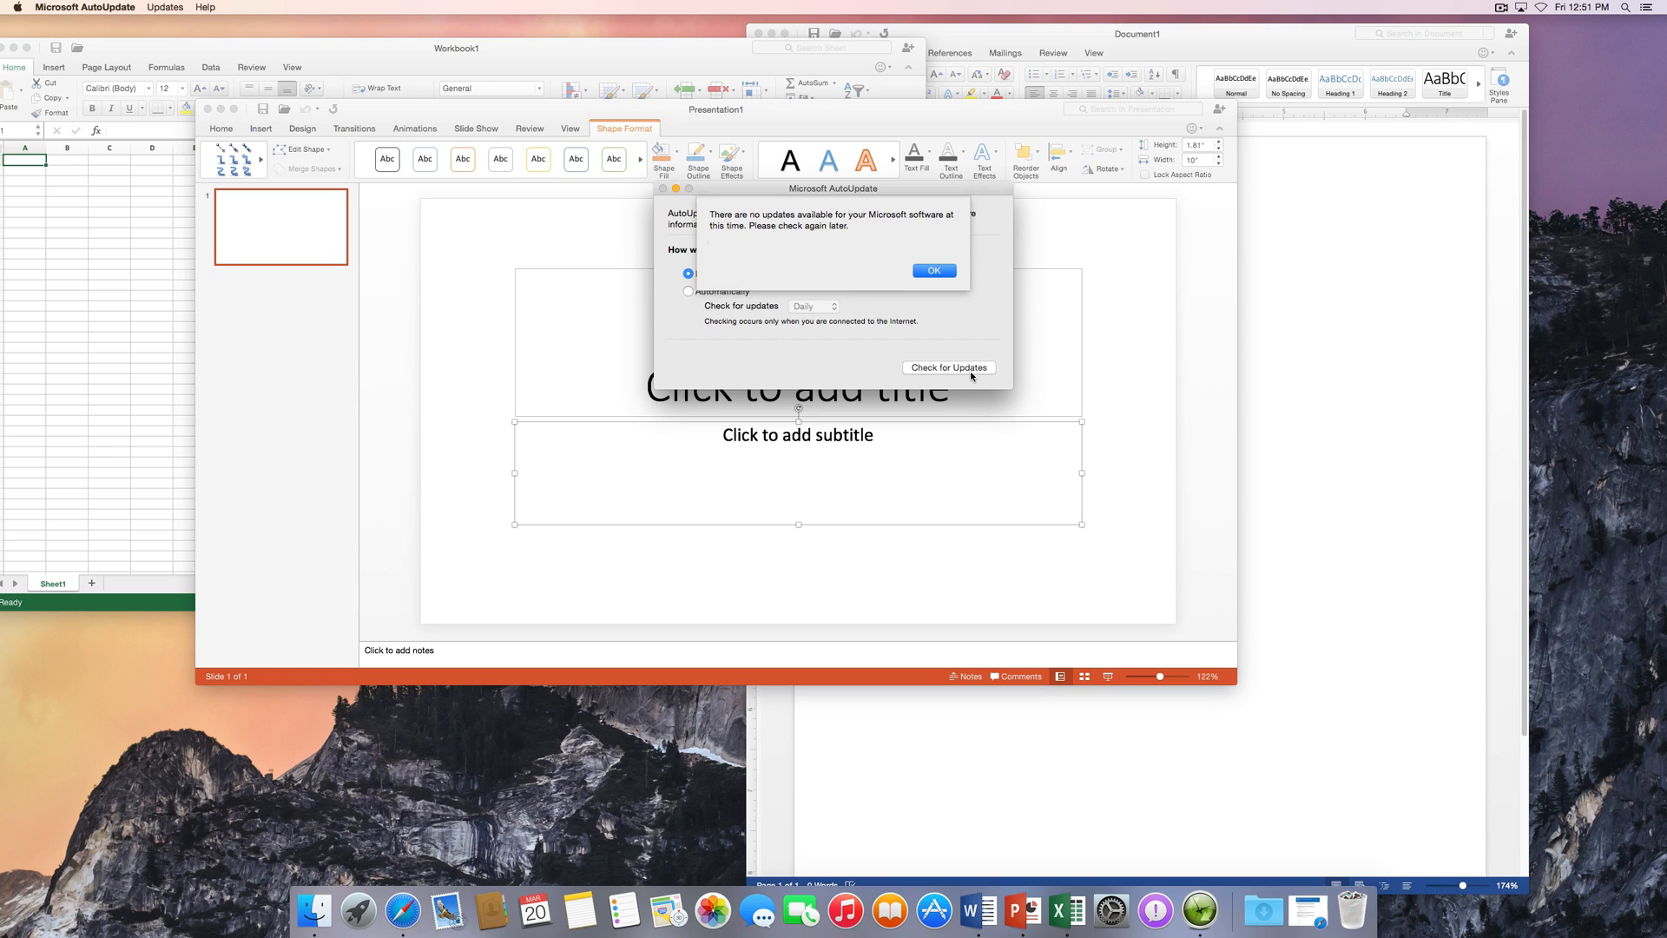
left_click(933, 270)
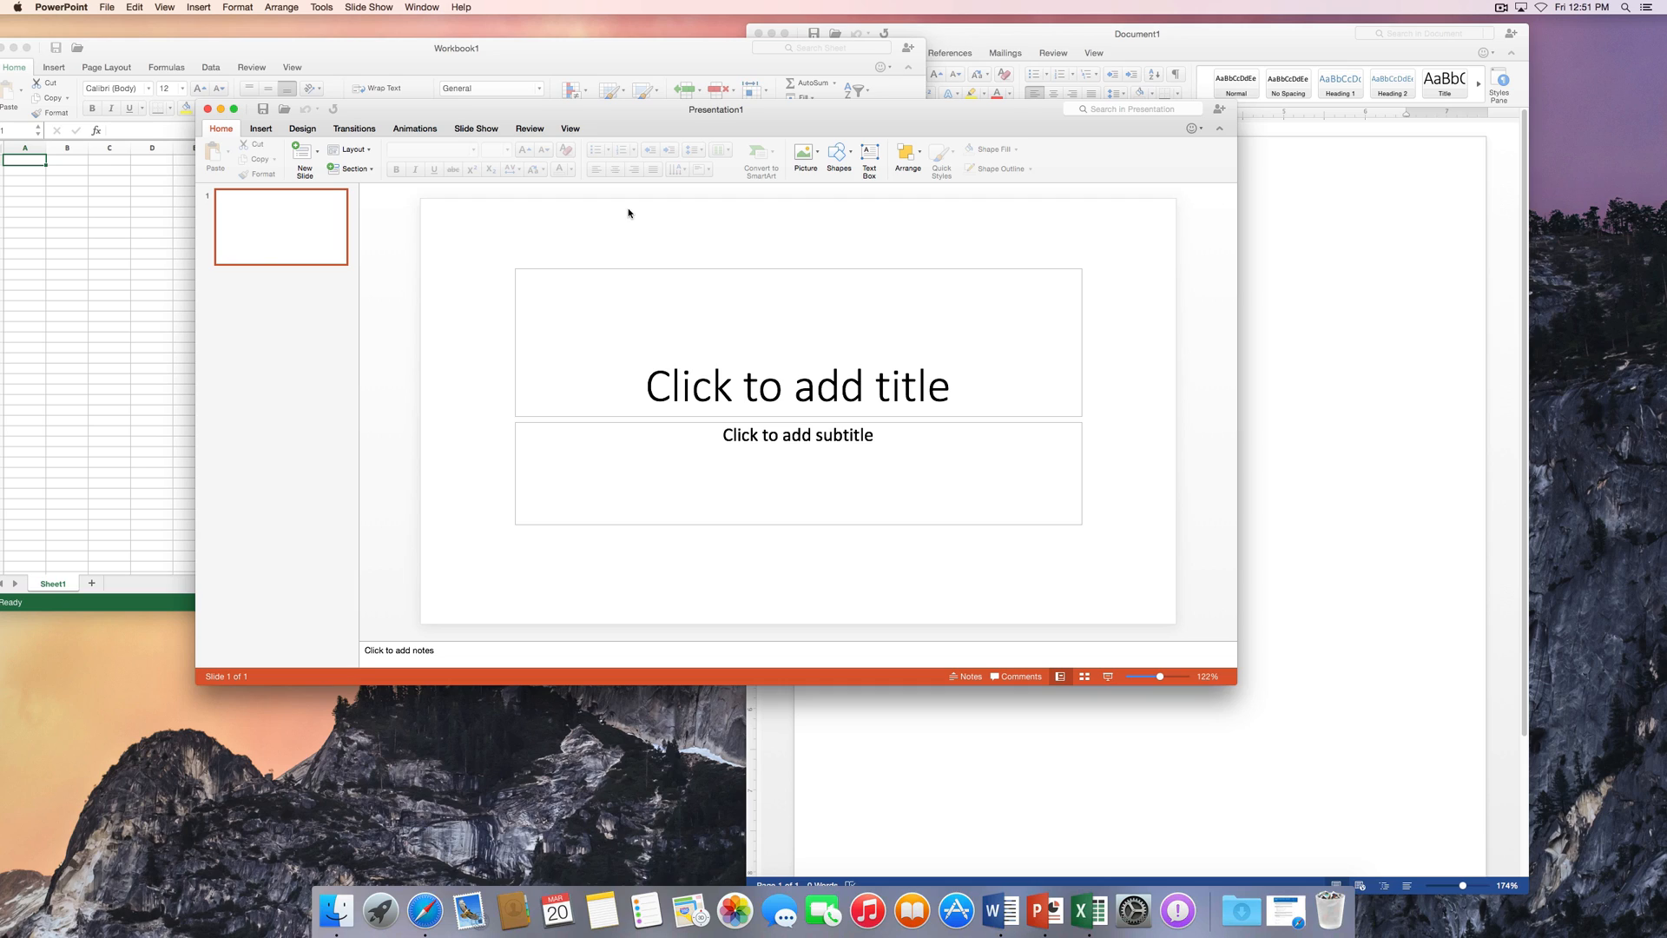
mouse_move(1176, 288)
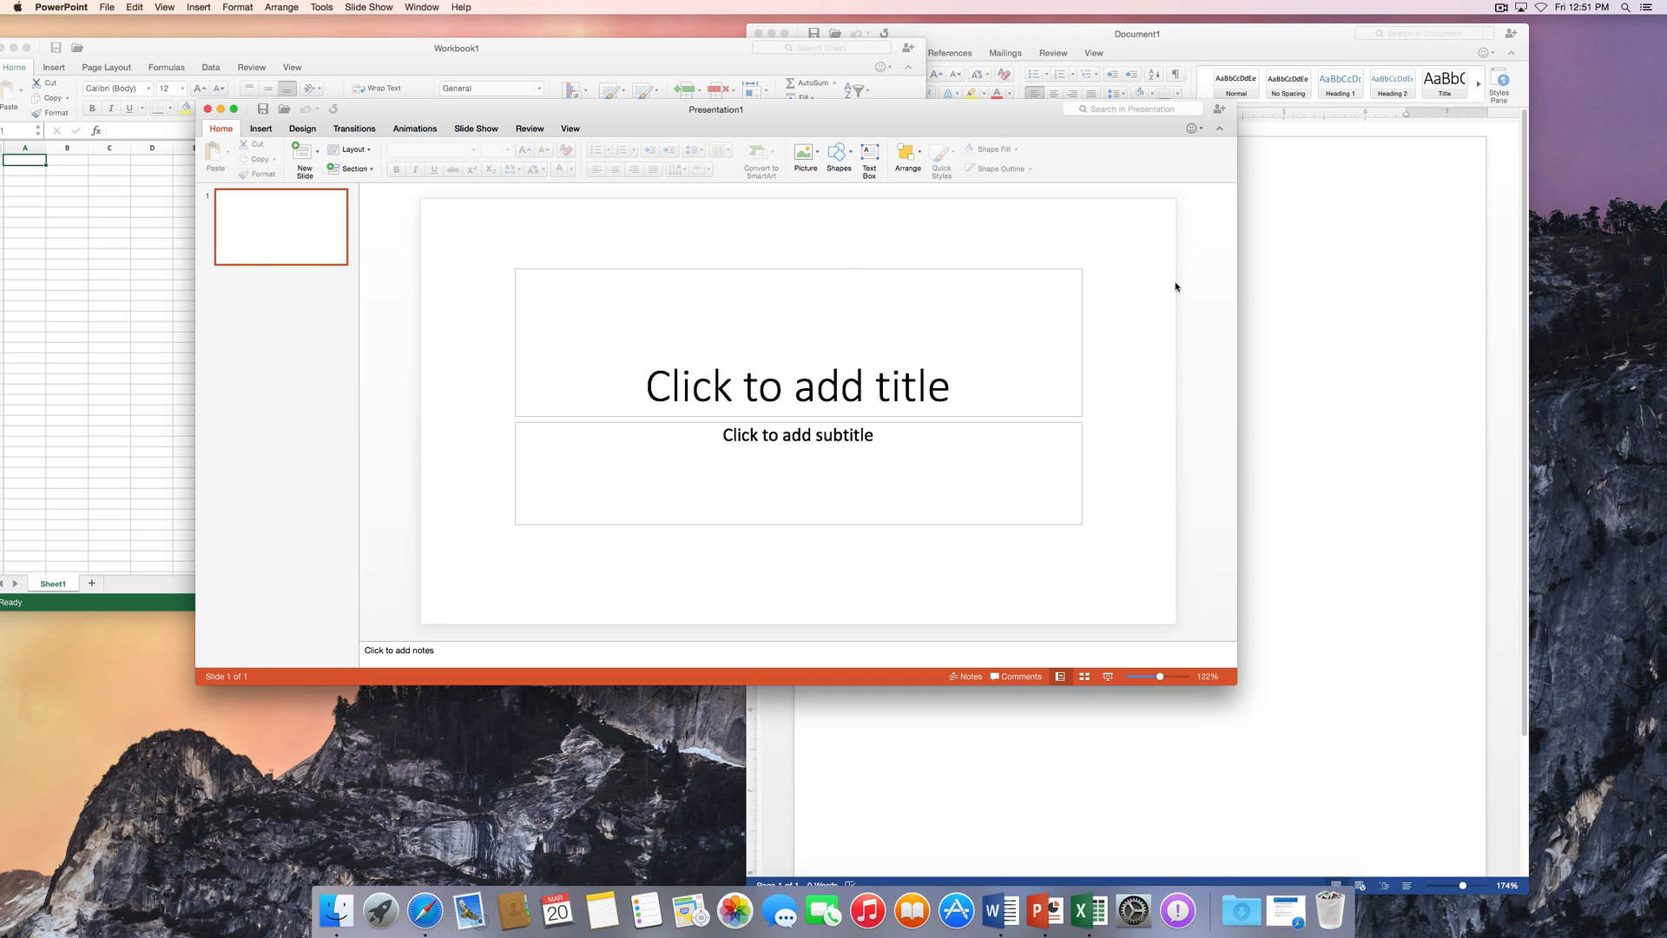